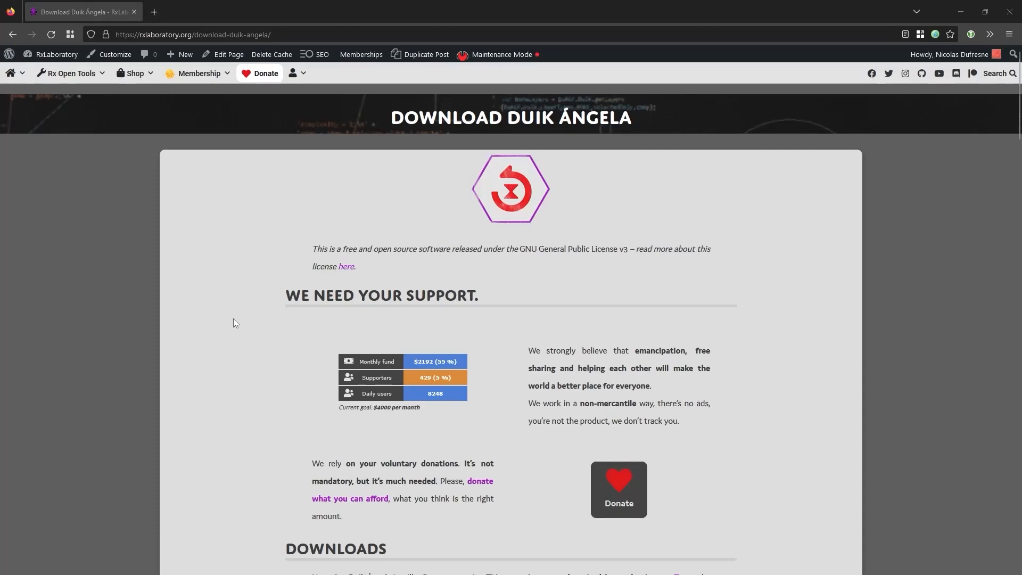
# - Scroll the Download Duik Ángela page down to its Downloads section
pyautogui.scroll(-3)
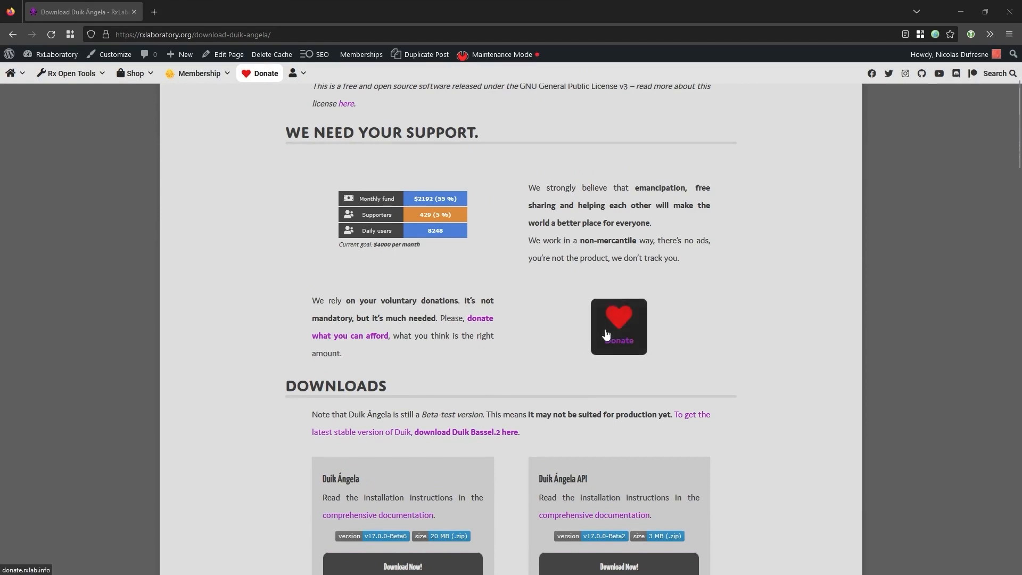
pyautogui.moveTo(592, 254)
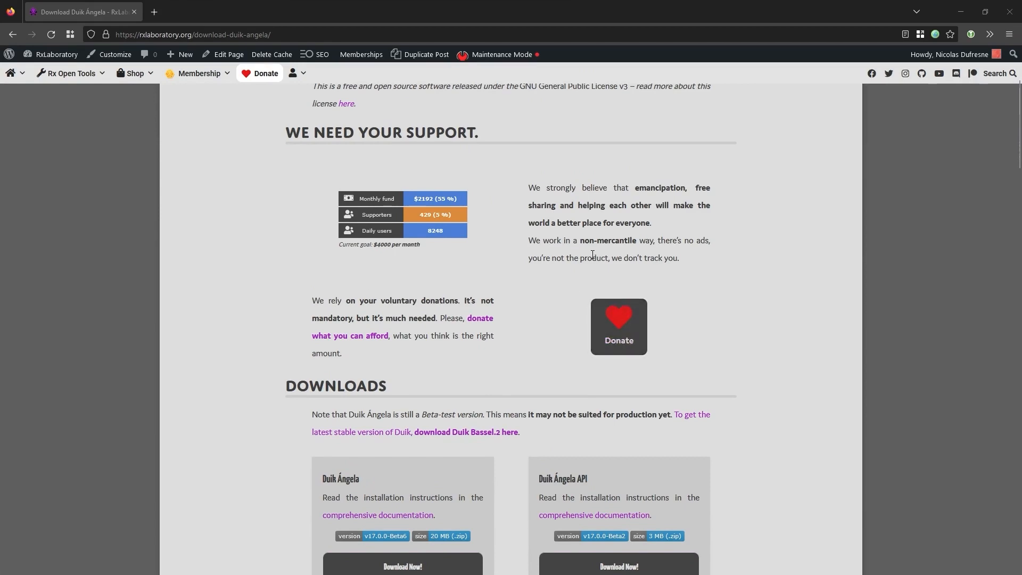
pyautogui.scroll(-3)
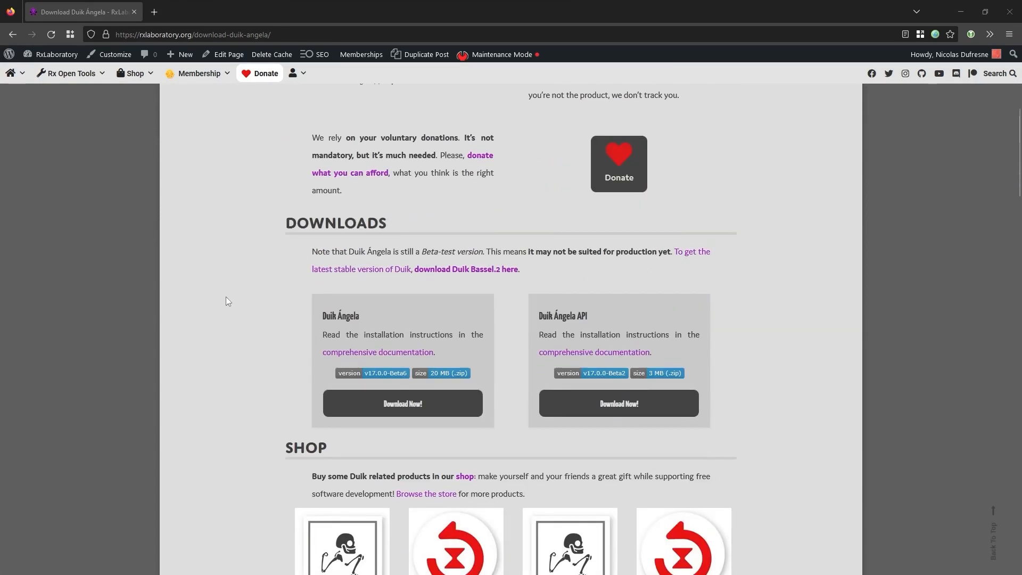
pyautogui.moveTo(366, 317)
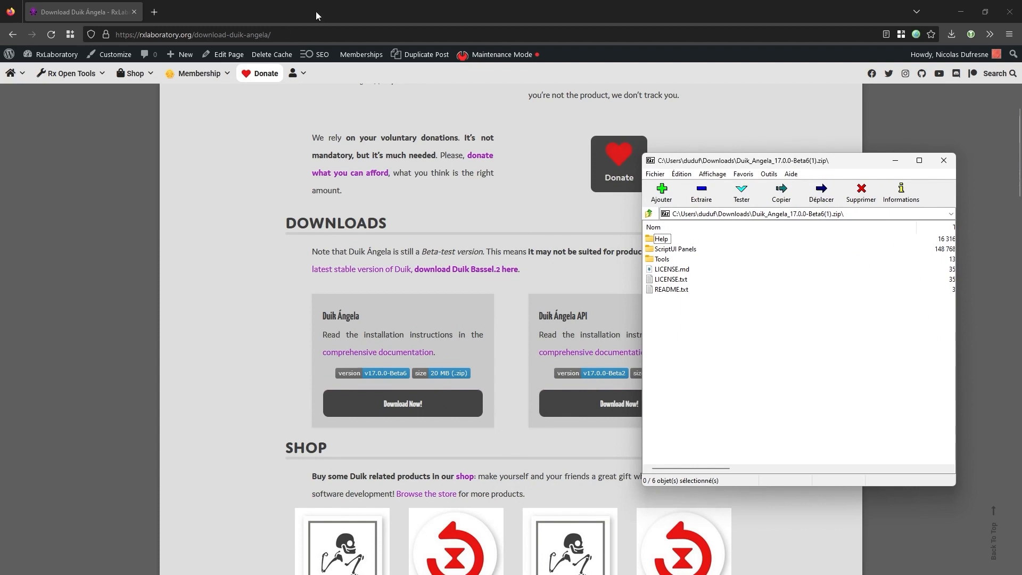
pyautogui.moveTo(322, 149)
pyautogui.write('c')
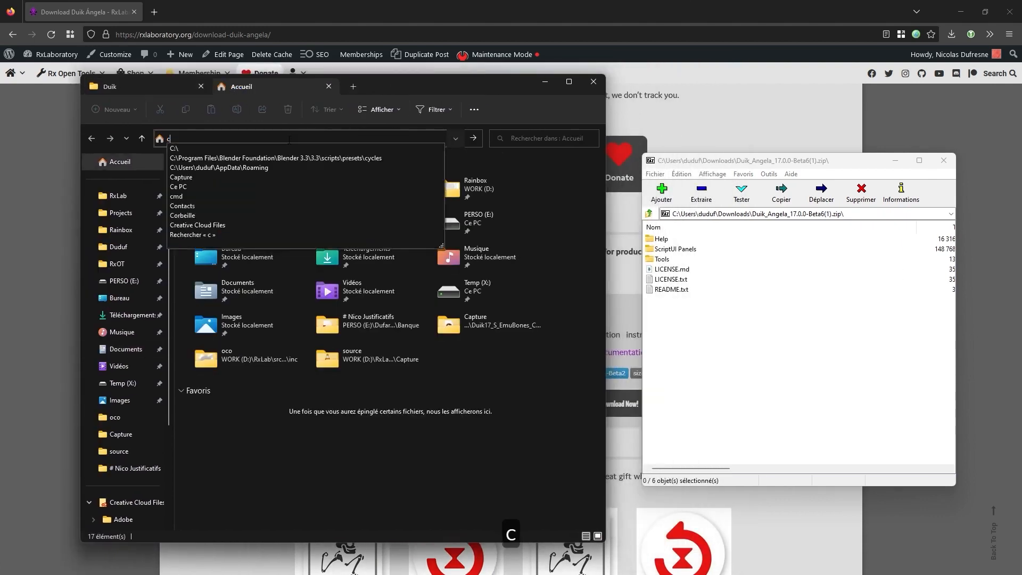
# - Browse from C: through Program Files and After Effects 2022 into the ScriptUI Panels folder
pyautogui.click(173, 148)
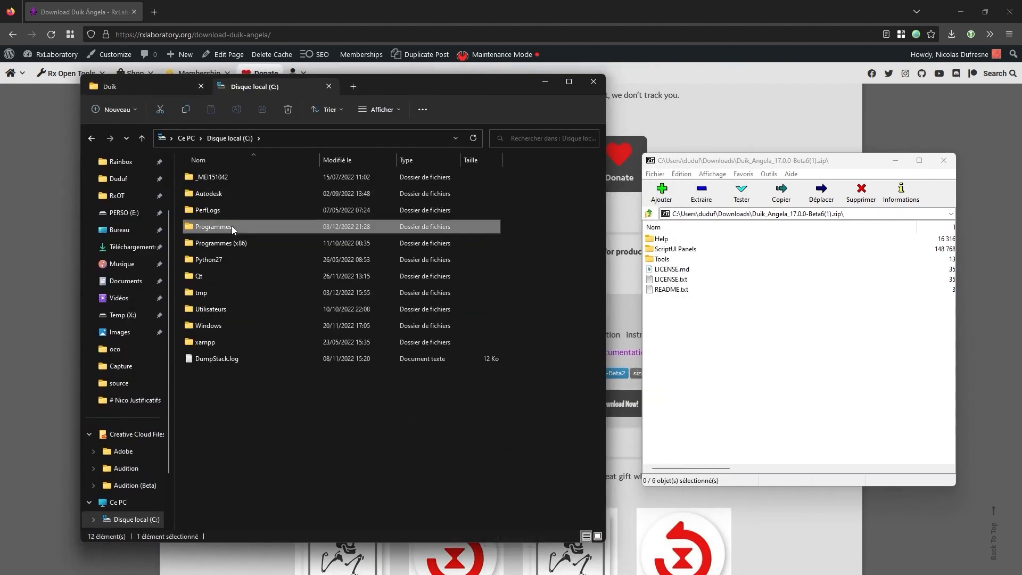
pyautogui.doubleClick(214, 226)
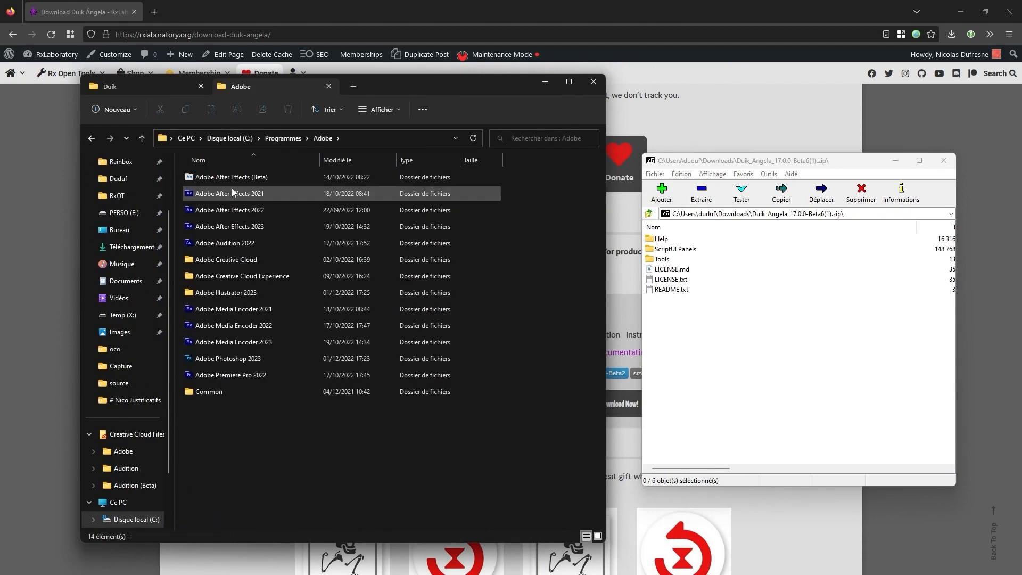
pyautogui.doubleClick(228, 210)
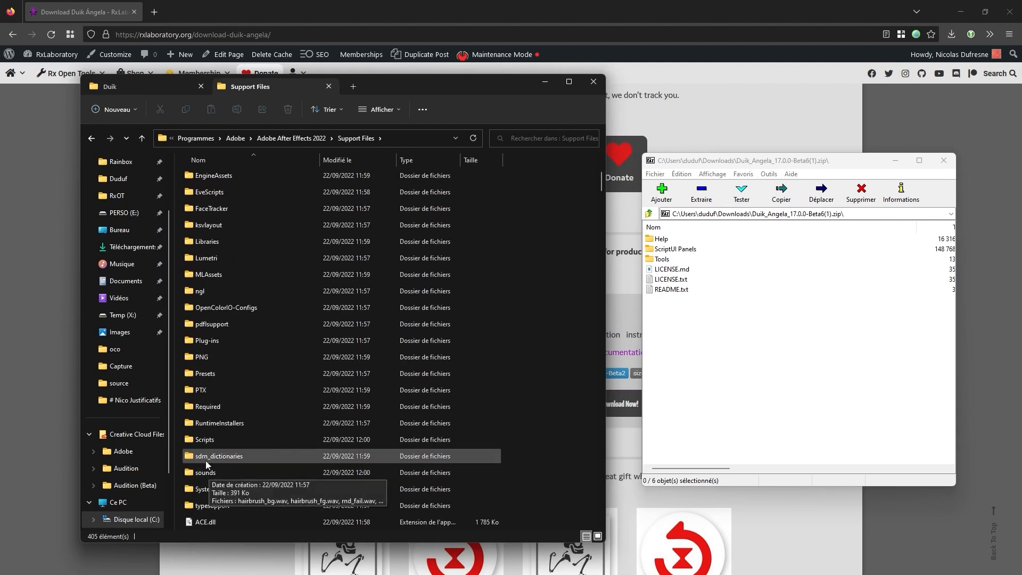
pyautogui.doubleClick(203, 439)
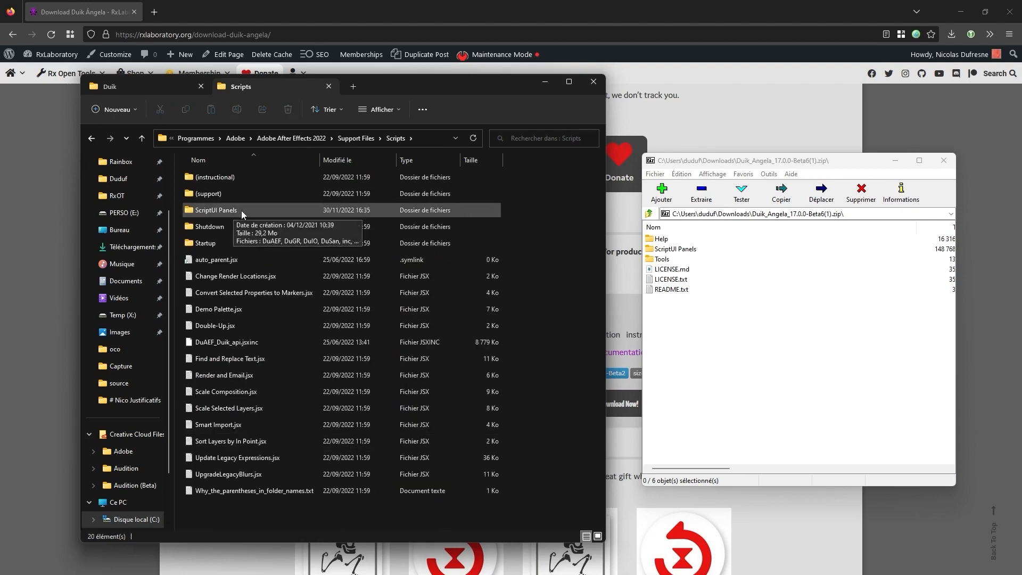
pyautogui.doubleClick(215, 210)
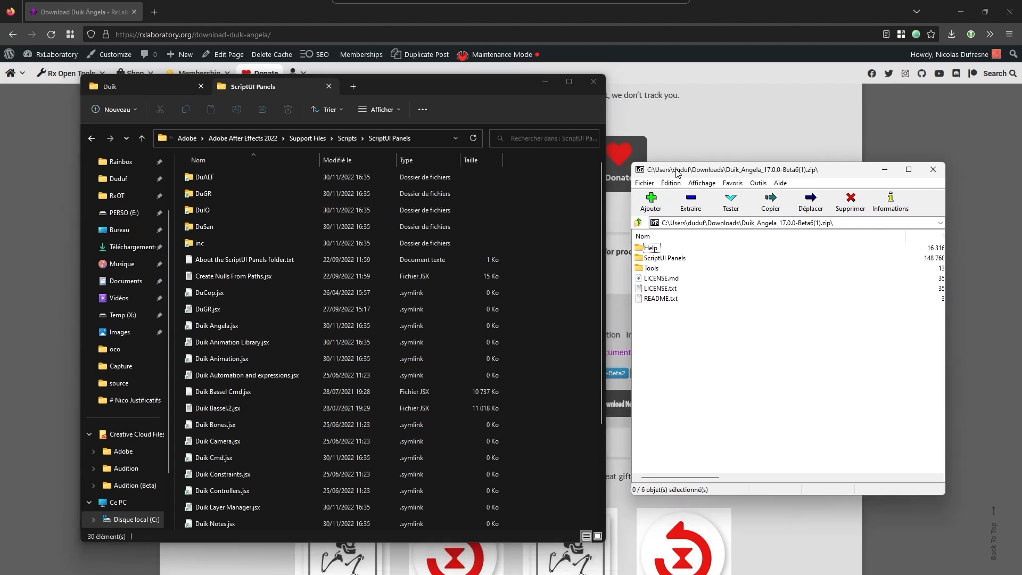
# - Drag Duik Angela.jsx from the archive's ScriptUI Panels folder, skip replacing the existing file, and close Explorer
pyautogui.click(666, 257)
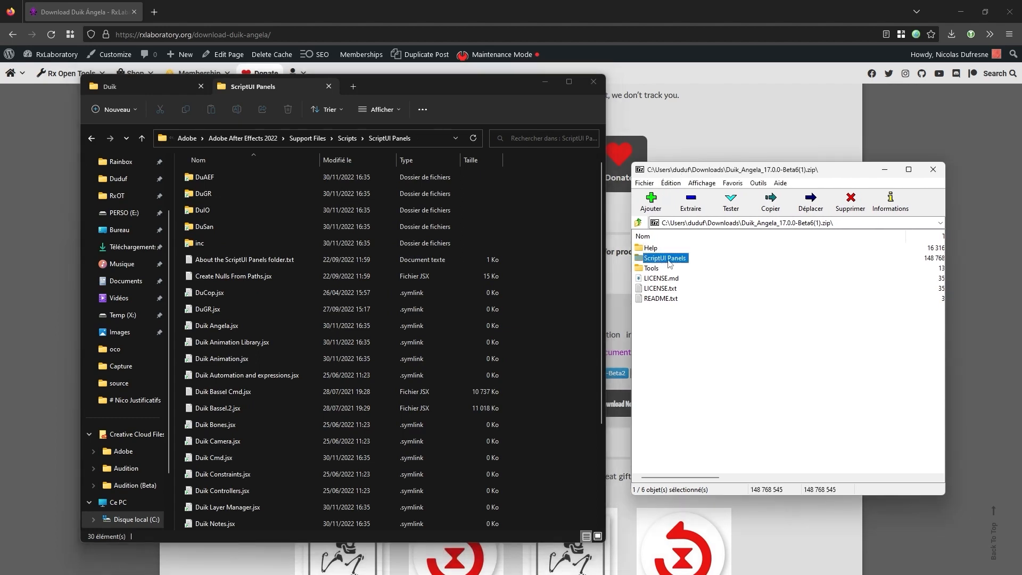
pyautogui.doubleClick(664, 258)
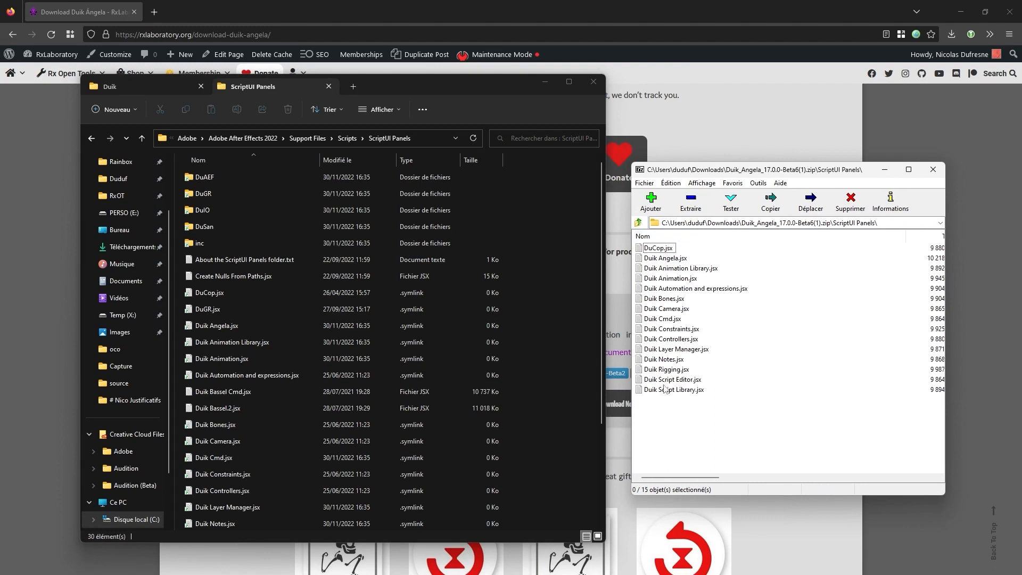
pyautogui.moveTo(672, 267)
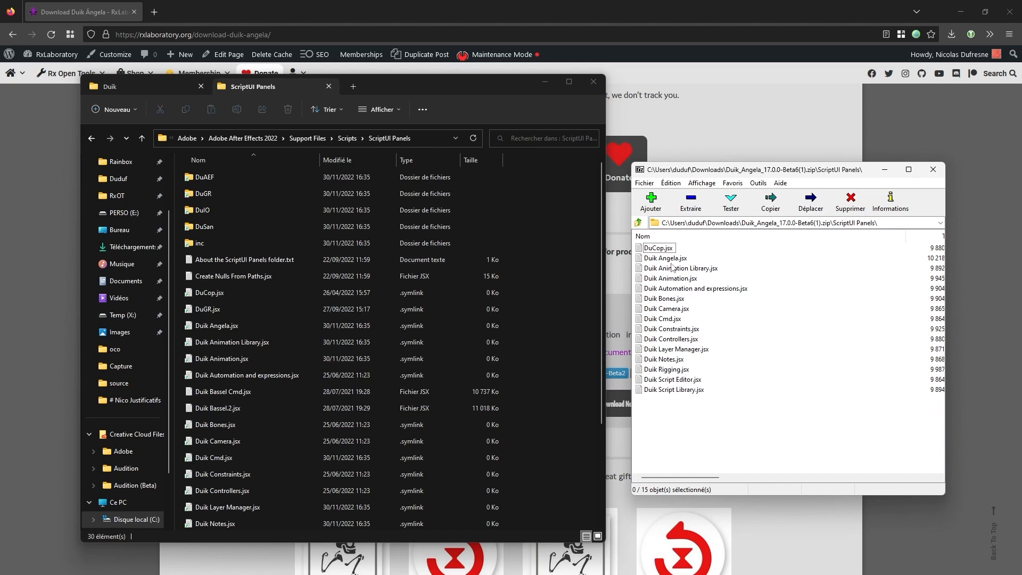
pyautogui.click(664, 258)
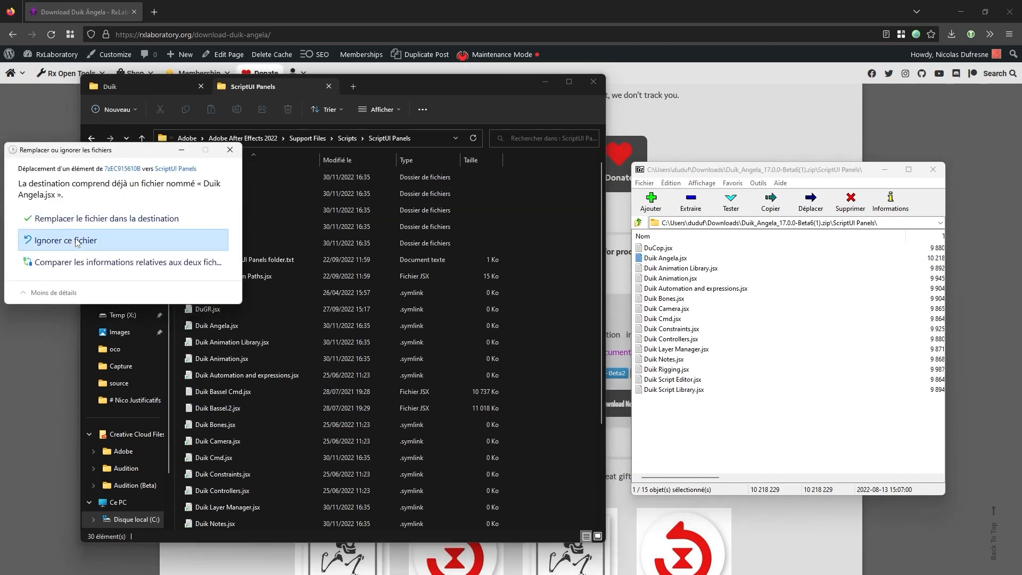
pyautogui.click(66, 240)
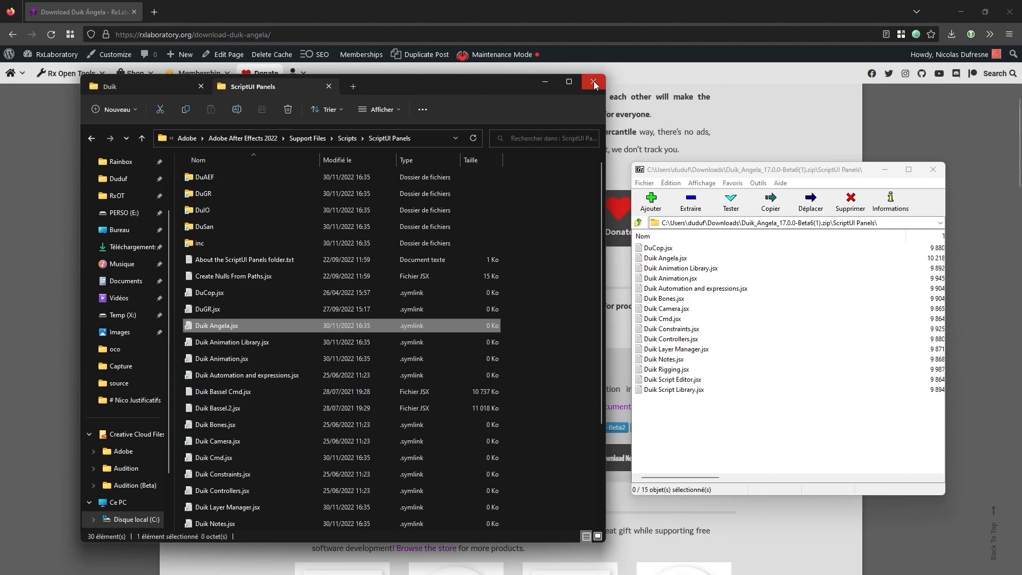
pyautogui.click(592, 82)
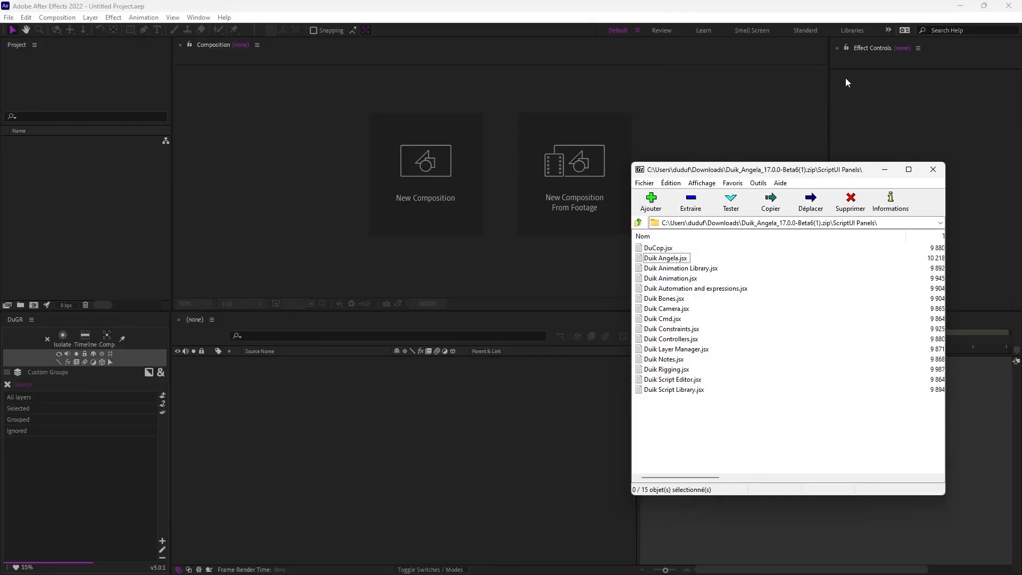
pyautogui.click(933, 169)
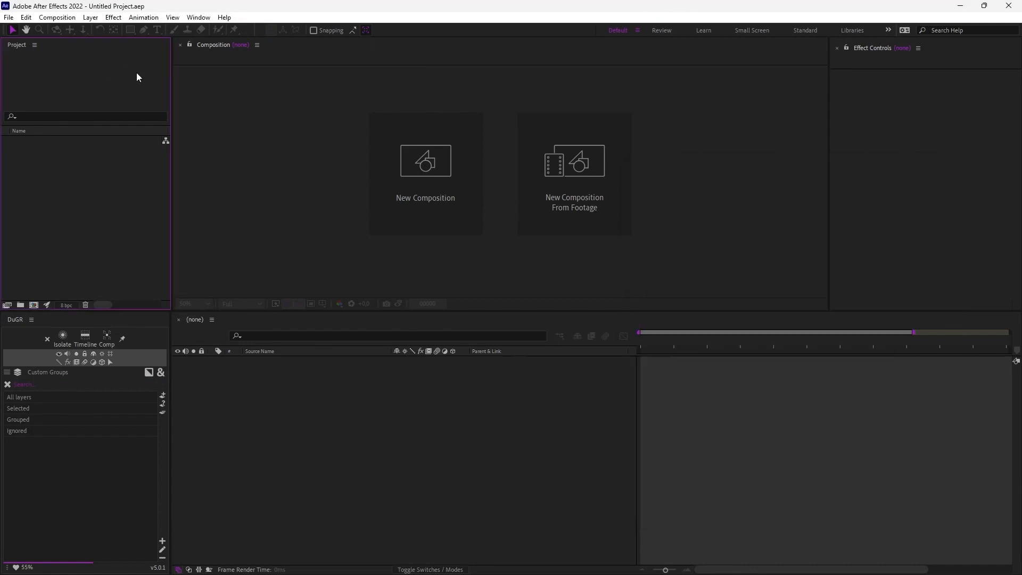
pyautogui.click(8, 17)
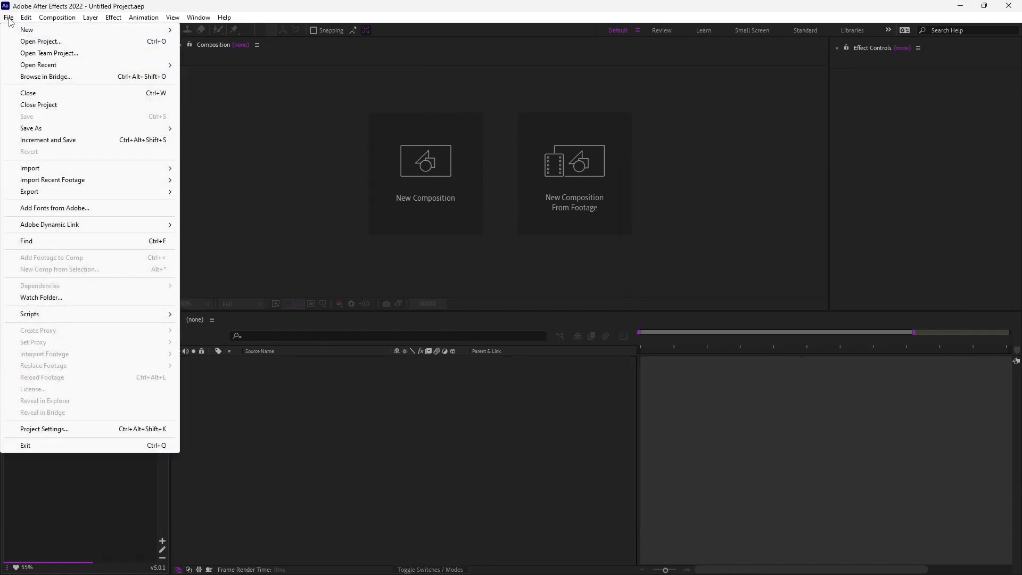
pyautogui.click(30, 313)
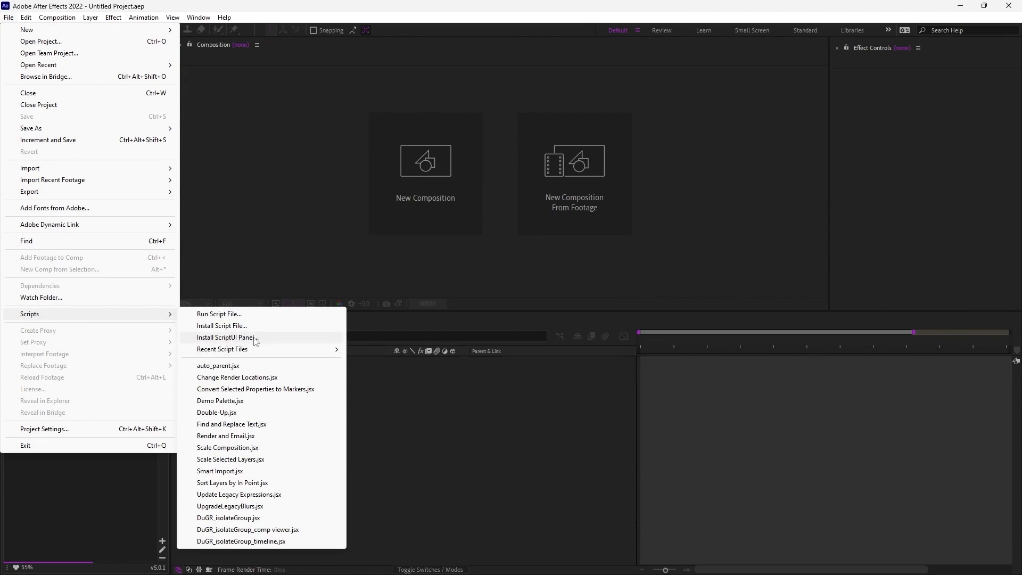
pyautogui.click(227, 338)
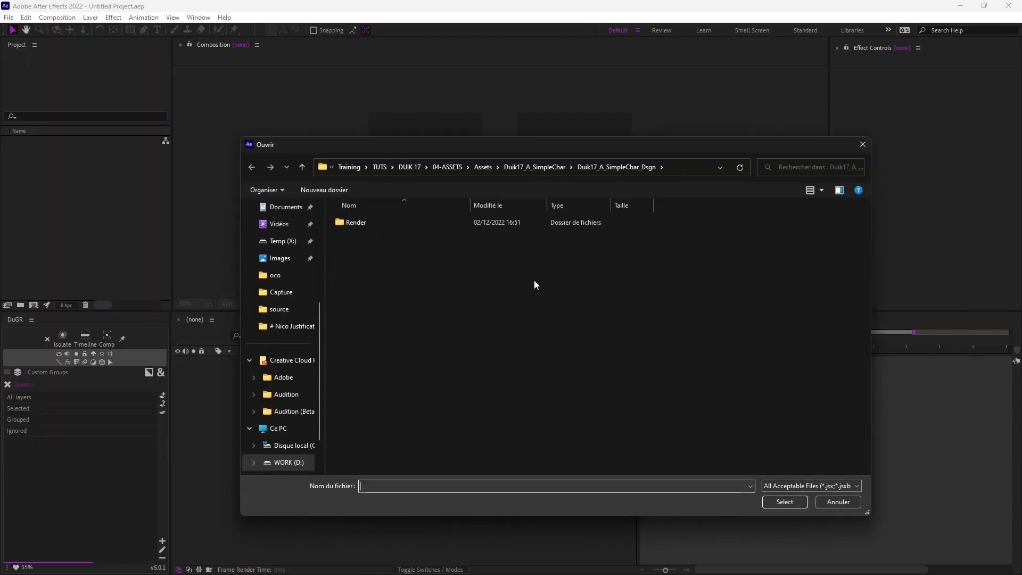
pyautogui.scroll(3)
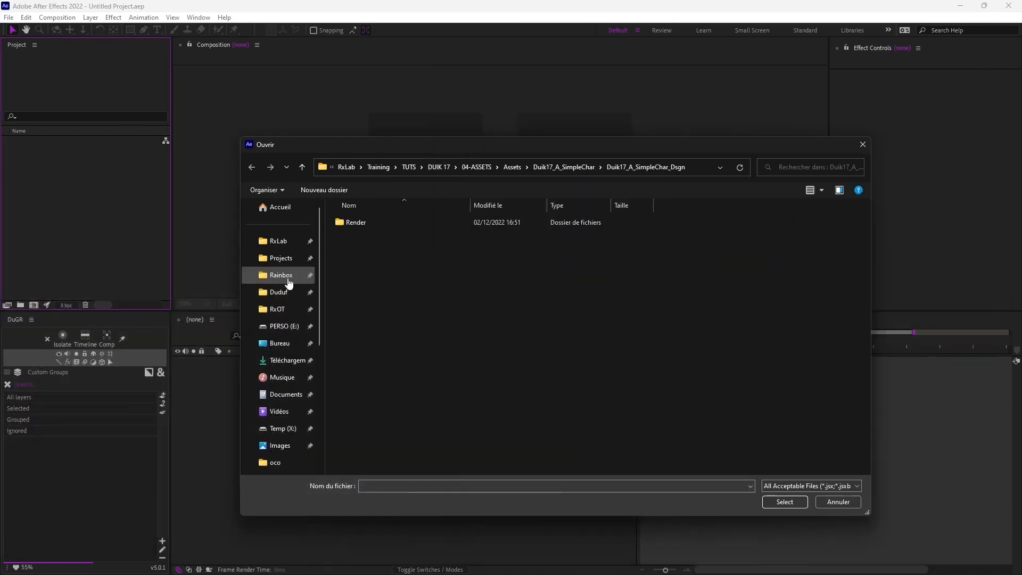
pyautogui.click(287, 360)
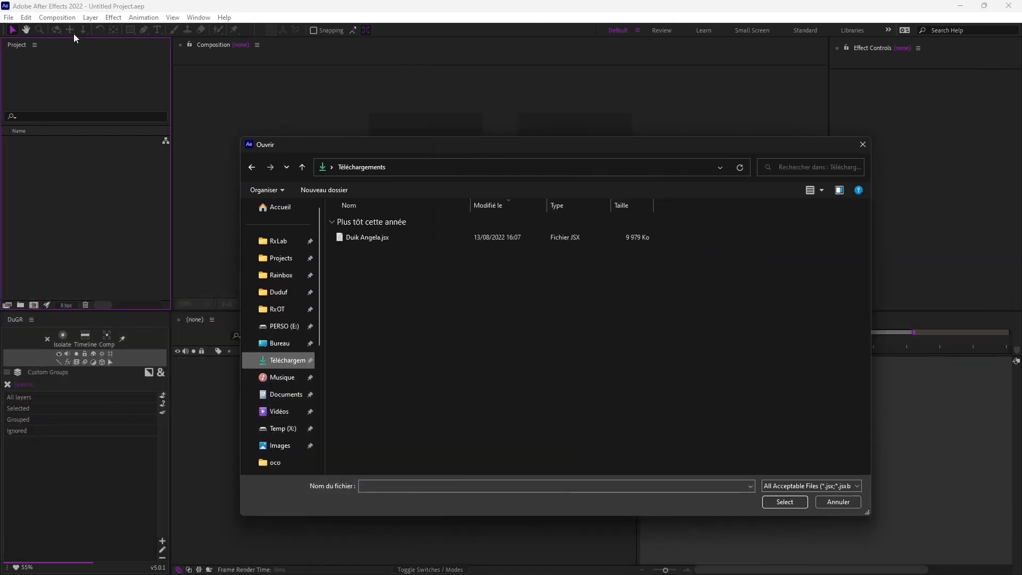
pyautogui.click(367, 237)
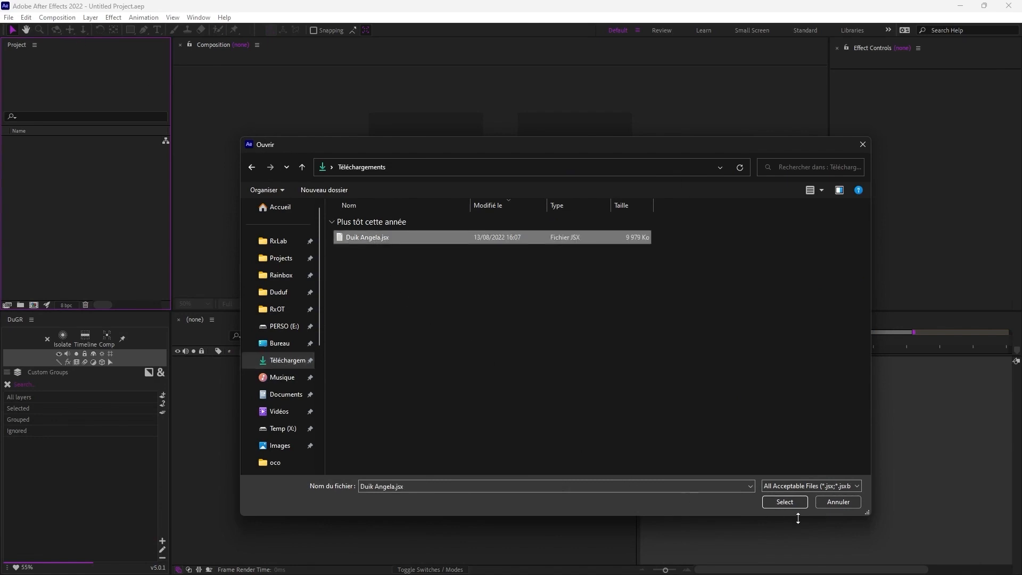
pyautogui.moveTo(785, 502)
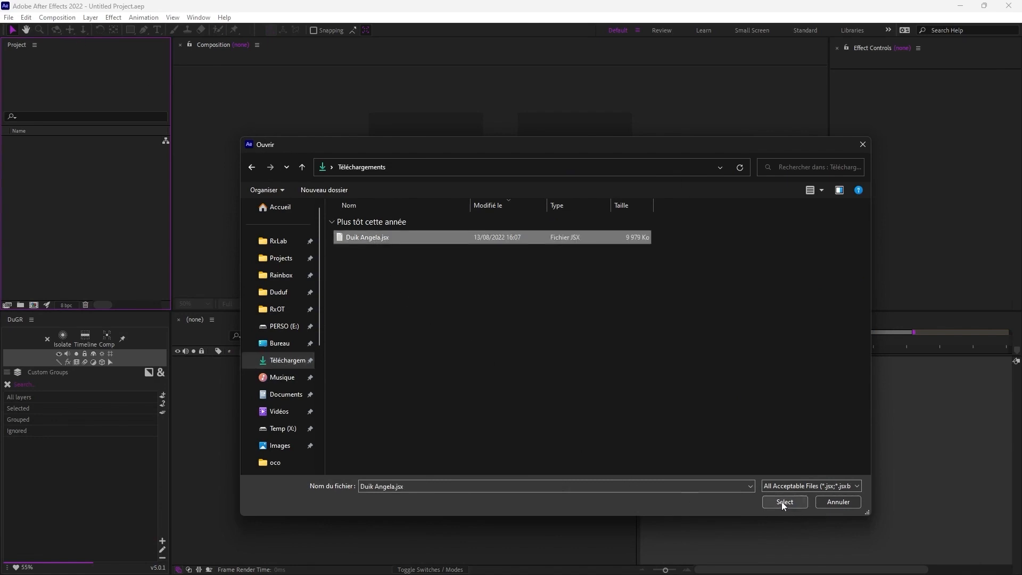
pyautogui.moveTo(837, 501)
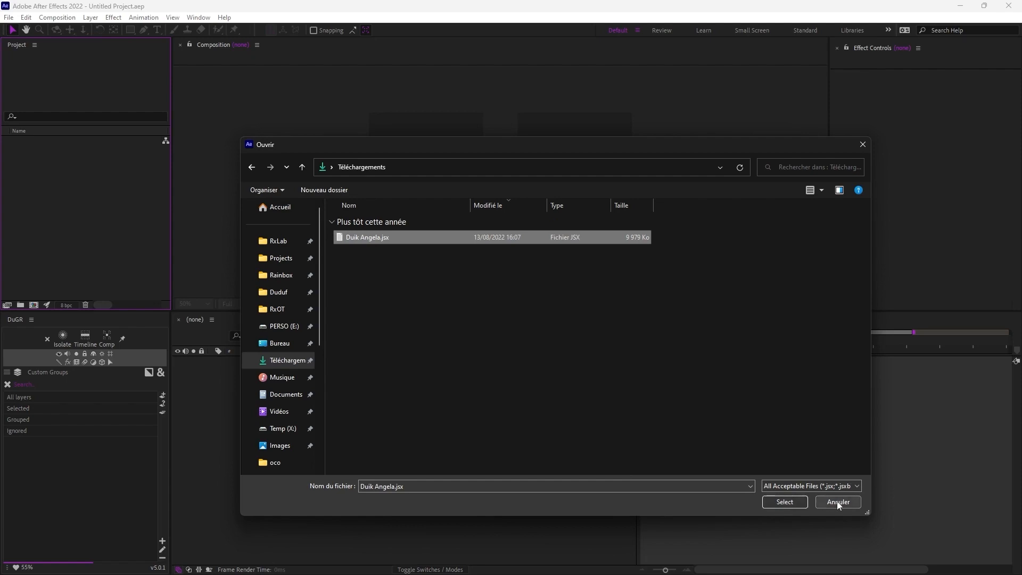
pyautogui.click(838, 501)
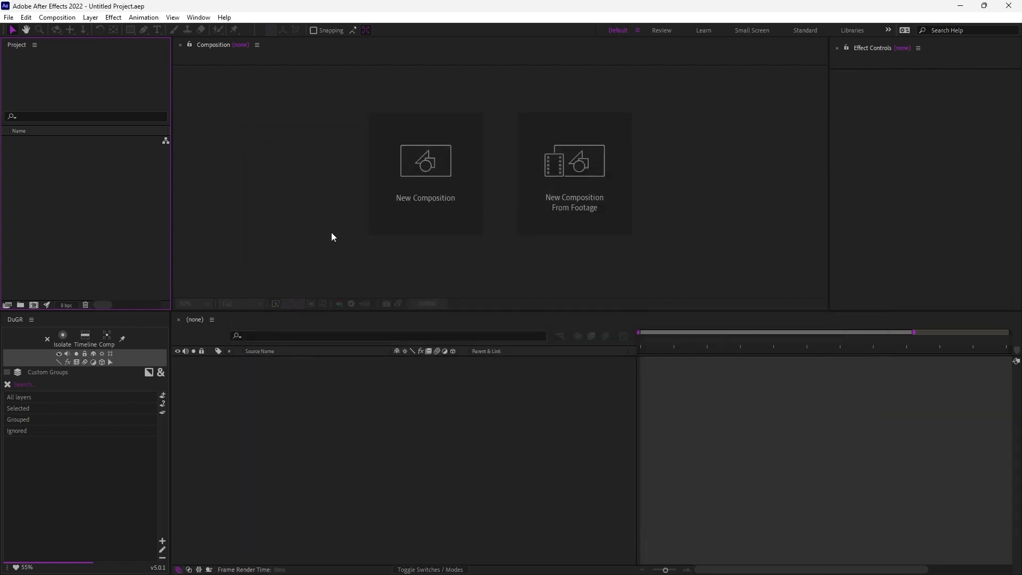
pyautogui.moveTo(1011, 6)
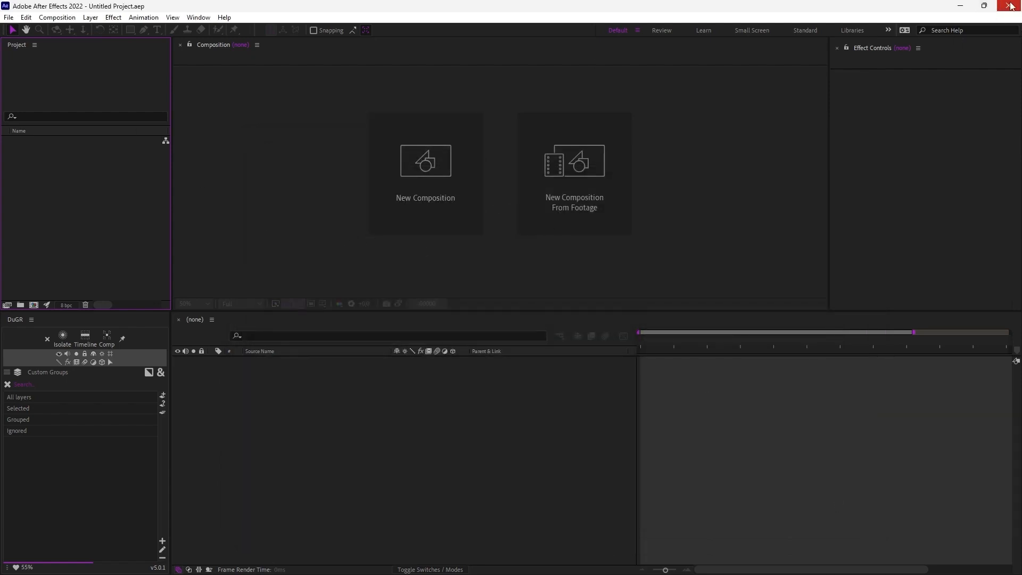
pyautogui.moveTo(290, 103)
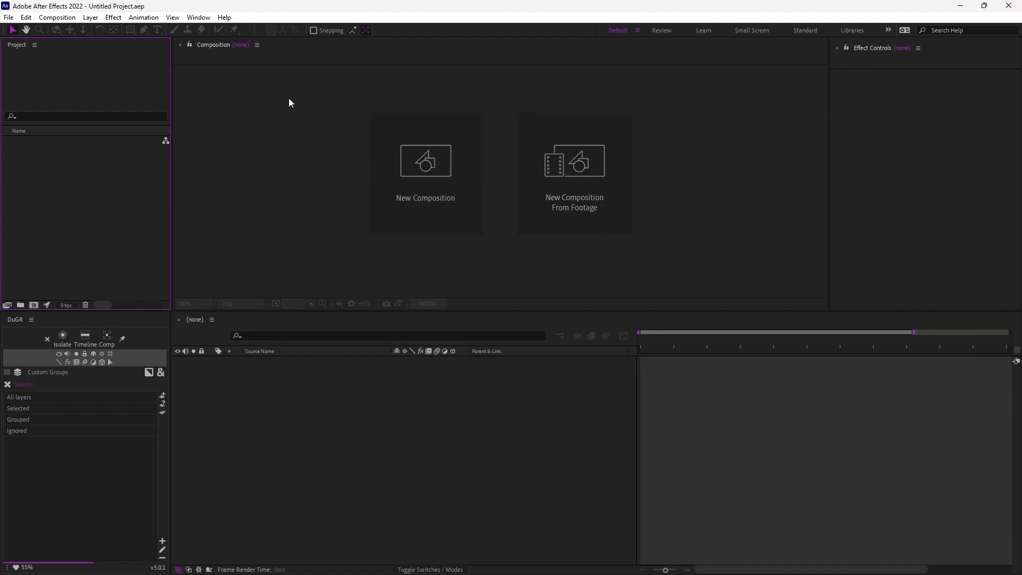
# - Launch Duik Angela.jsx from the Window menu's scripts list
pyautogui.click(198, 17)
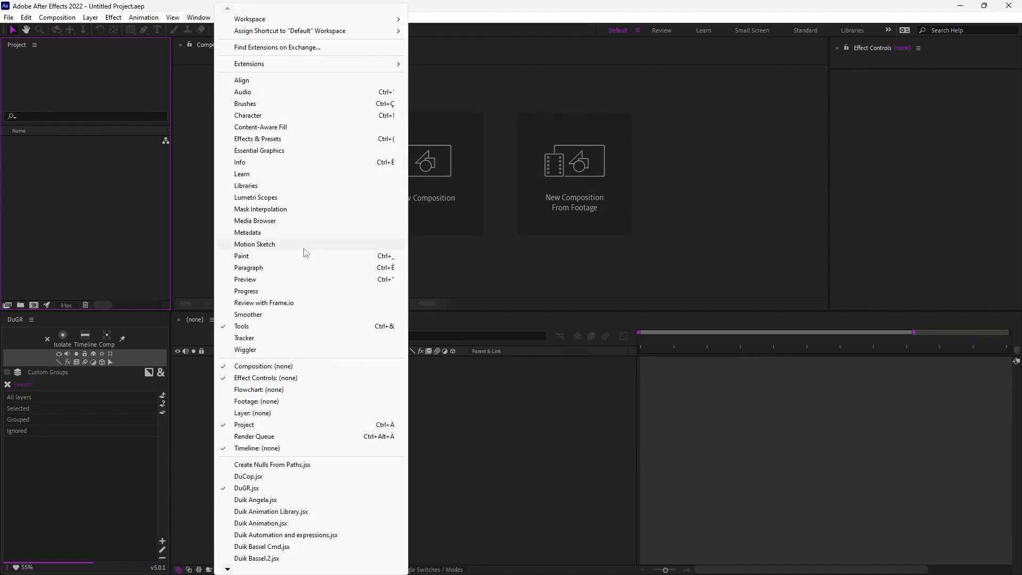
pyautogui.moveTo(297, 499)
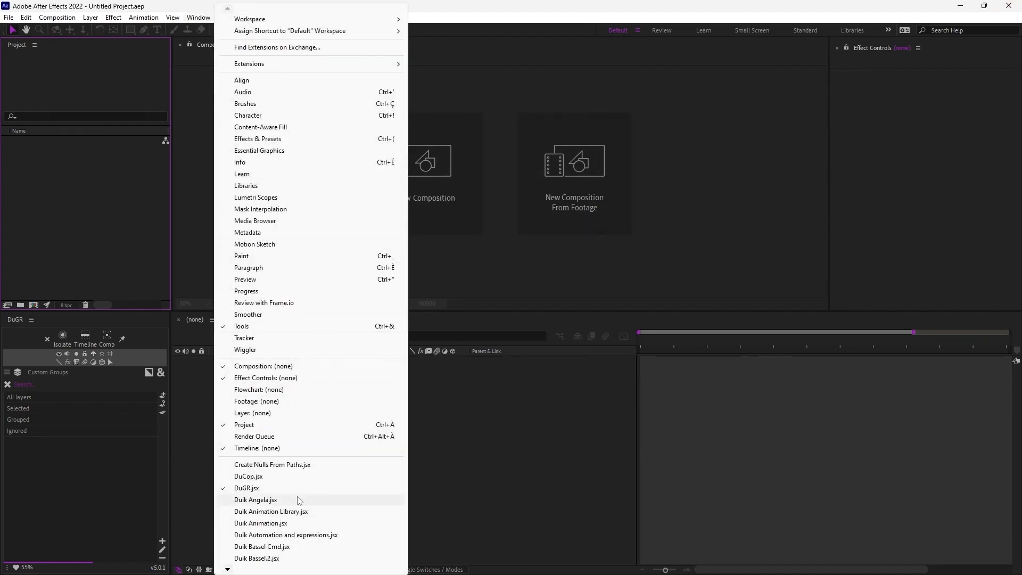
pyautogui.moveTo(313, 502)
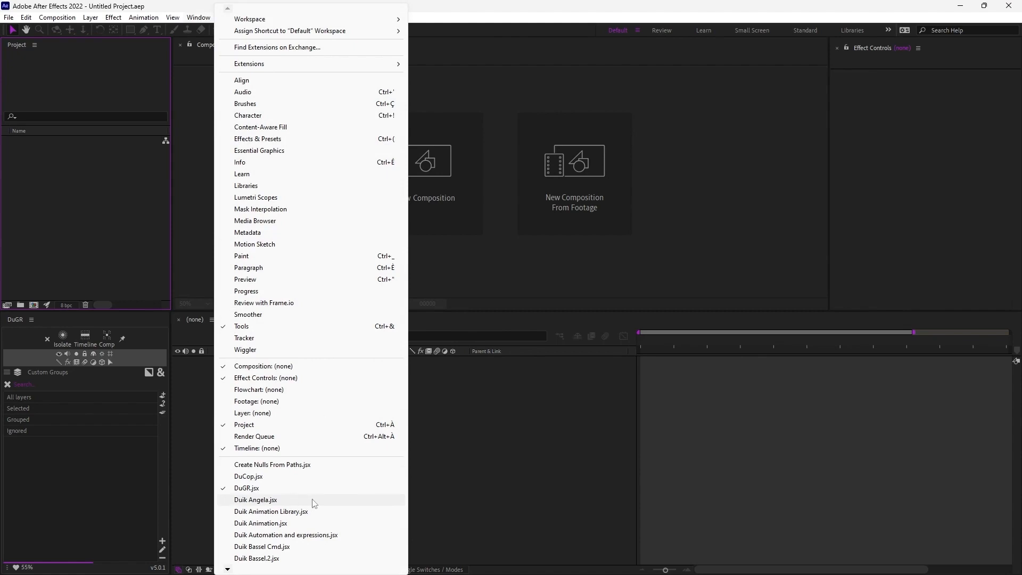
pyautogui.moveTo(274, 504)
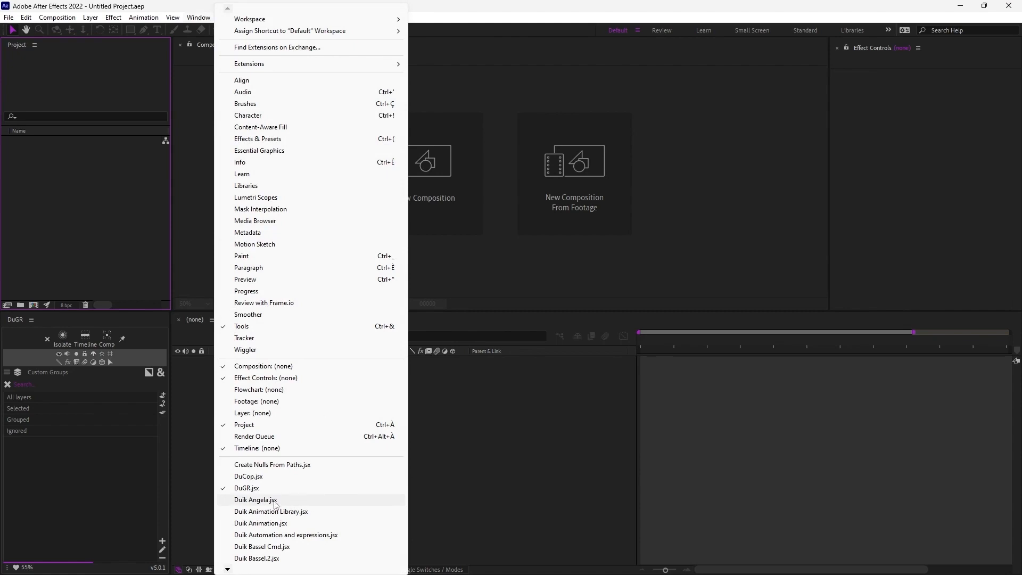
pyautogui.click(255, 501)
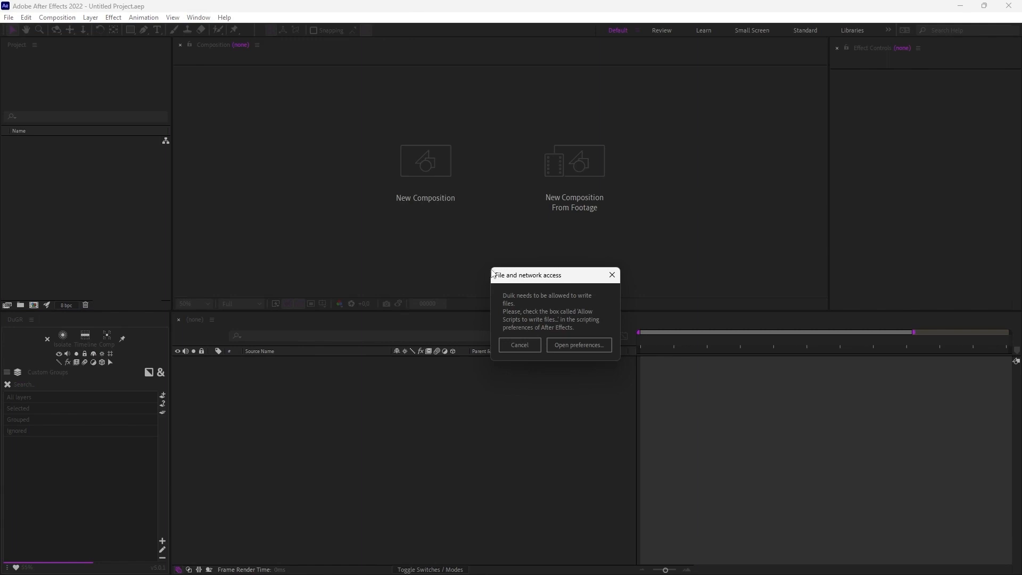
pyautogui.moveTo(528, 330)
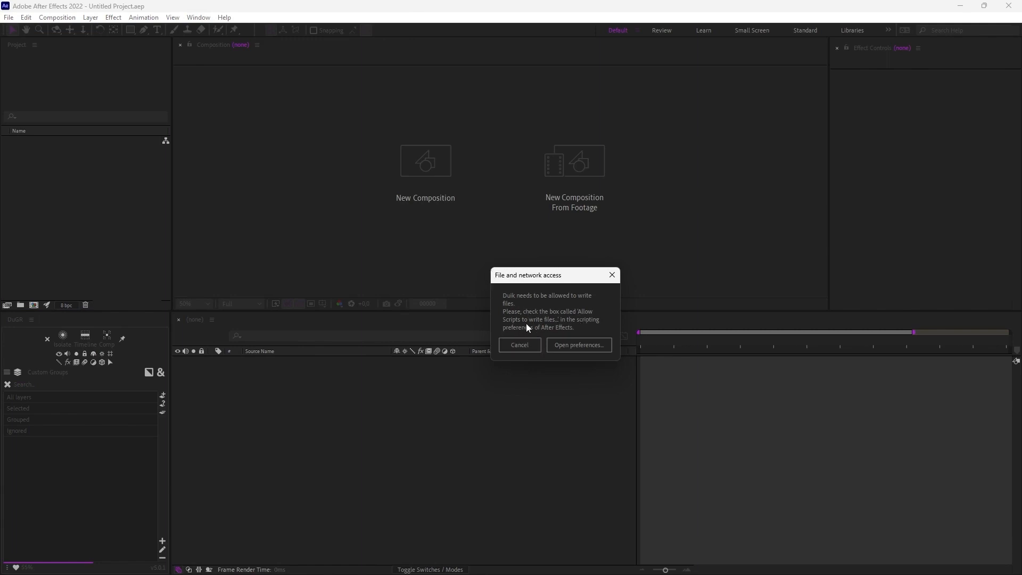
pyautogui.moveTo(577, 345)
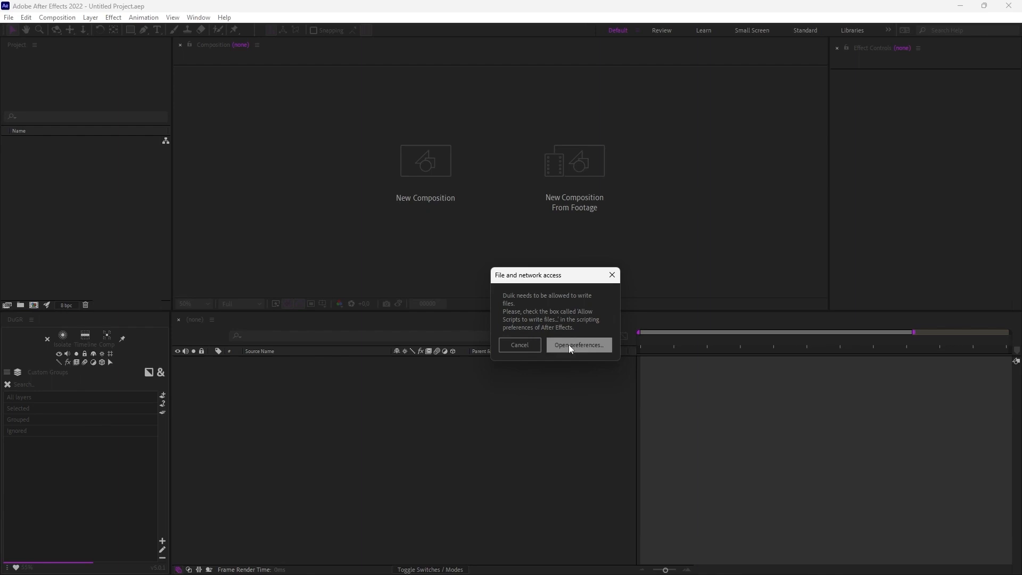
# - Enable 'Allow Scripts to Write Files and Access Network' in Scripting & Expressions preferences and confirm
pyautogui.click(577, 344)
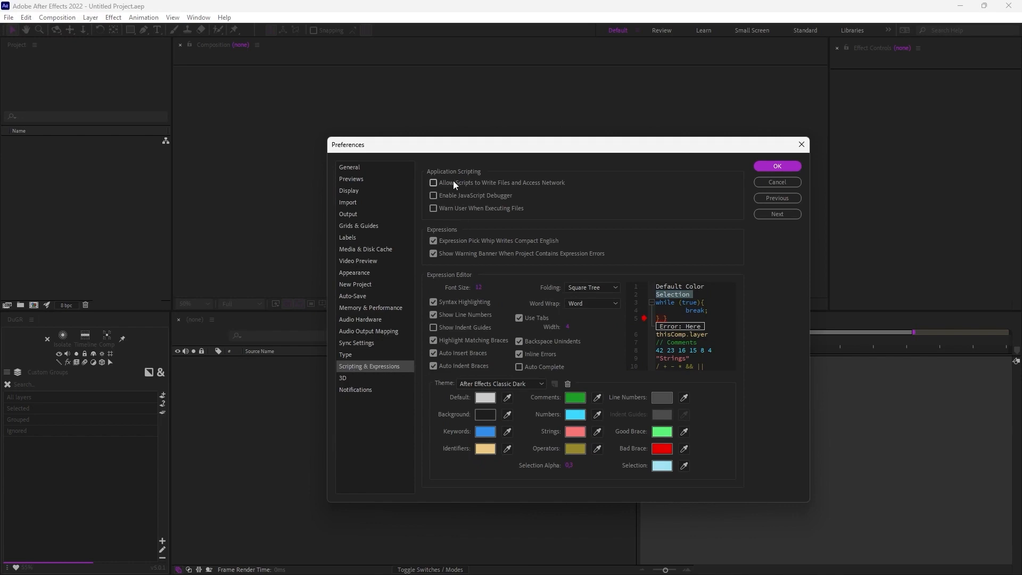
pyautogui.click(433, 182)
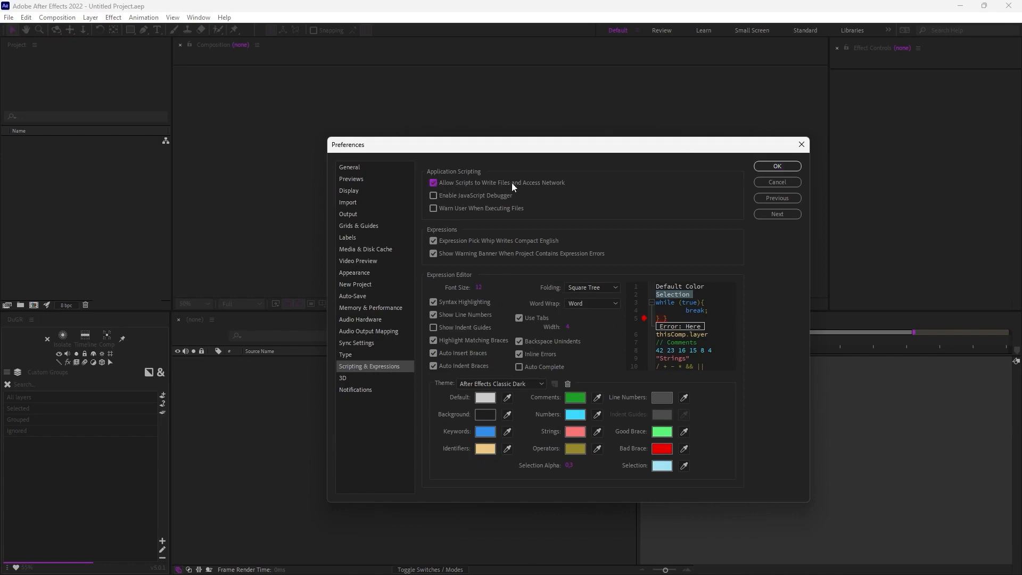
pyautogui.moveTo(586, 186)
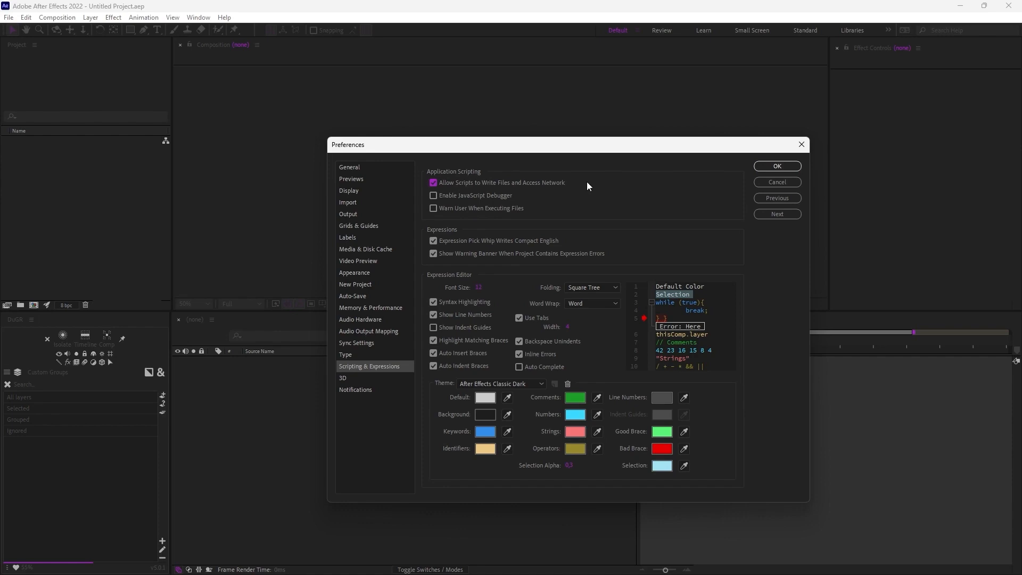
pyautogui.moveTo(503, 190)
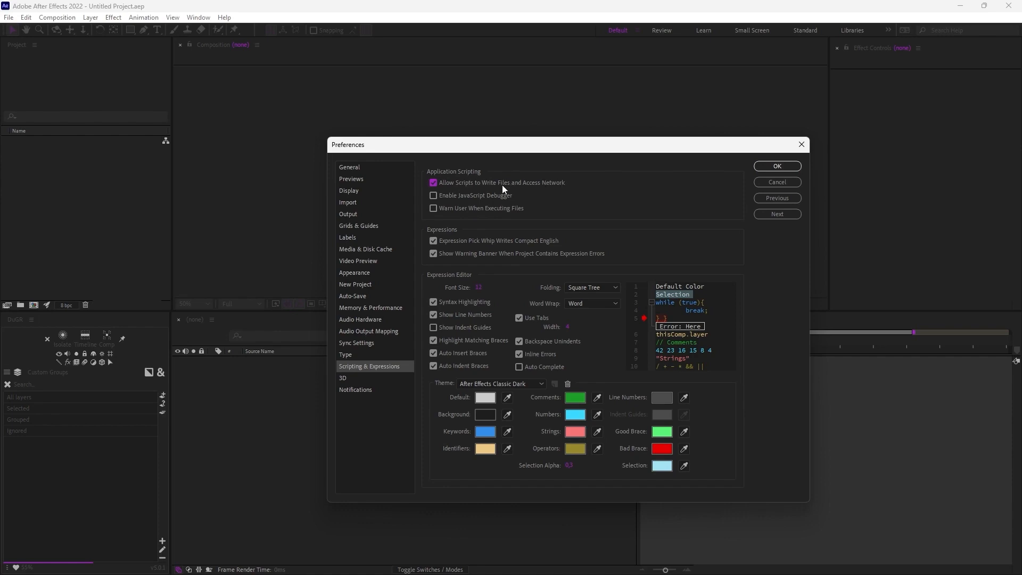
pyautogui.moveTo(532, 189)
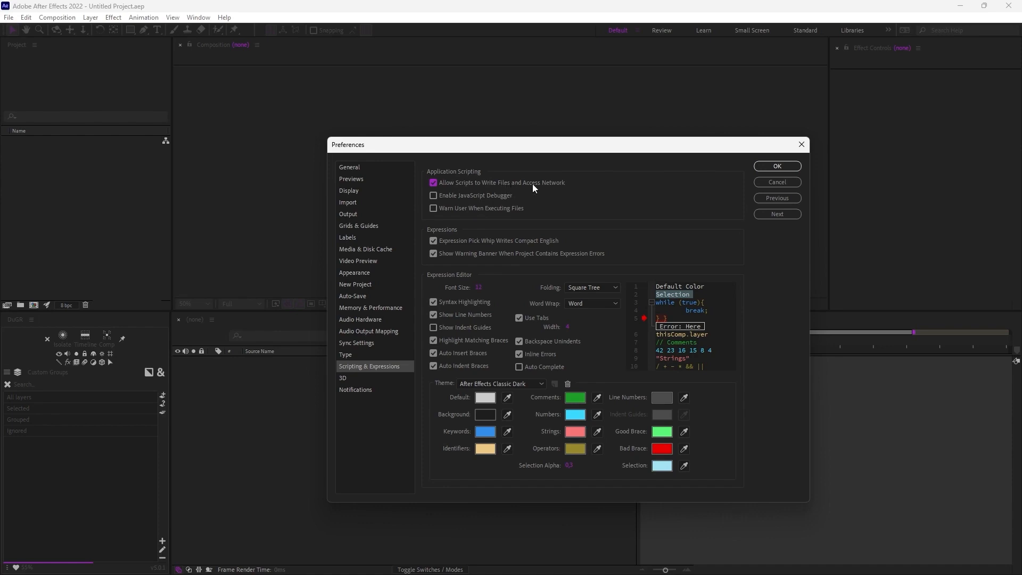
pyautogui.moveTo(779, 166)
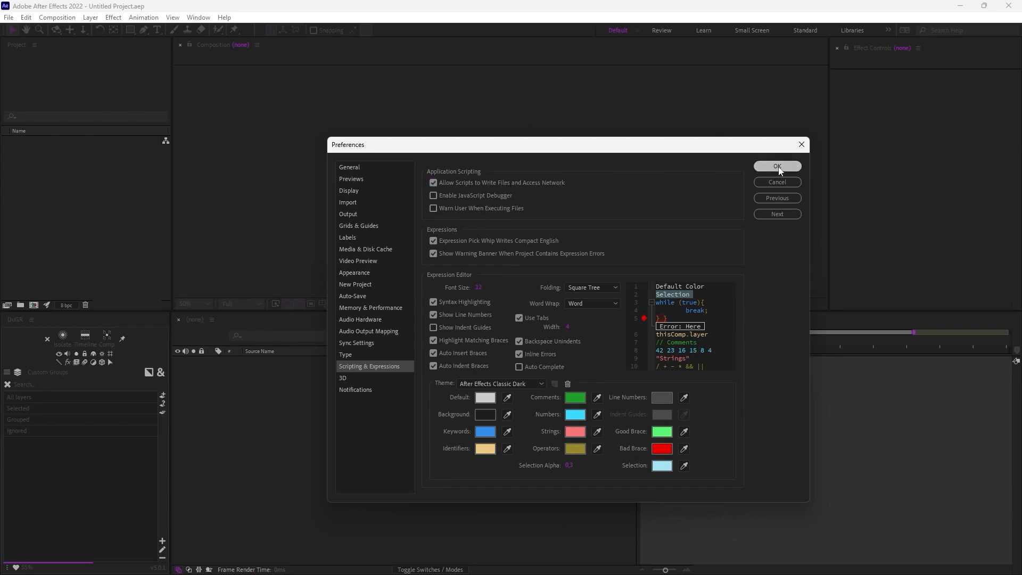
pyautogui.click(776, 166)
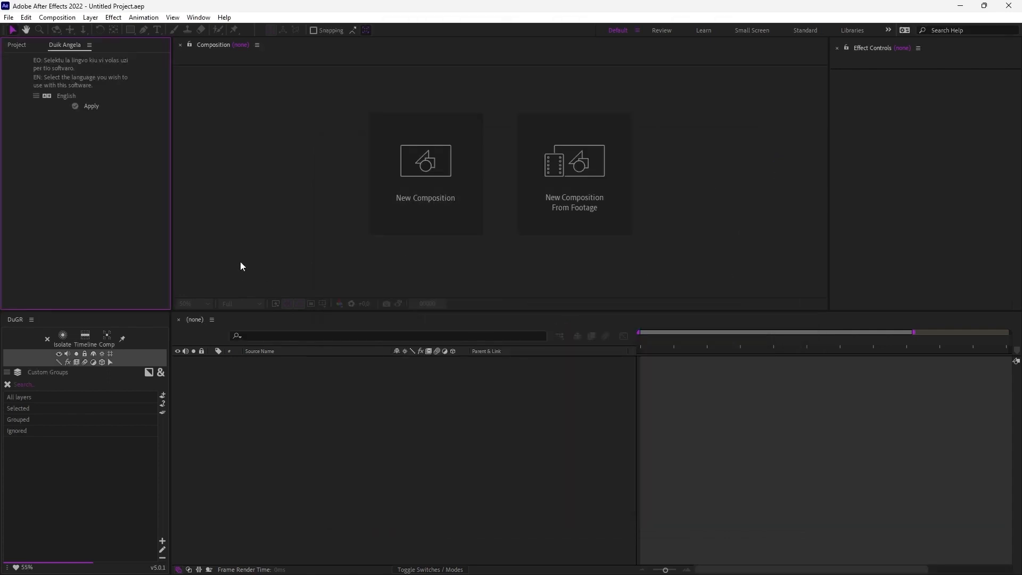
pyautogui.moveTo(74, 71)
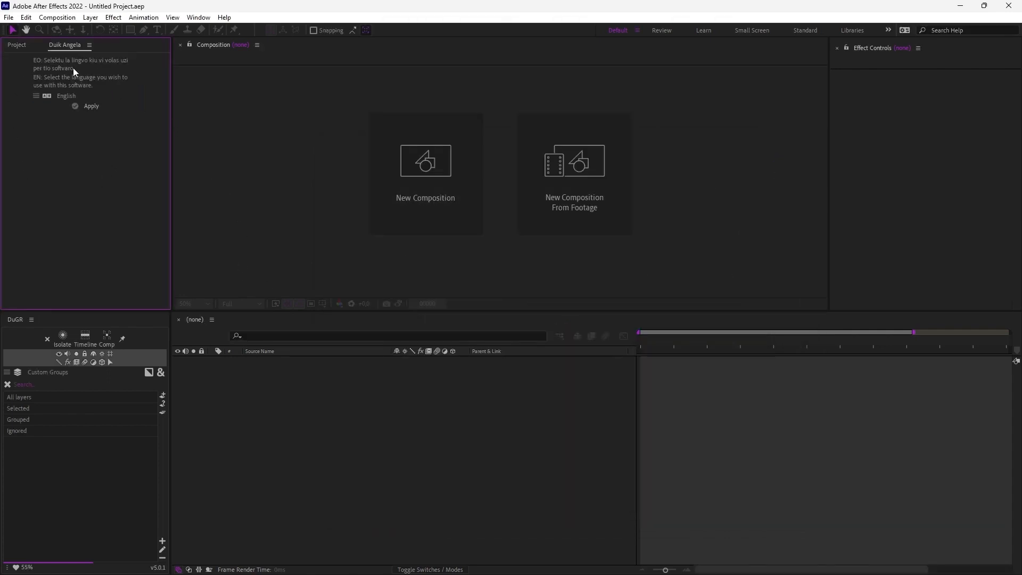
pyautogui.moveTo(55, 120)
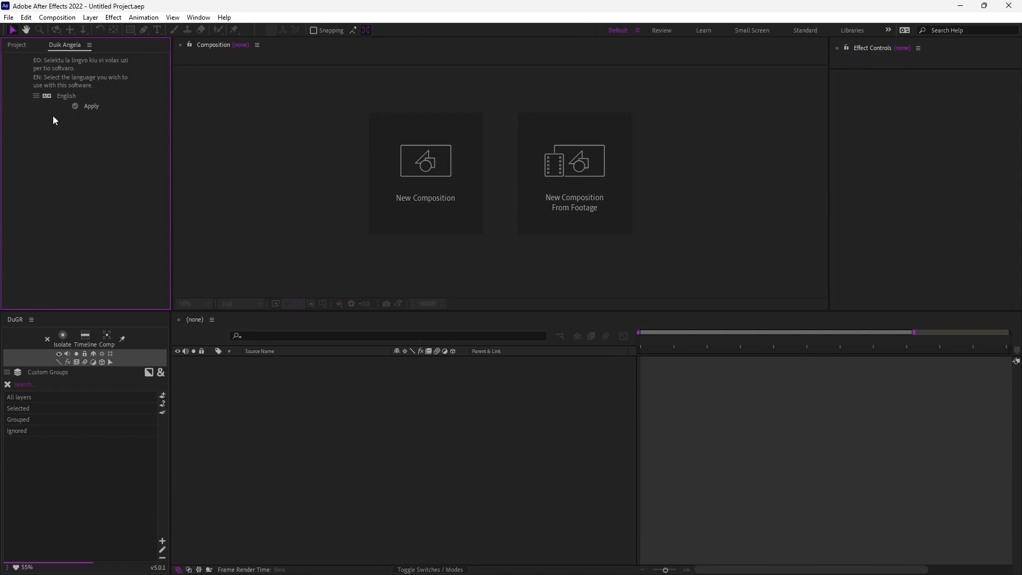
pyautogui.click(65, 96)
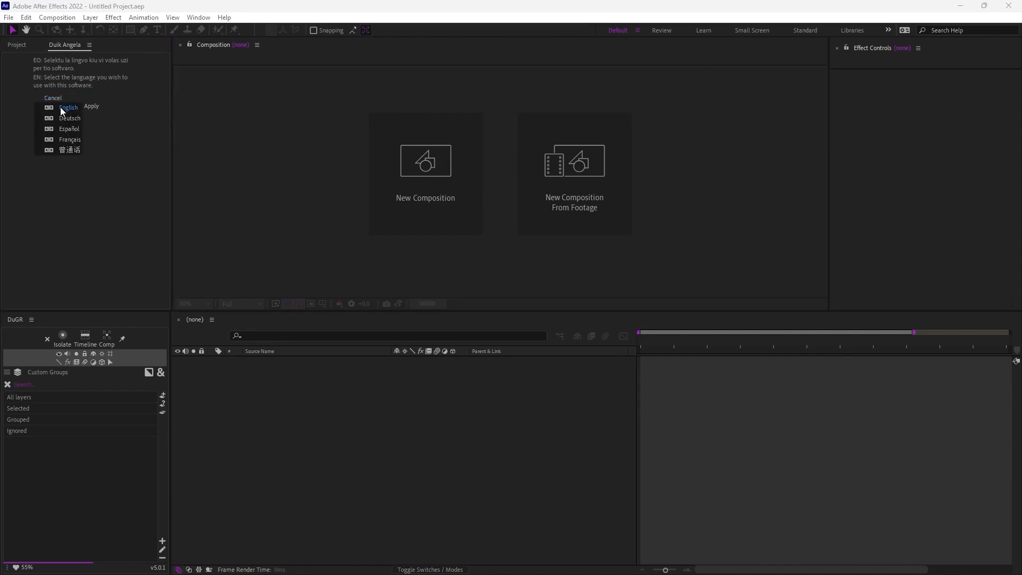
pyautogui.click(68, 106)
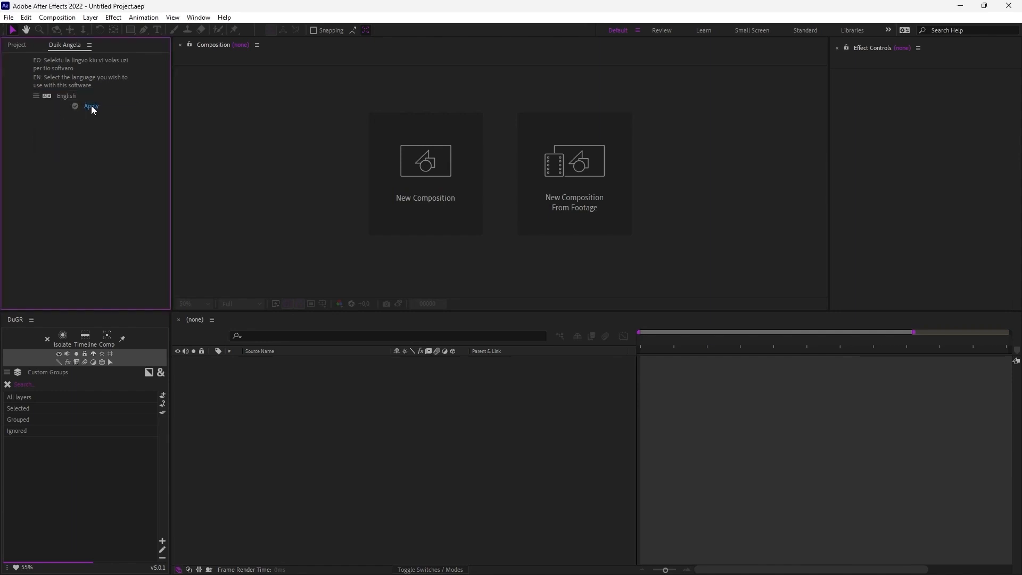
# - Apply English as the Duik Ángela language to reach its main tool categories
pyautogui.click(90, 106)
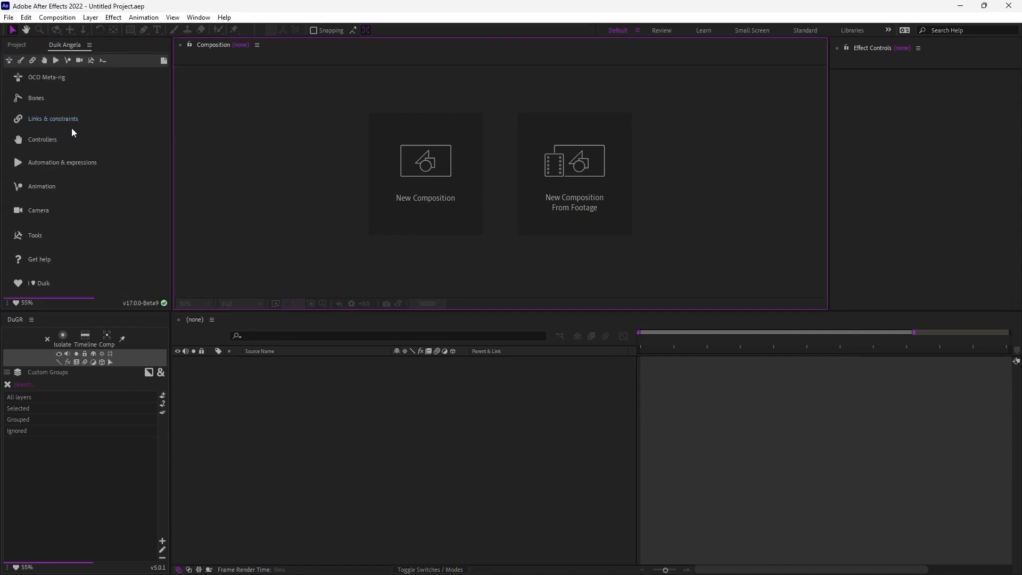
pyautogui.moveTo(47, 211)
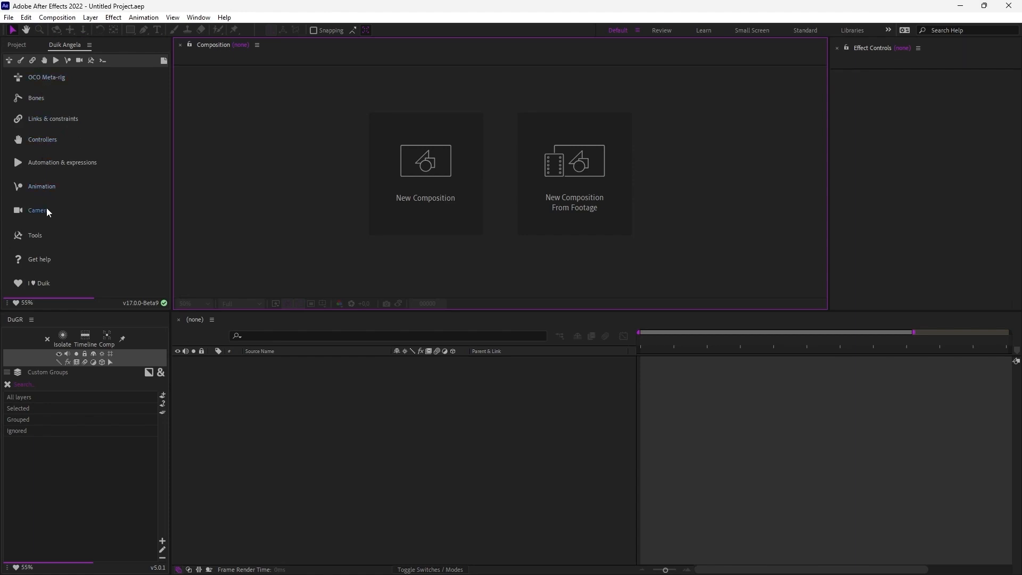
pyautogui.moveTo(71, 48)
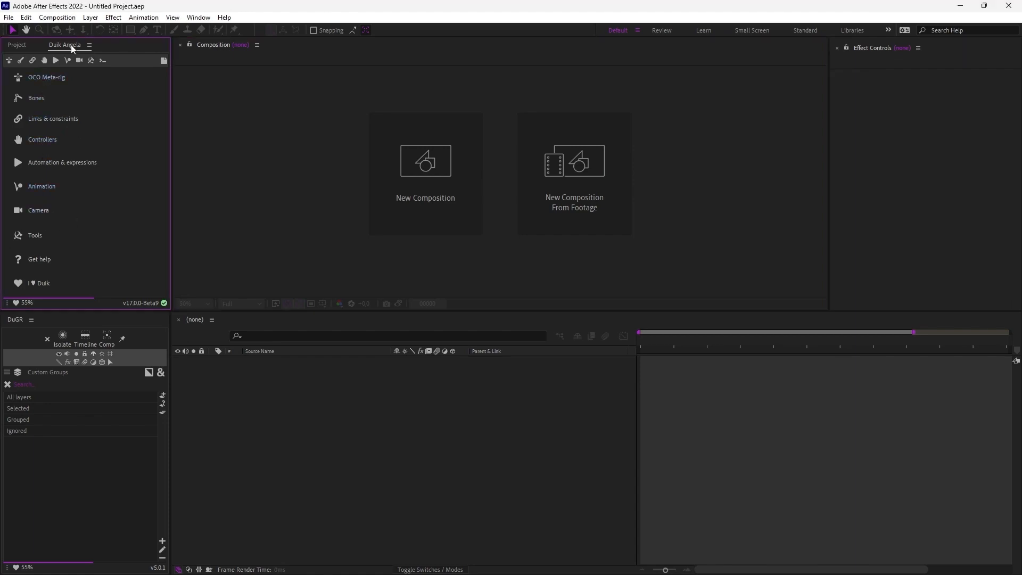
pyautogui.moveTo(58, 83)
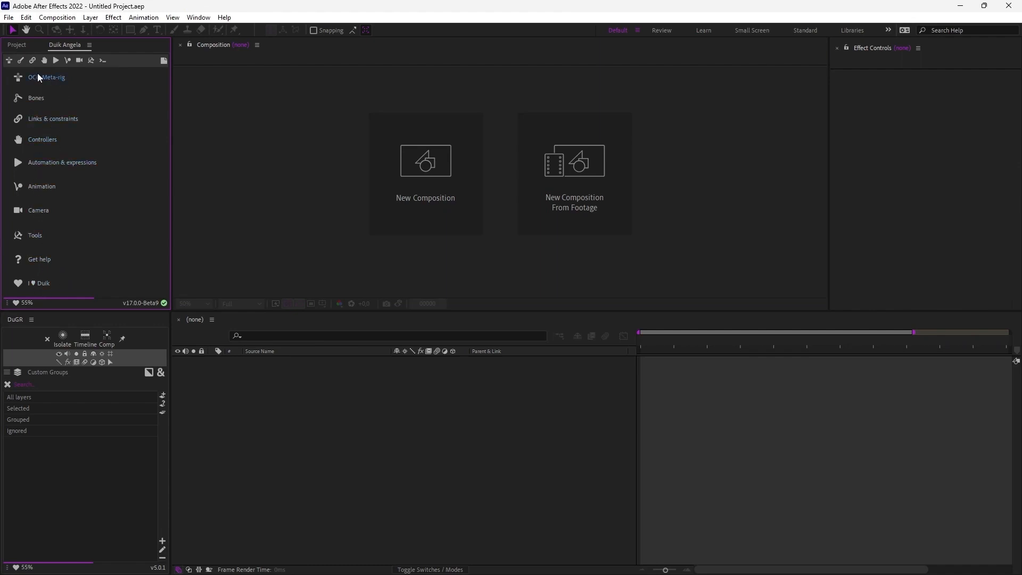
pyautogui.moveTo(31, 97)
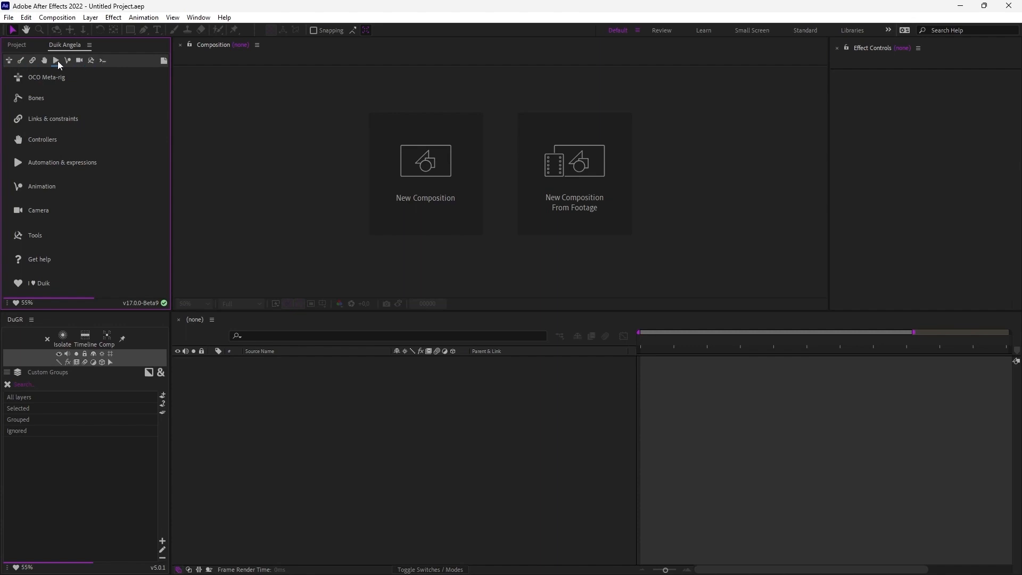
pyautogui.moveTo(42, 283)
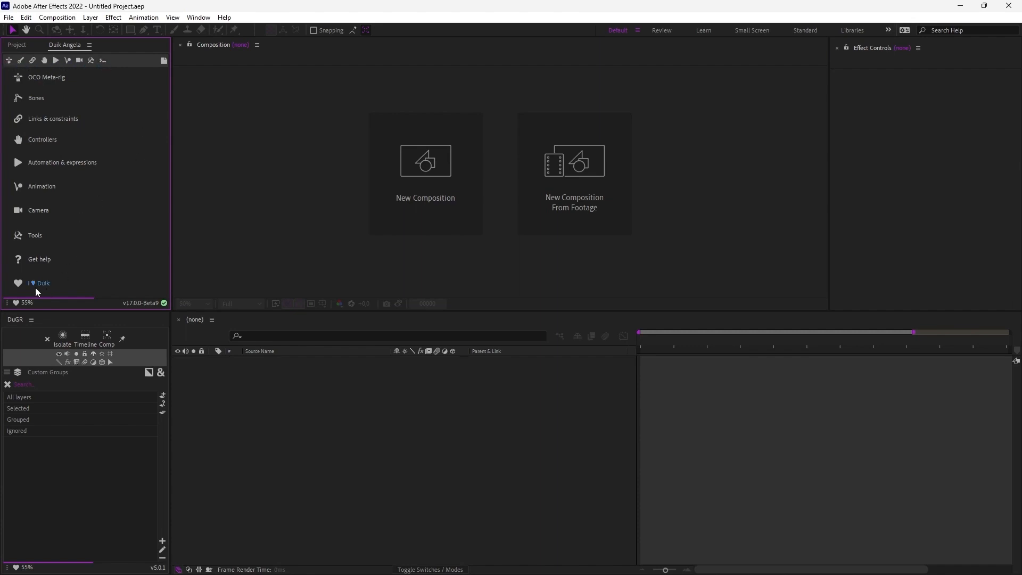
pyautogui.moveTo(38, 266)
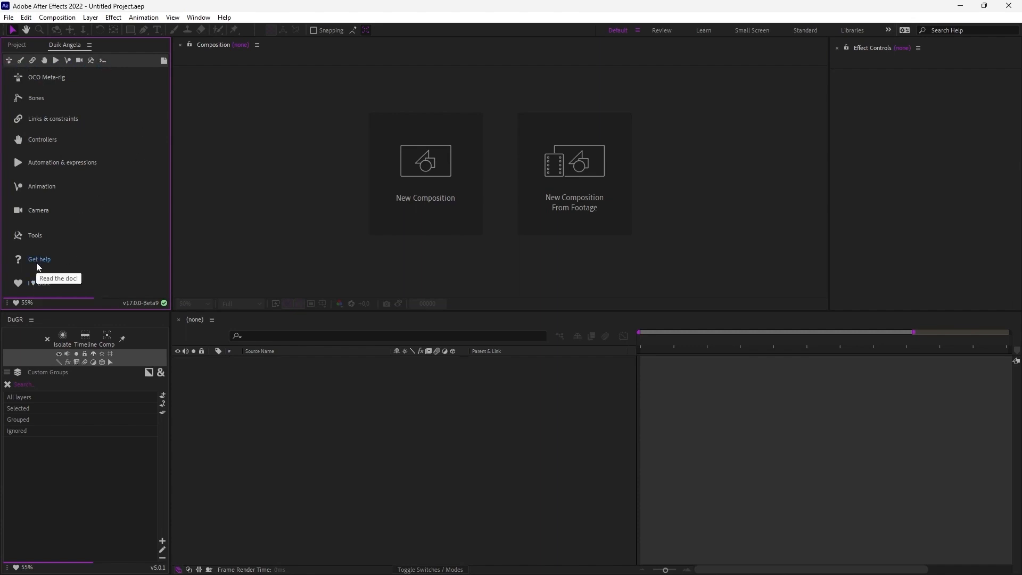
# - Launch Duik's Get help documentation and read the page about the Ángela version name
pyautogui.click(57, 277)
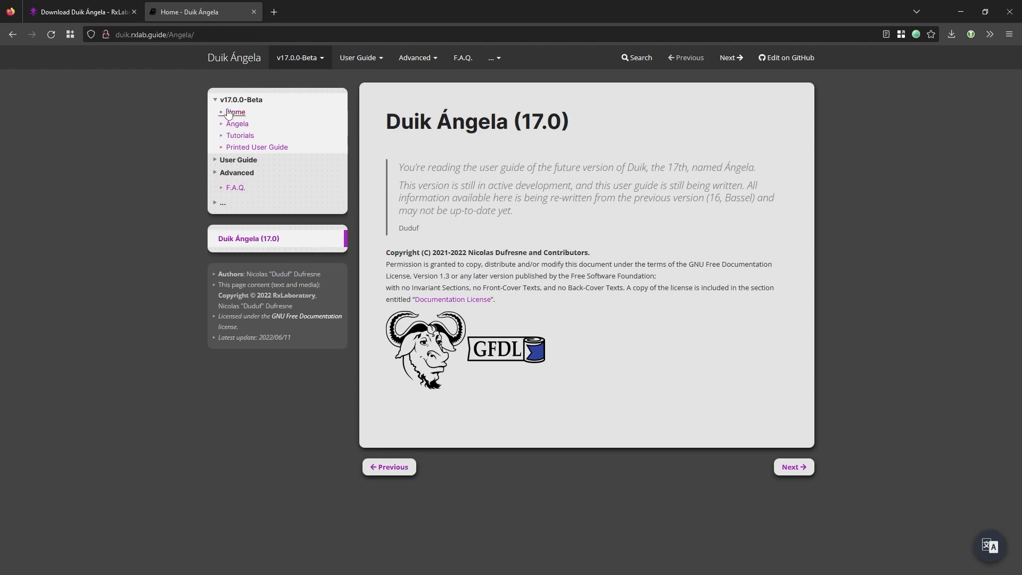
pyautogui.click(237, 123)
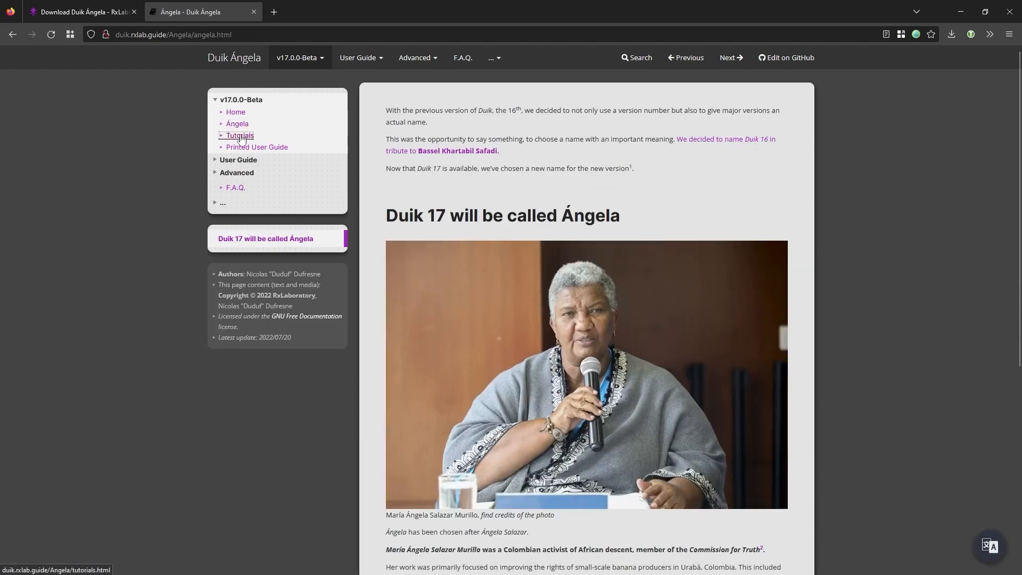
pyautogui.click(235, 111)
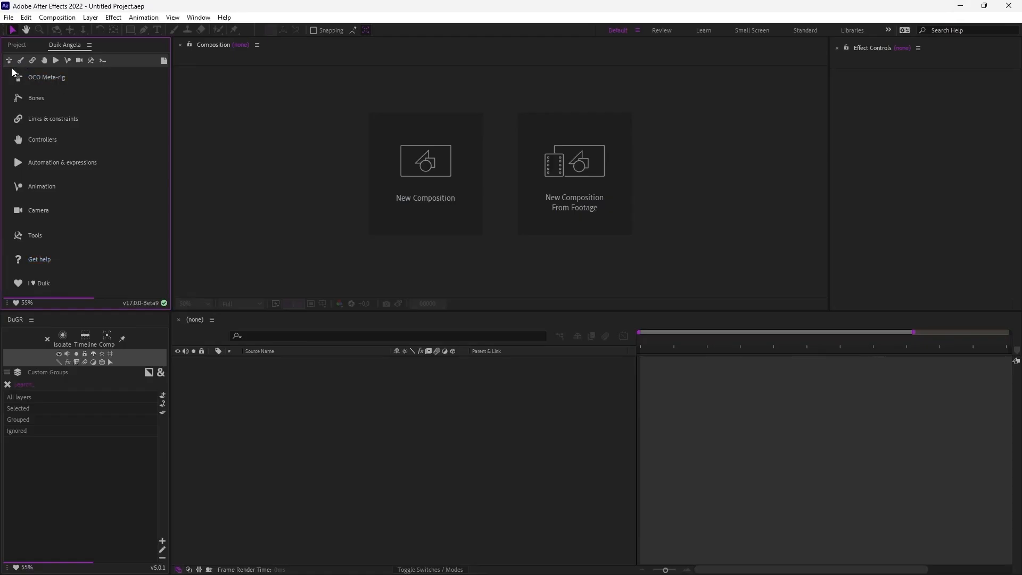
# - Browse the OCO library, bones tools and then the automation and expressions tools in the Duik panel
pyautogui.click(9, 59)
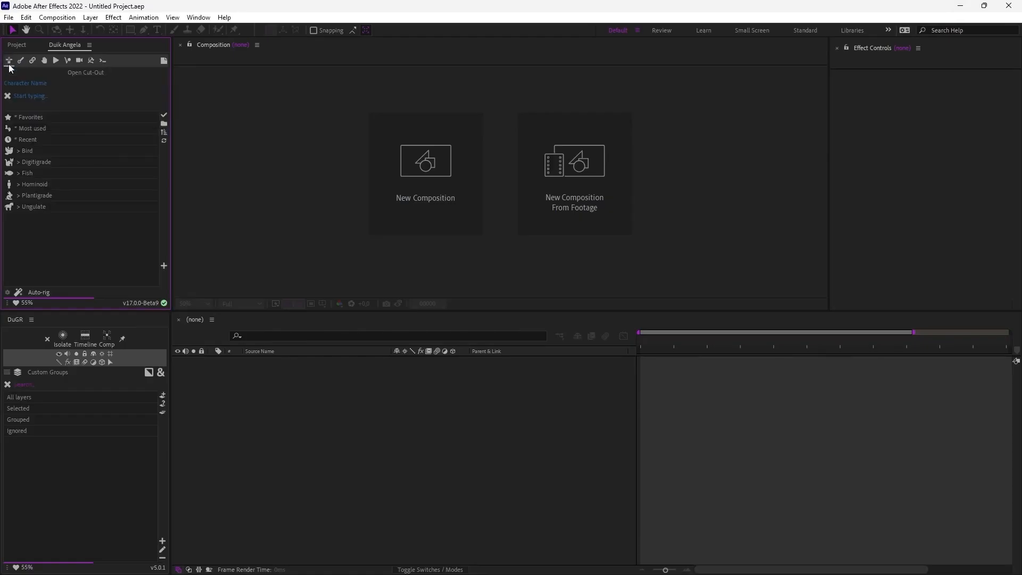
pyautogui.moveTo(85, 231)
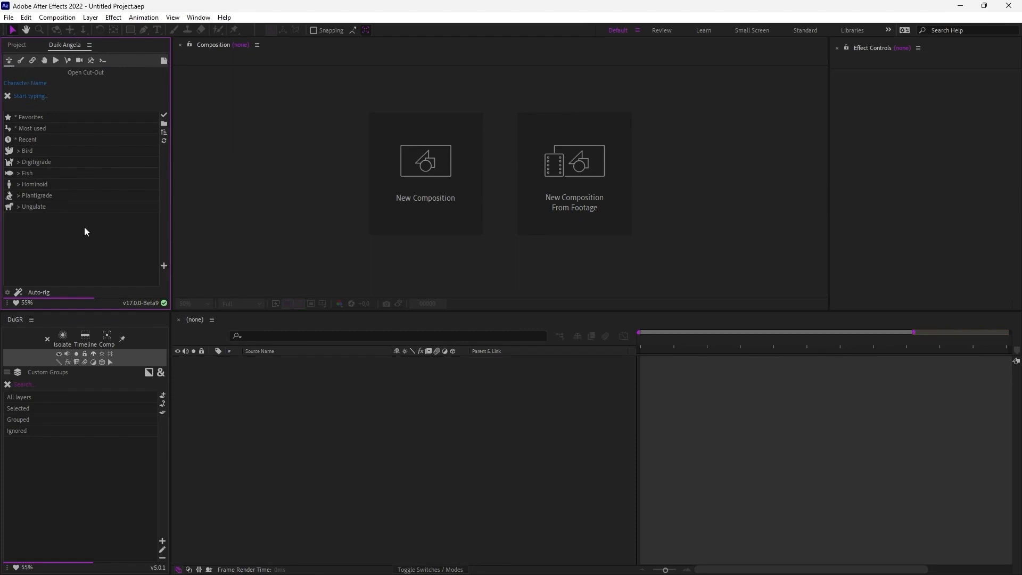
pyautogui.moveTo(33, 105)
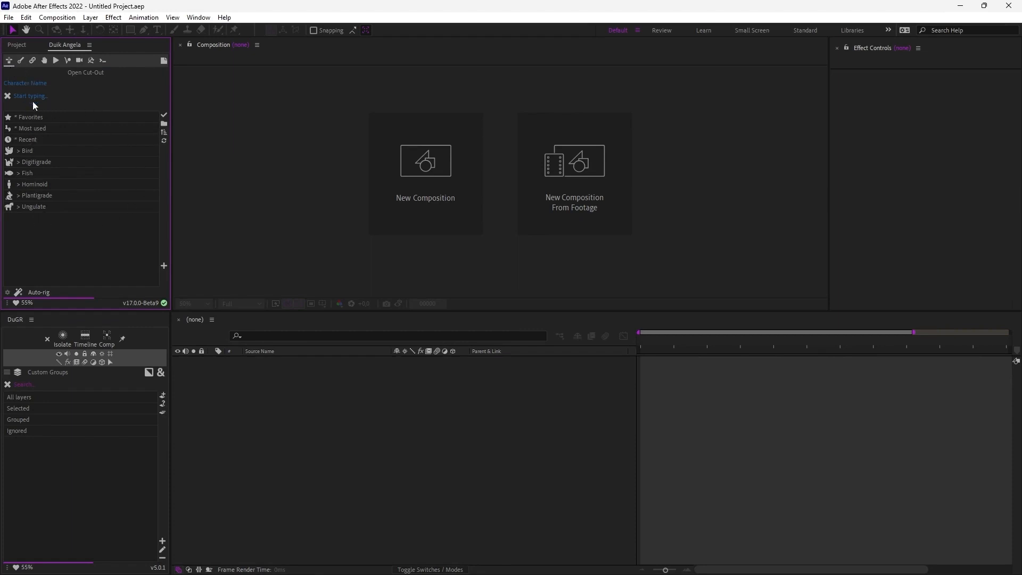
pyautogui.click(21, 59)
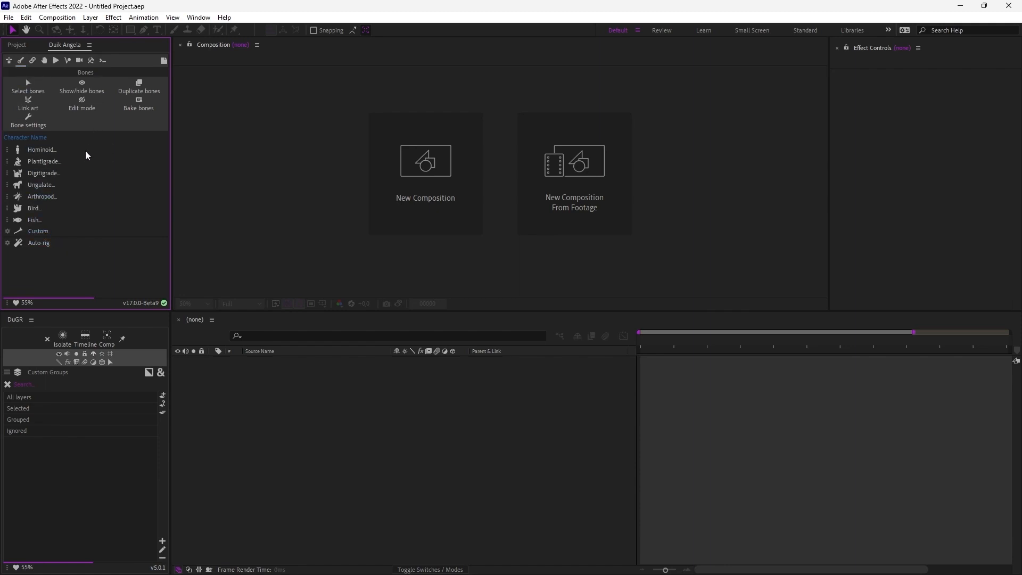
pyautogui.moveTo(40, 149)
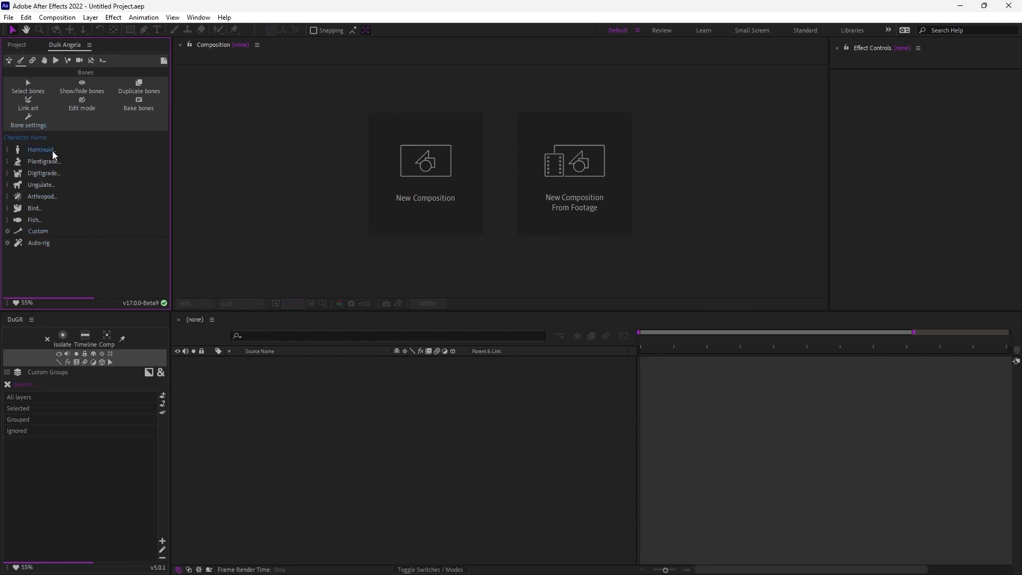
pyautogui.moveTo(41, 149)
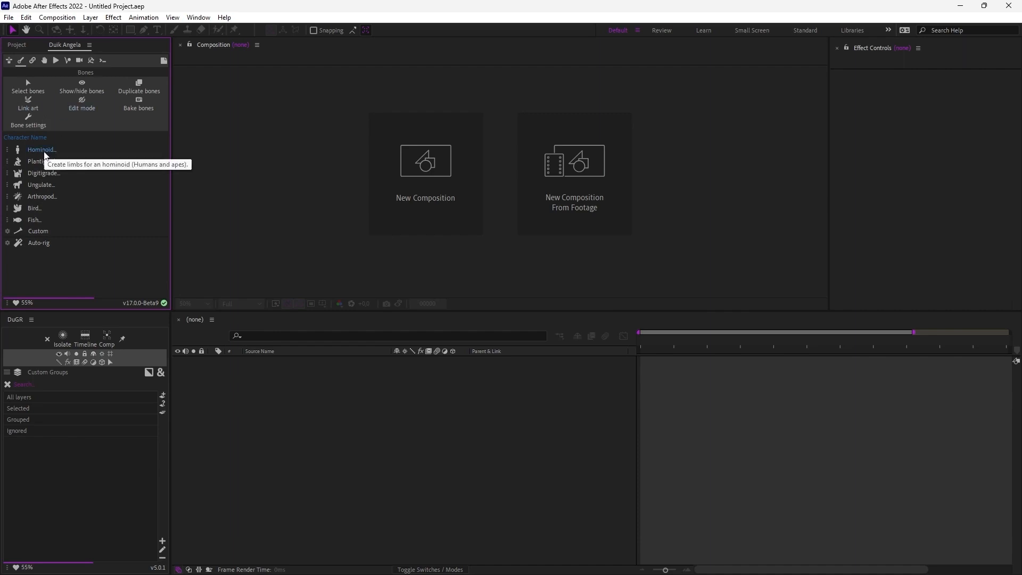
pyautogui.moveTo(46, 86)
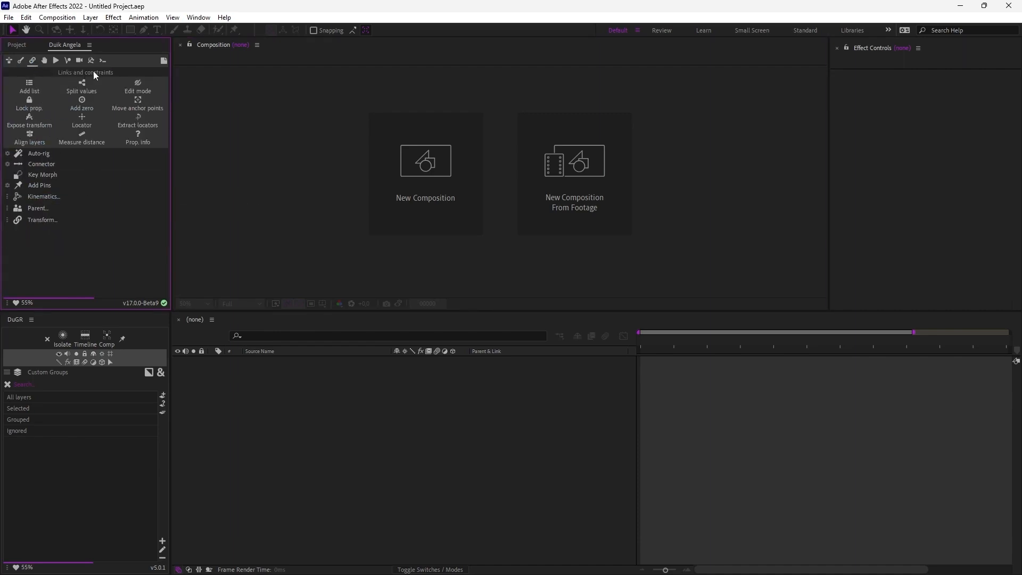
pyautogui.moveTo(39, 152)
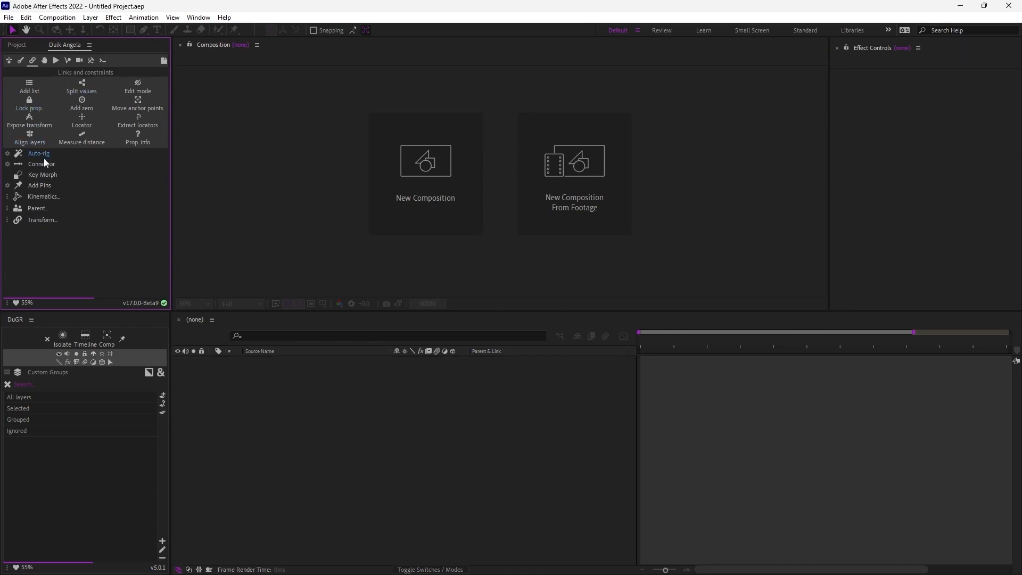
pyautogui.moveTo(40, 185)
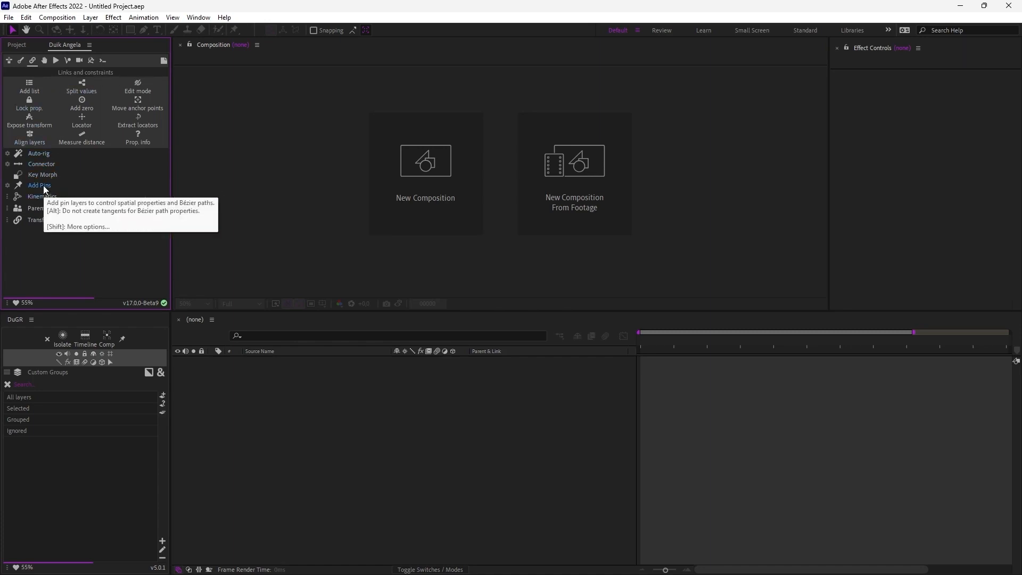
pyautogui.moveTo(43, 214)
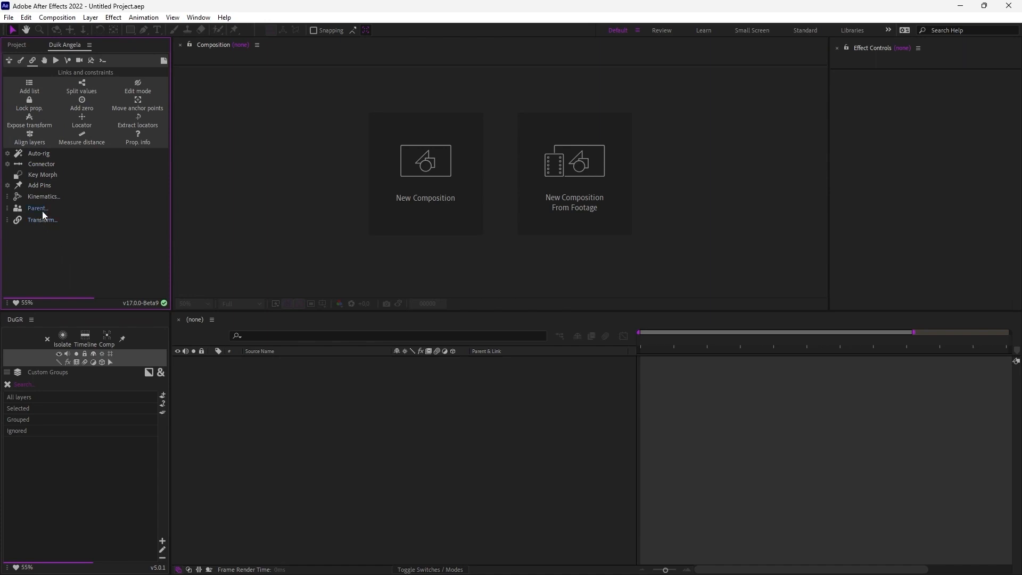
pyautogui.moveTo(38, 153)
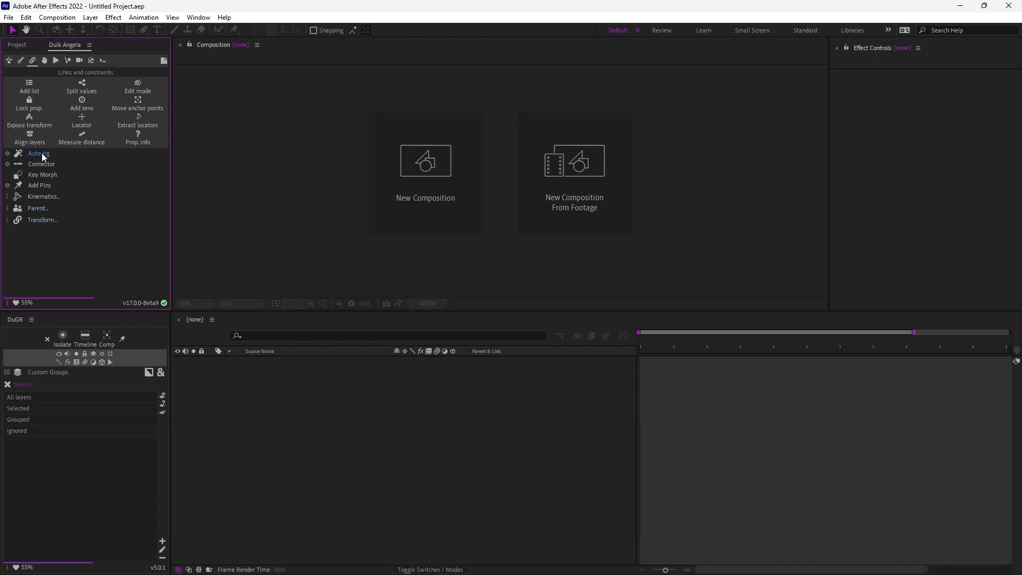
pyautogui.moveTo(34, 185)
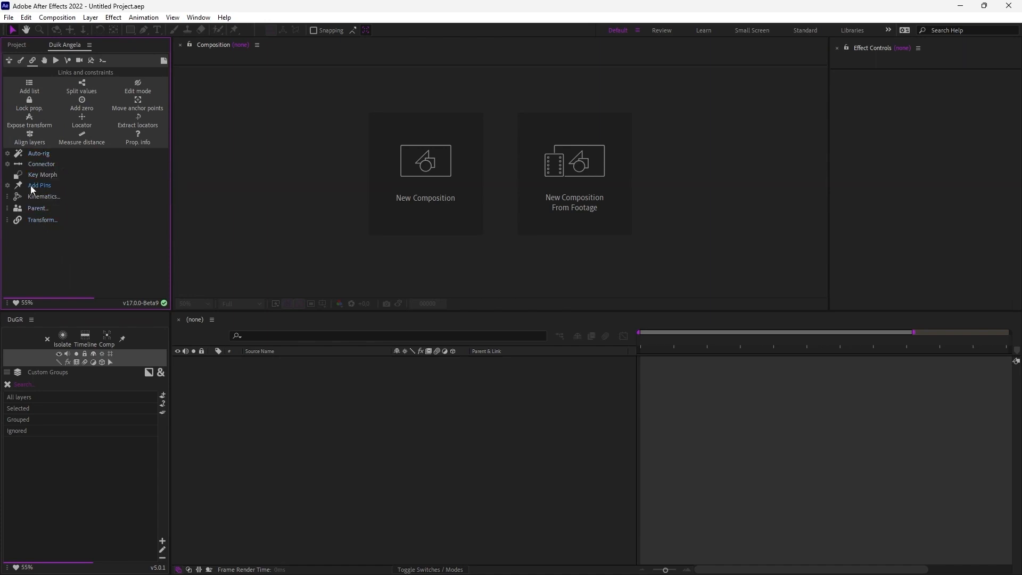
pyautogui.moveTo(40, 220)
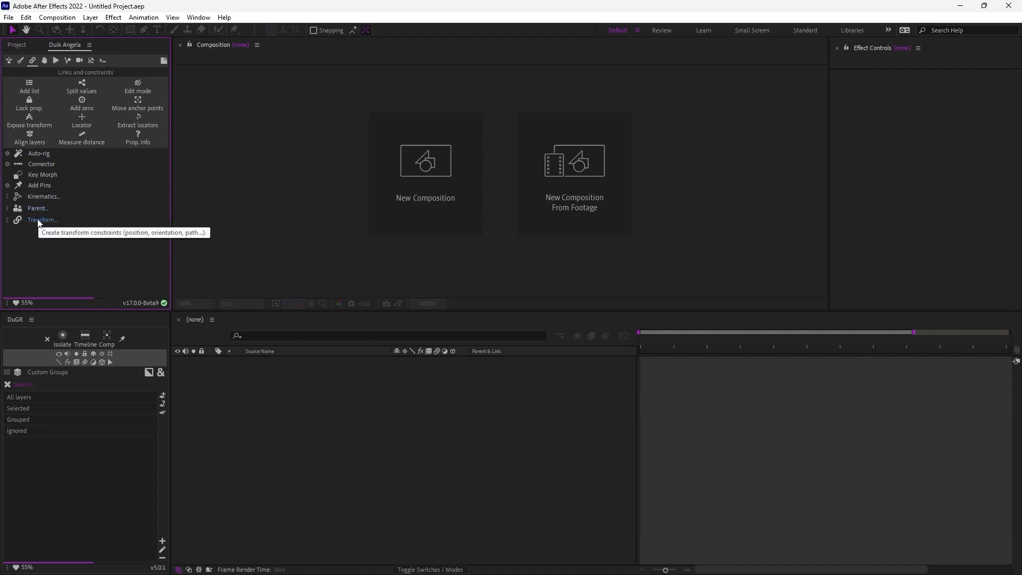
pyautogui.moveTo(117, 85)
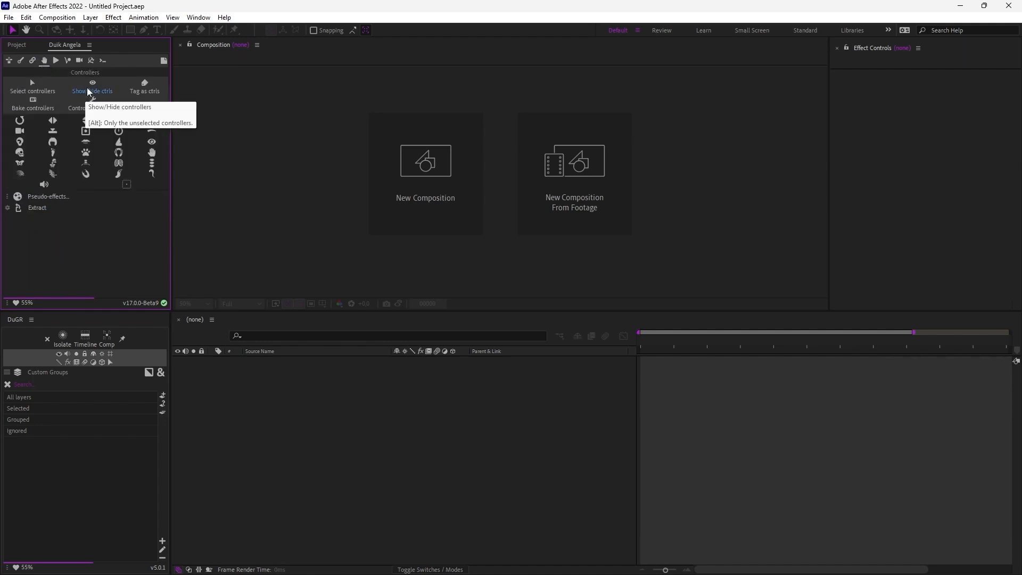
pyautogui.moveTo(61, 162)
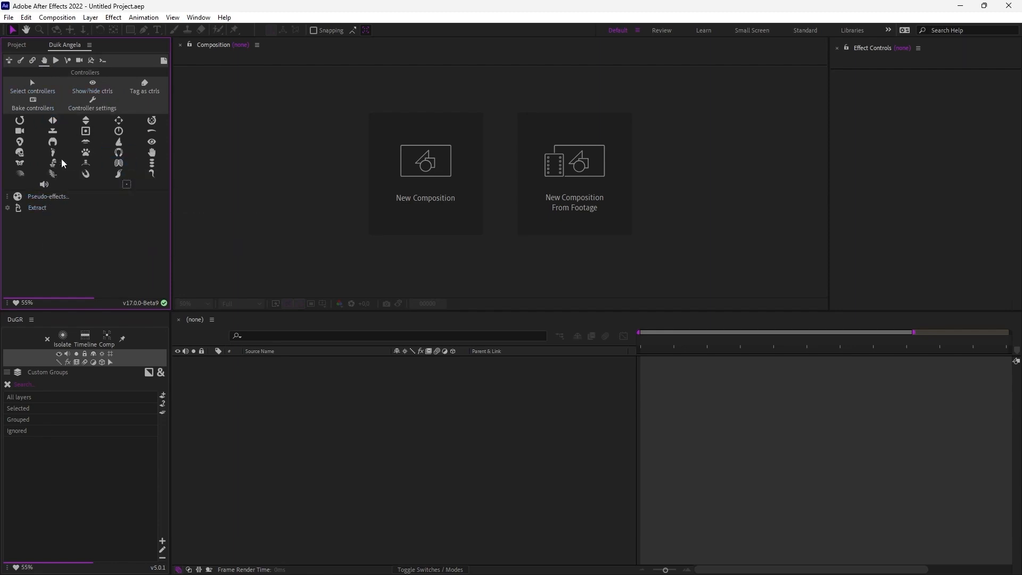
pyautogui.moveTo(51, 72)
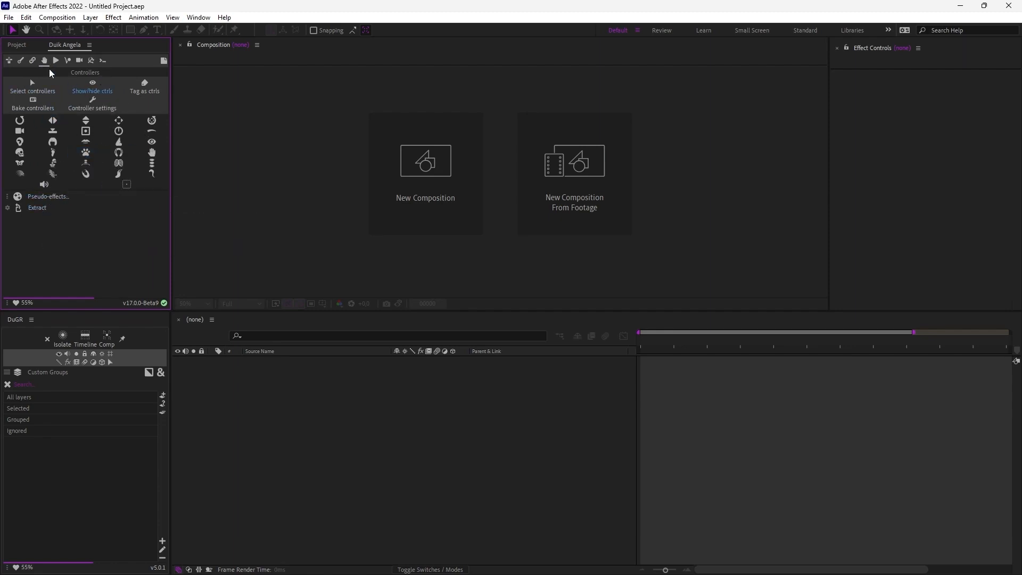
pyautogui.moveTo(56, 59)
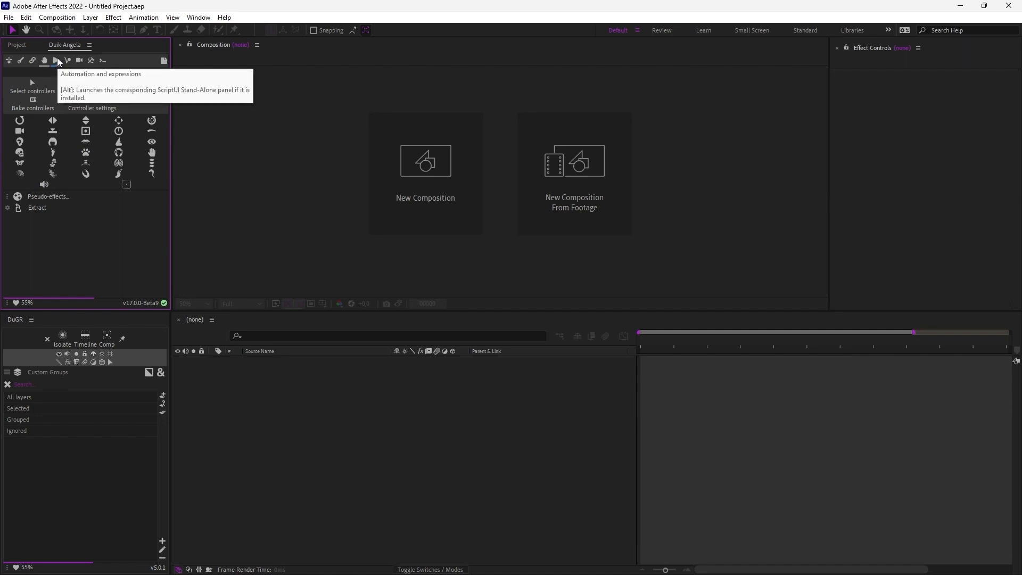
pyautogui.click(56, 59)
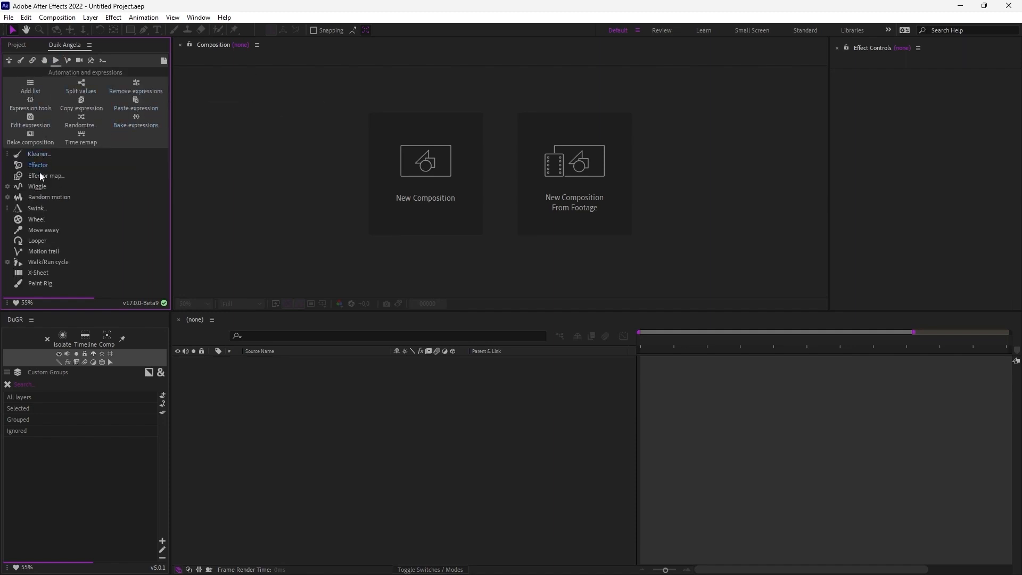
pyautogui.moveTo(38, 241)
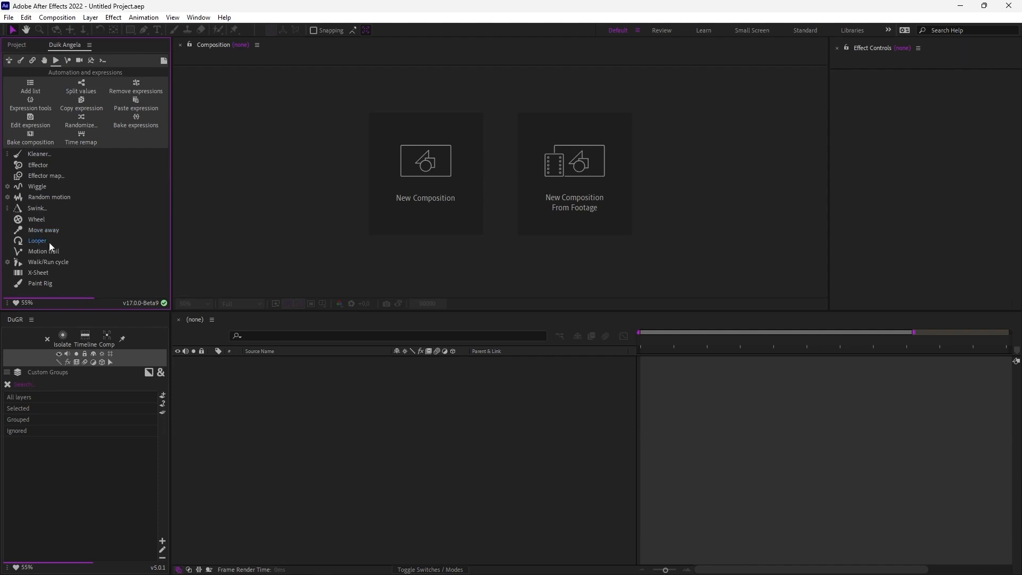
pyautogui.moveTo(37, 208)
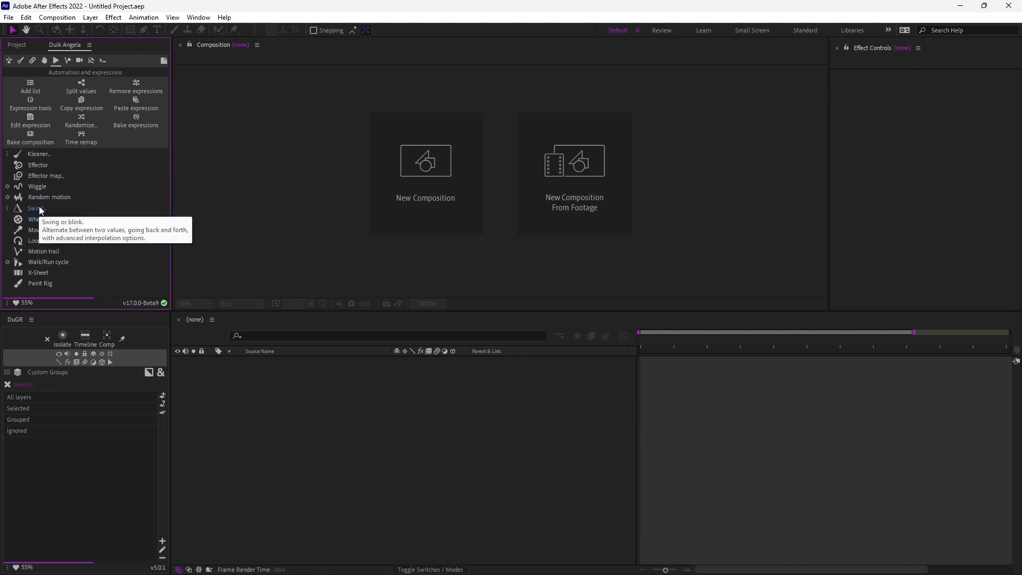
pyautogui.moveTo(65, 170)
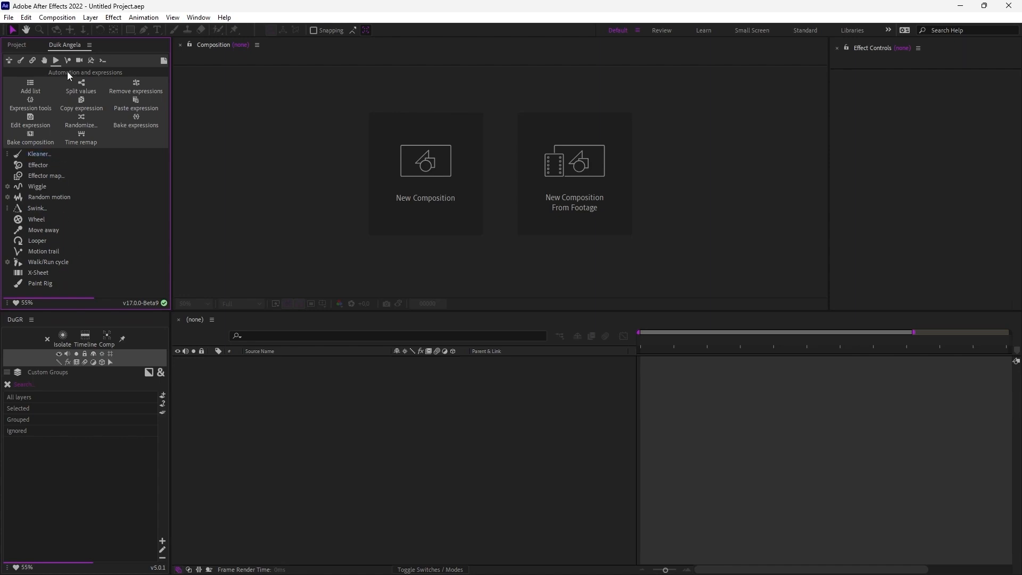
# - Browse Duik's animation tools, then the utilities with Layer, Text and Scripting subtabs
pyautogui.click(67, 60)
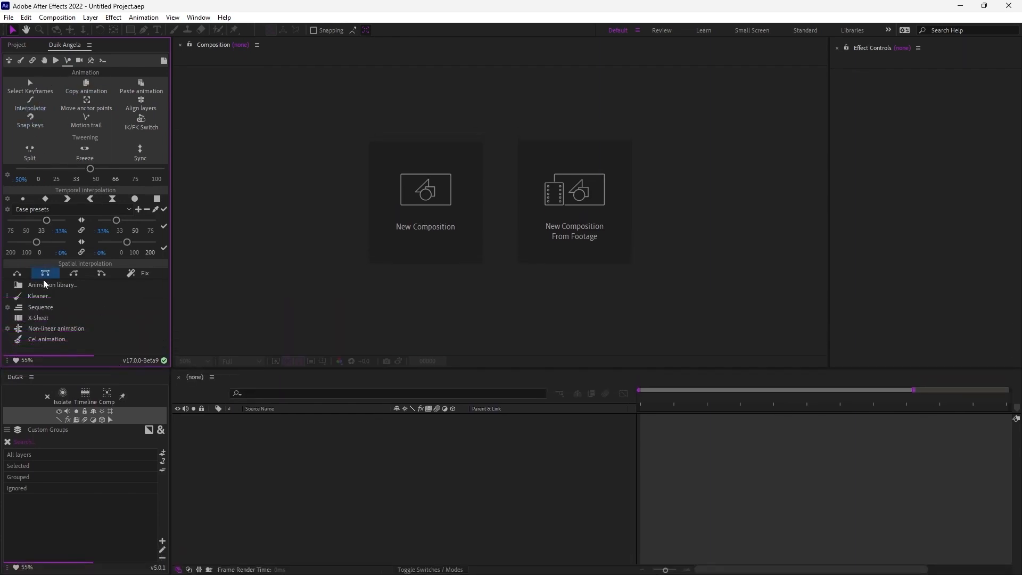
pyautogui.moveTo(56, 71)
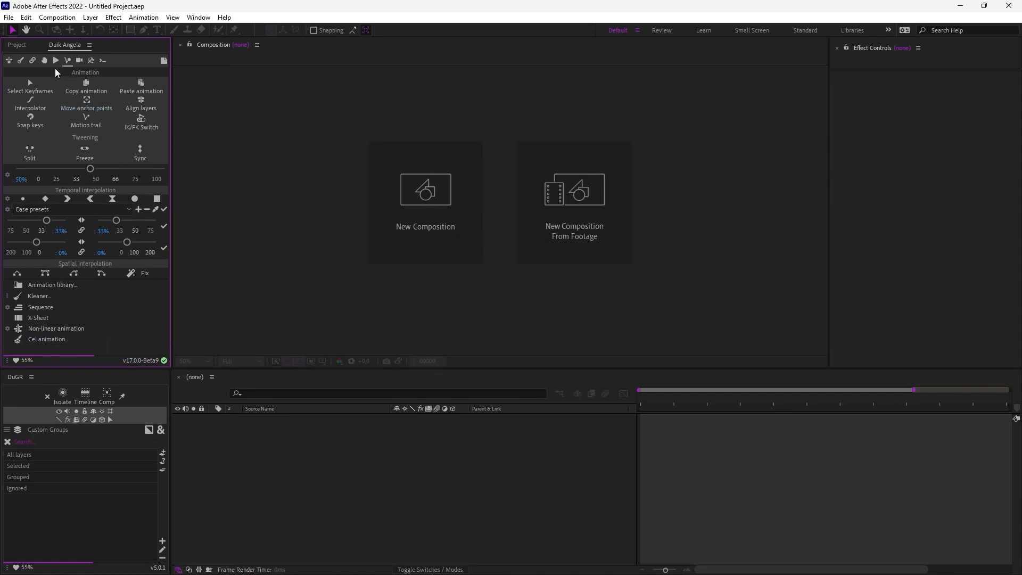
pyautogui.click(77, 61)
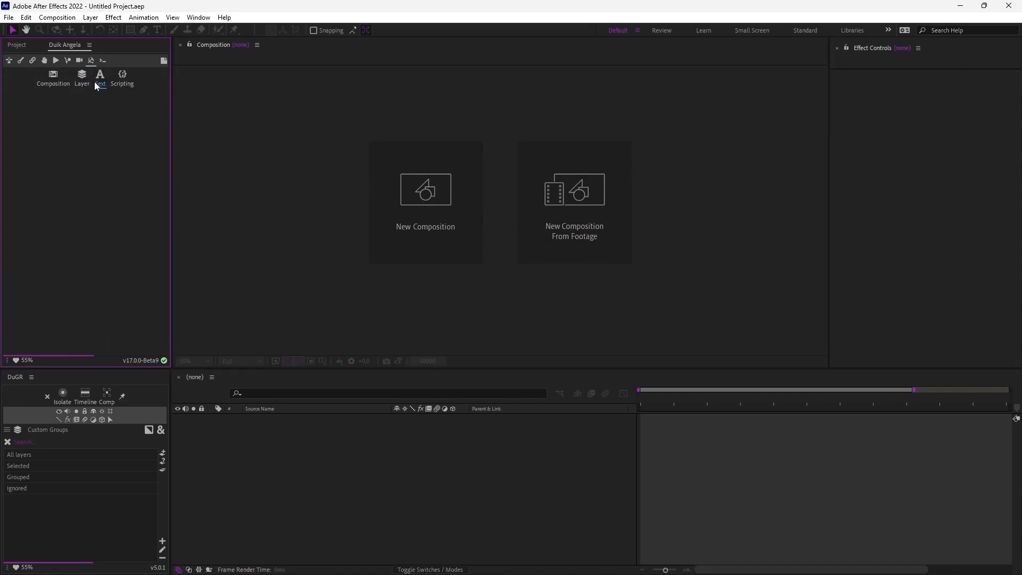
pyautogui.moveTo(54, 75)
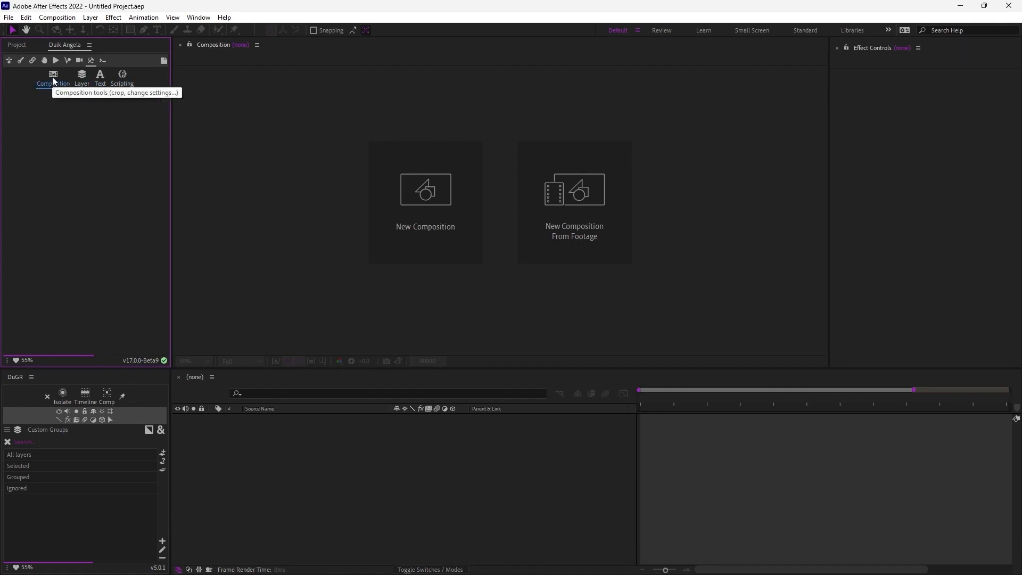
pyautogui.click(82, 75)
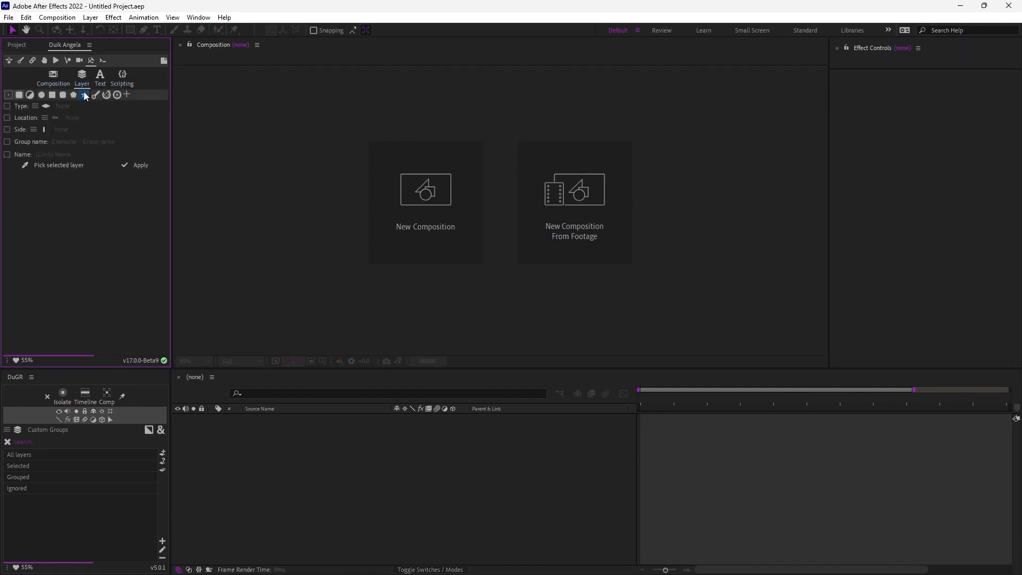
pyautogui.click(100, 76)
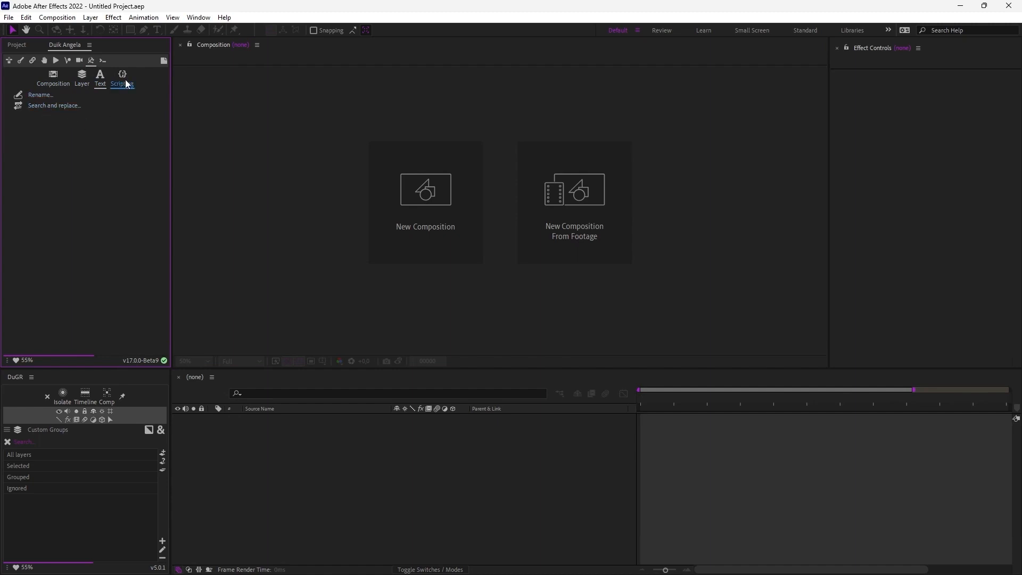
pyautogui.click(121, 77)
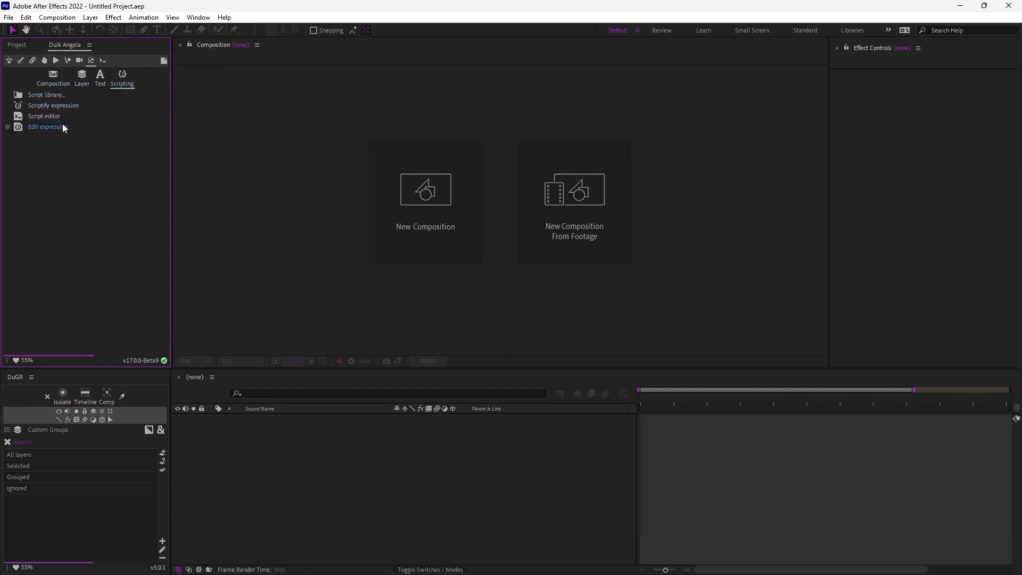
pyautogui.moveTo(102, 61)
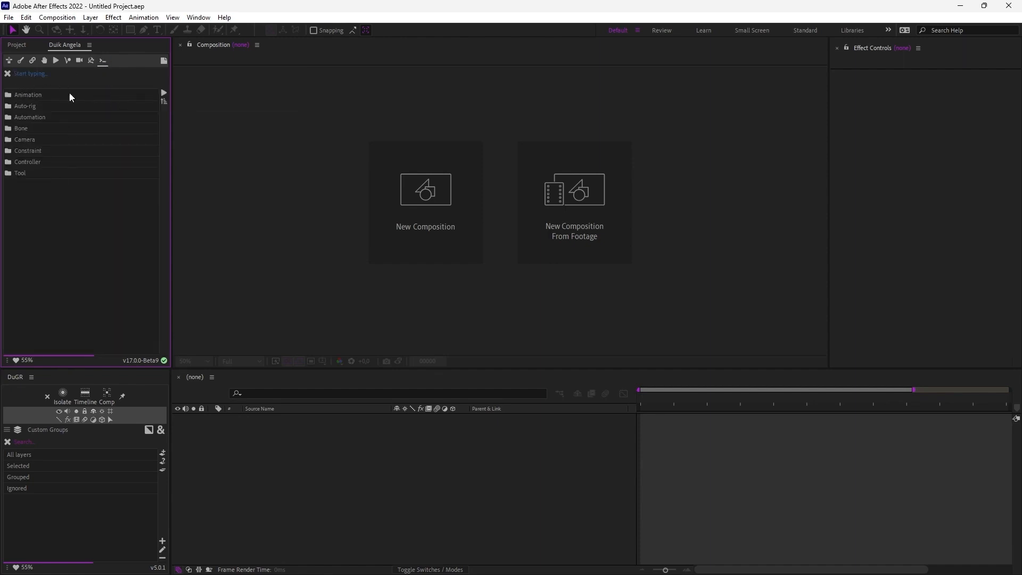
pyautogui.moveTo(157, 67)
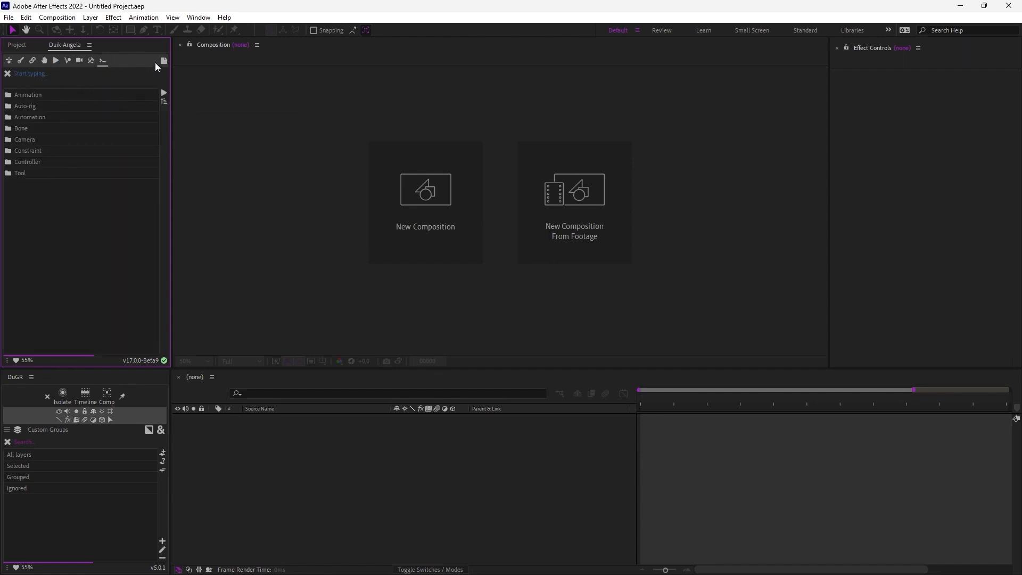
# - Close the floating Notes panel, review Duik's sanity status report with all checks OK, and close it
pyautogui.click(162, 59)
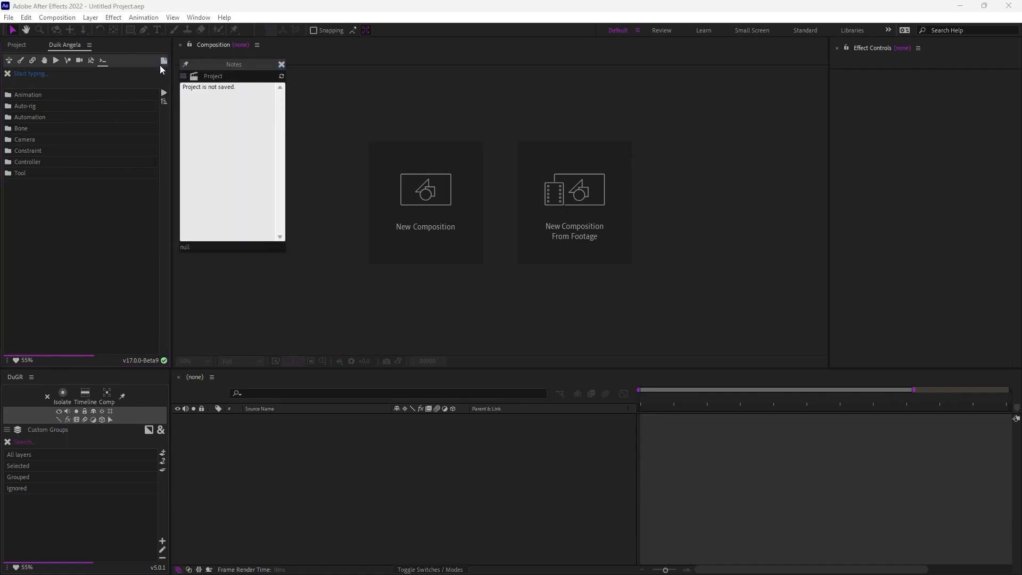
pyautogui.click(281, 64)
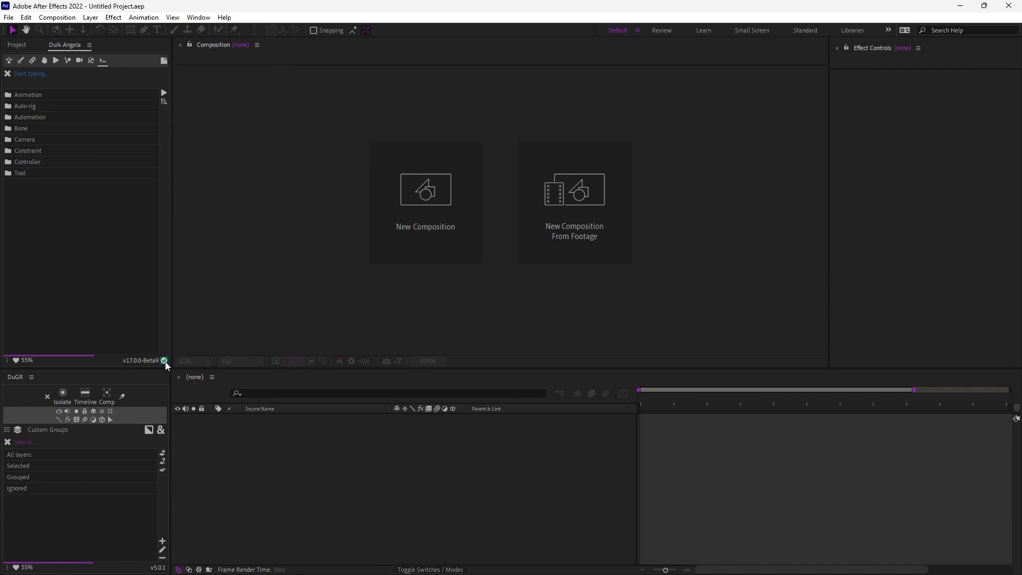
pyautogui.moveTo(164, 361)
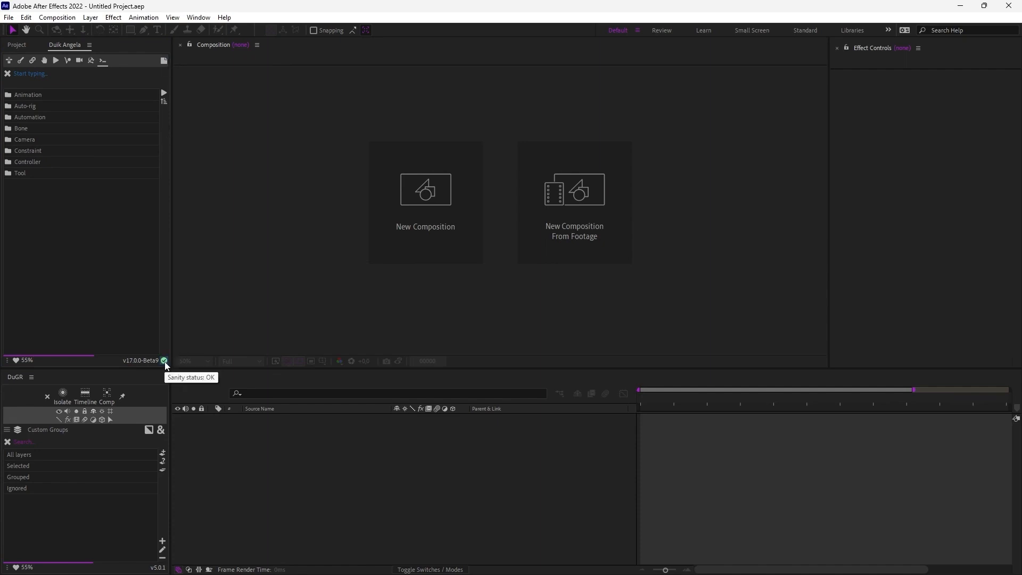
pyautogui.click(164, 360)
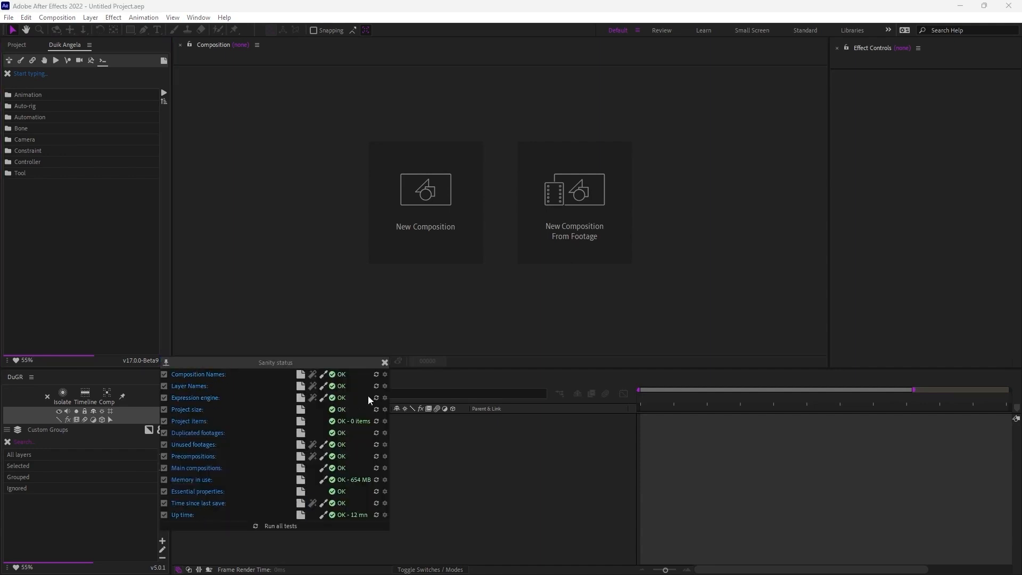
pyautogui.moveTo(385, 362)
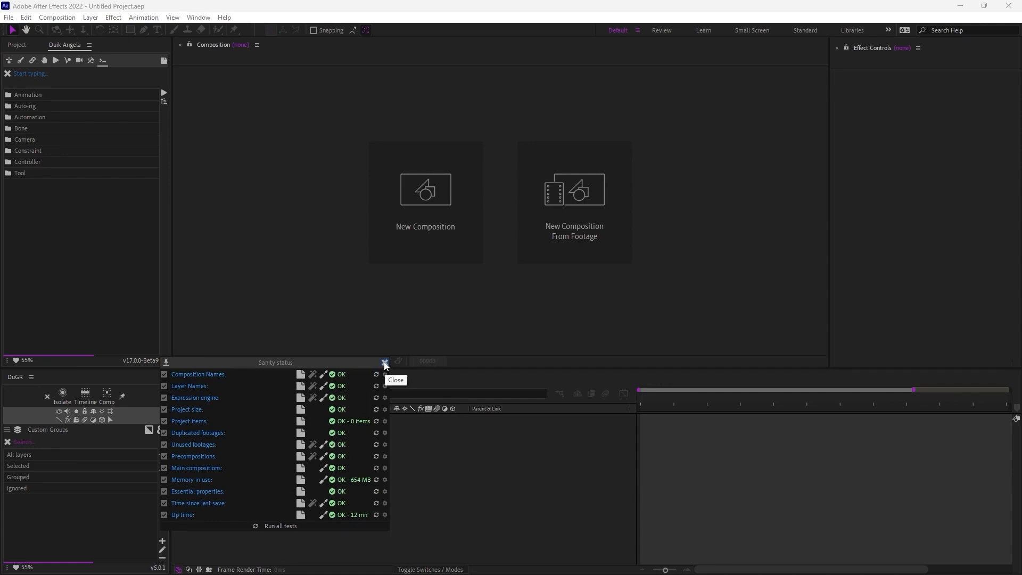
pyautogui.click(384, 362)
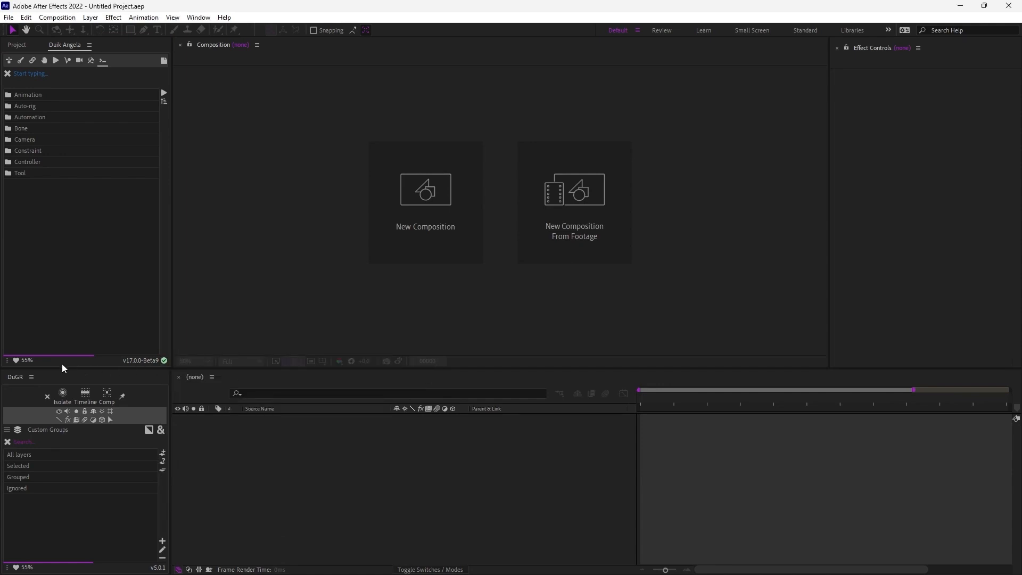
pyautogui.moveTo(18, 361)
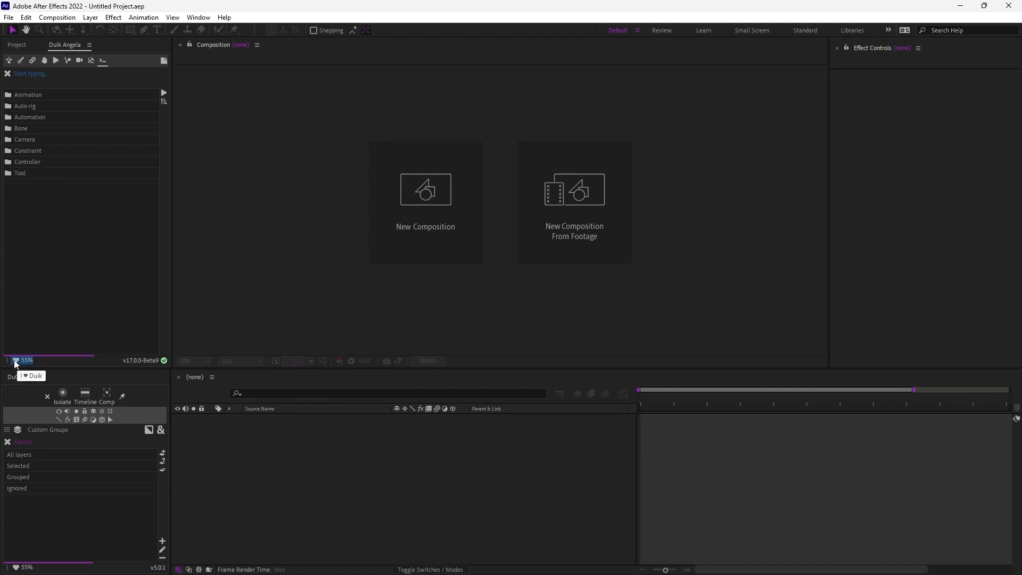
# - From Duik's extra options, open Edit settings, then Translate Duik to reach the Crowdin project page
pyautogui.click(7, 361)
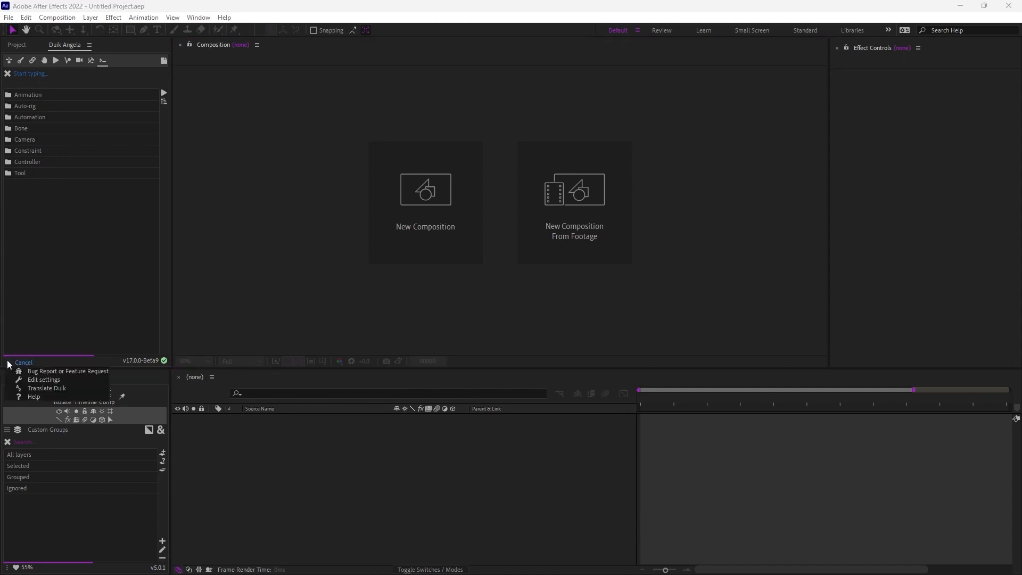
pyautogui.moveTo(69, 370)
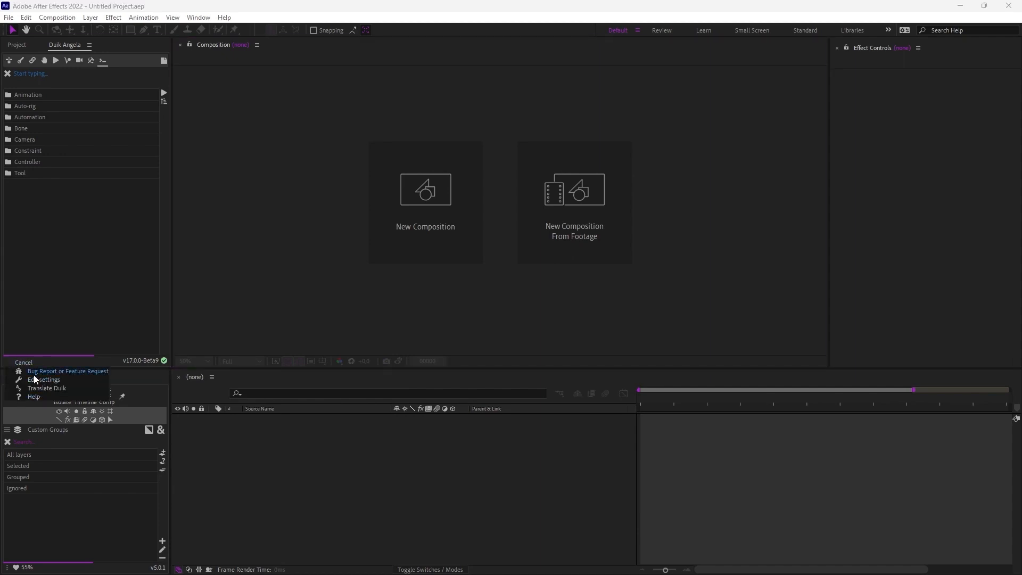
pyautogui.moveTo(68, 371)
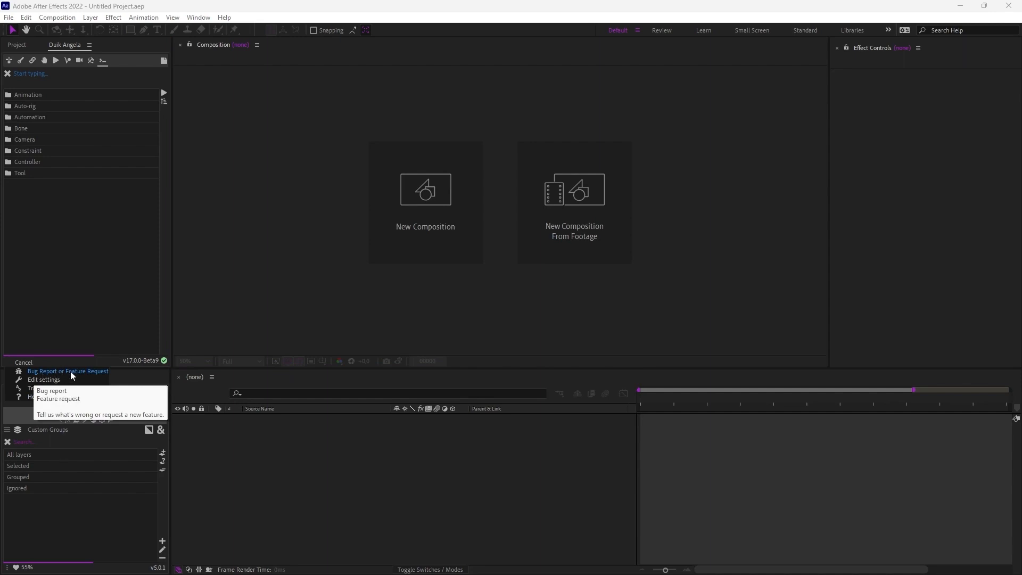
pyautogui.moveTo(43, 379)
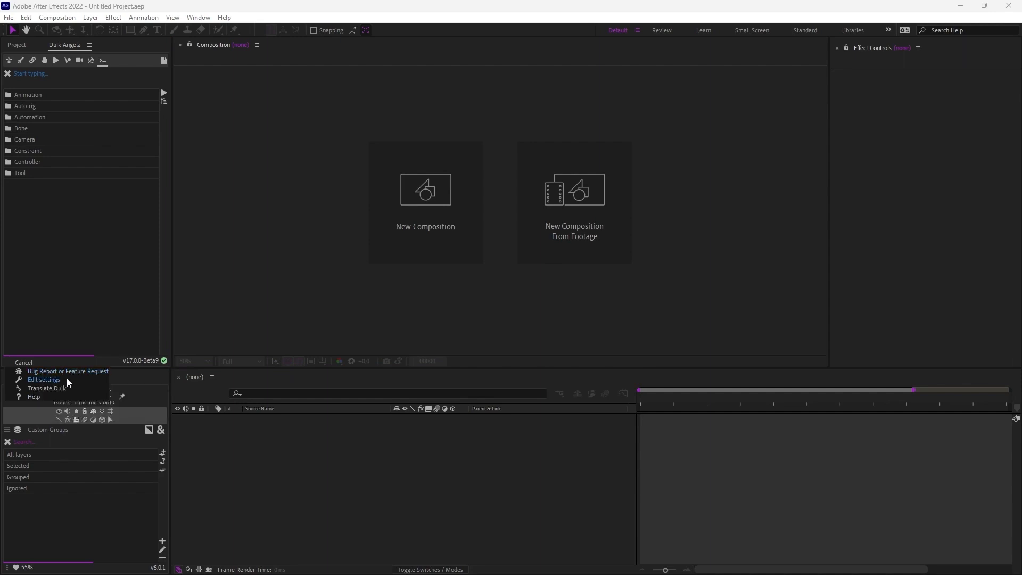
pyautogui.moveTo(51, 383)
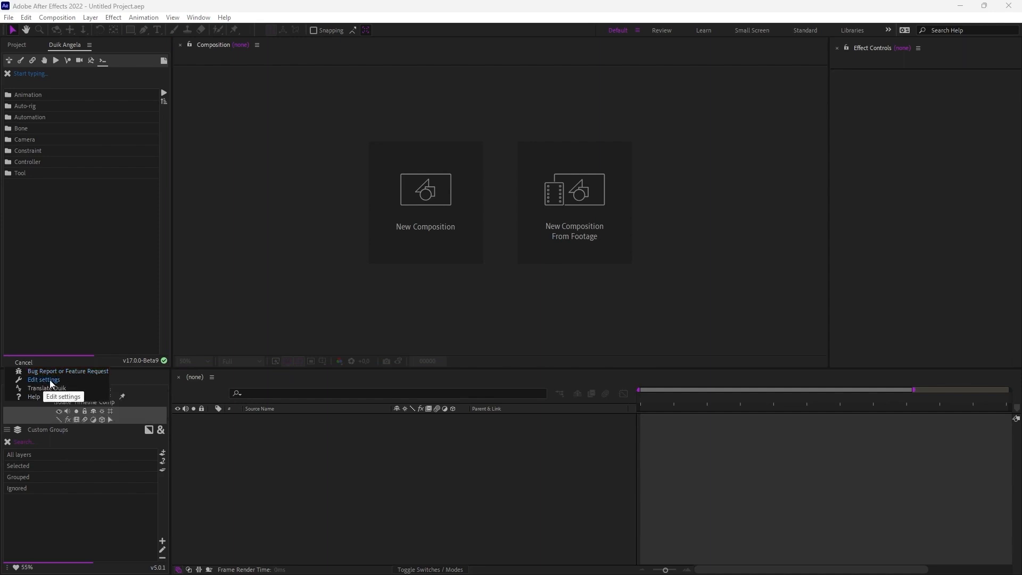
pyautogui.click(43, 379)
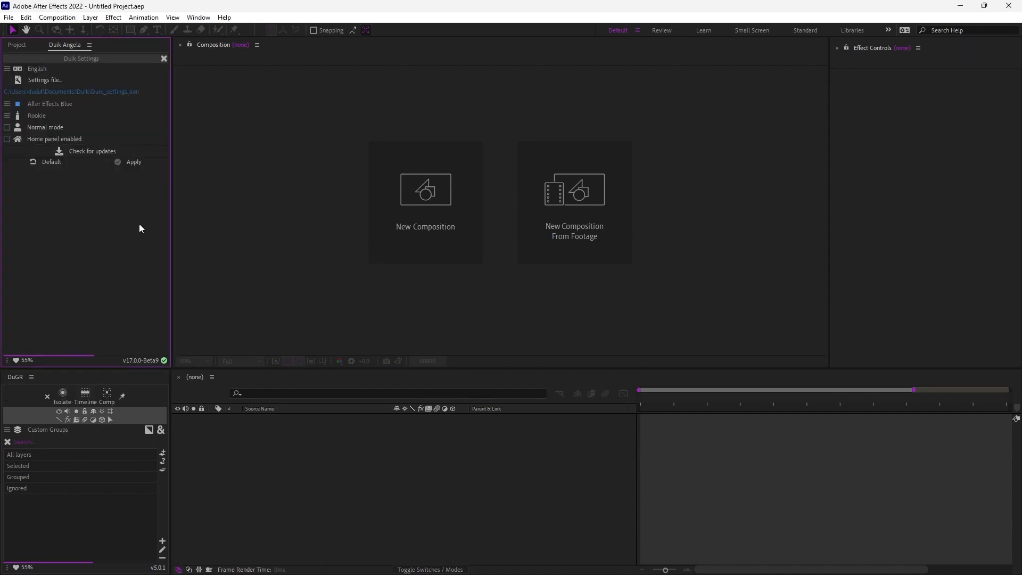
pyautogui.click(6, 359)
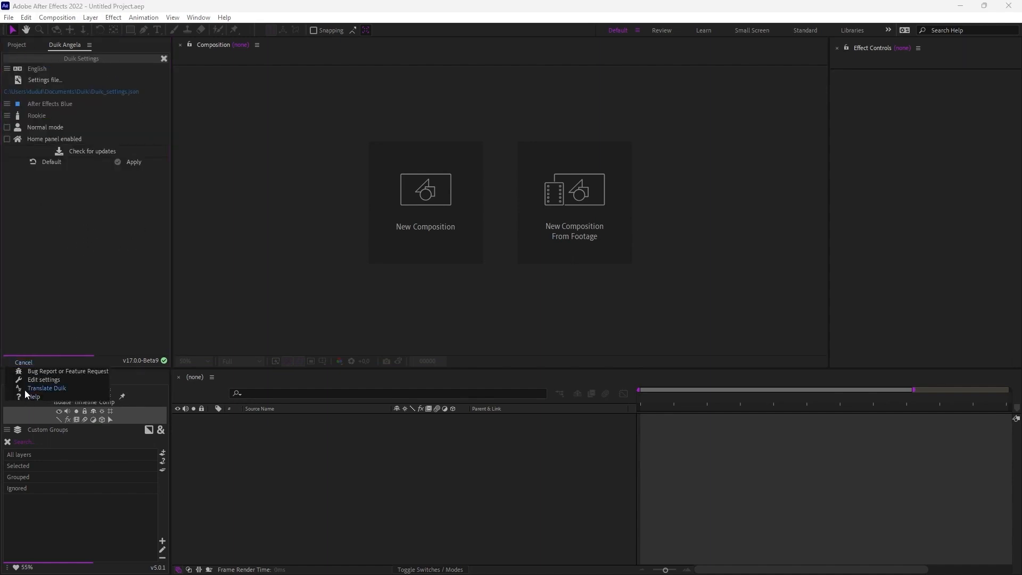
pyautogui.moveTo(45, 389)
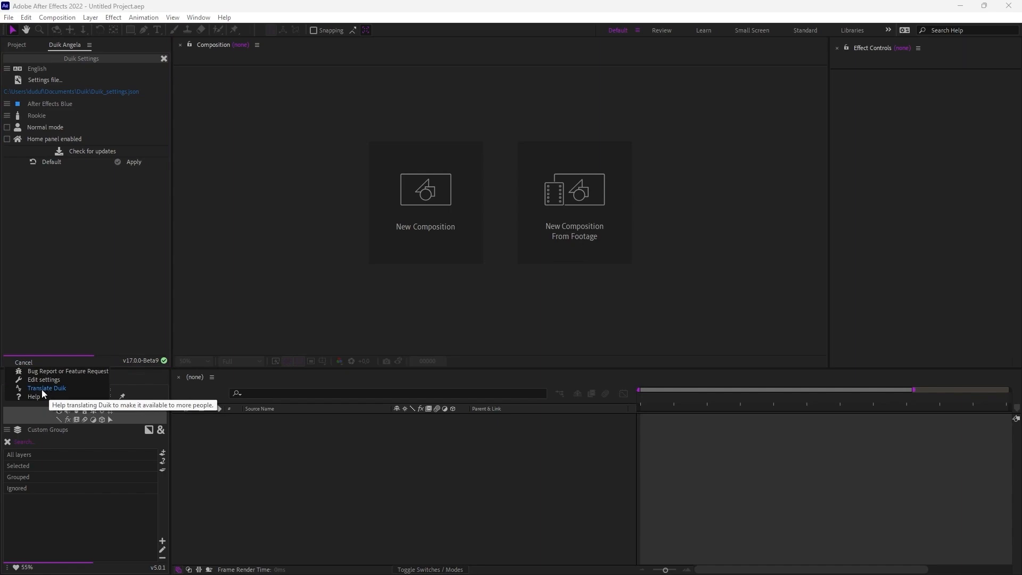
pyautogui.click(45, 388)
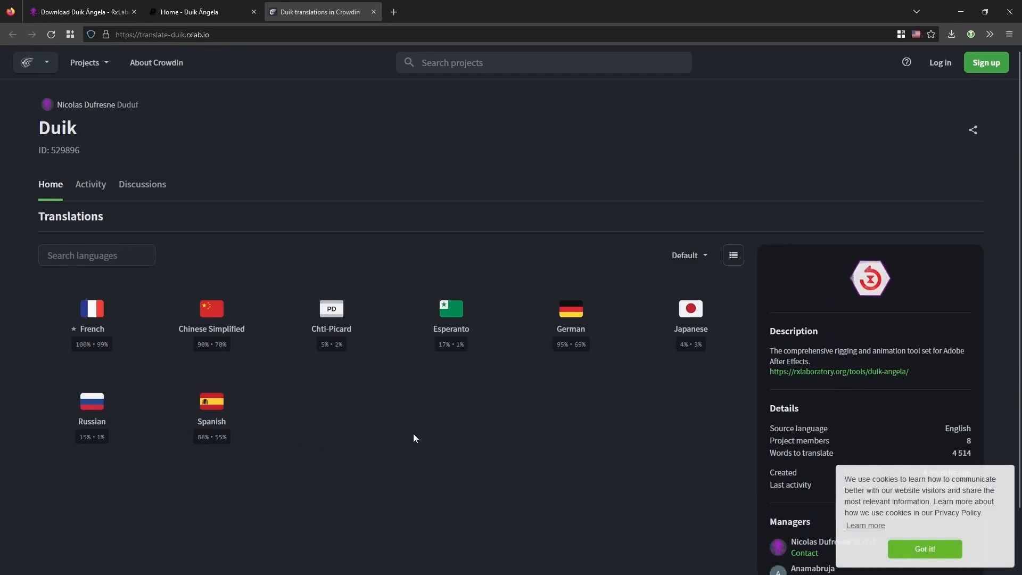
pyautogui.moveTo(346, 417)
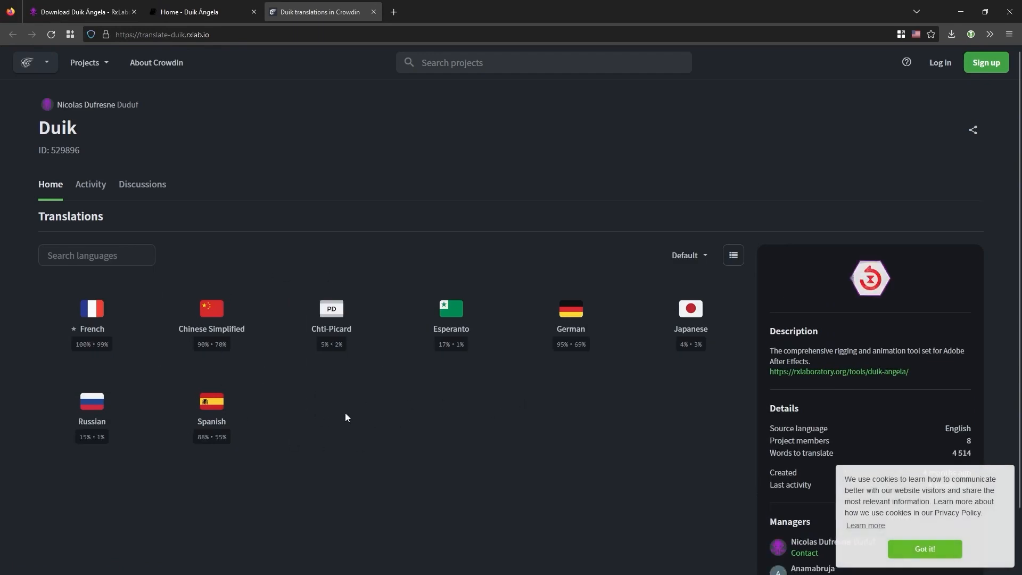
pyautogui.moveTo(400, 425)
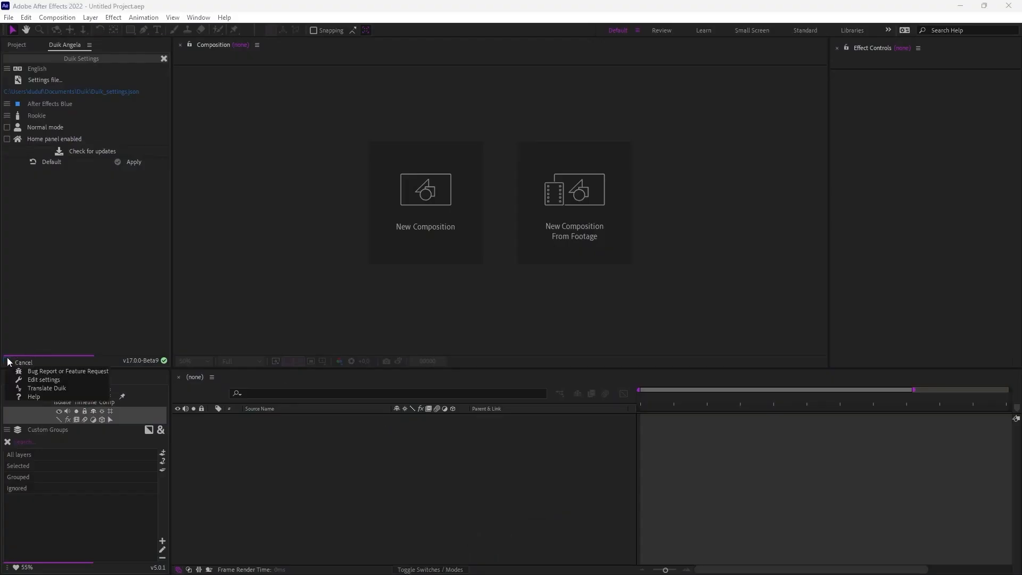
pyautogui.moveTo(33, 396)
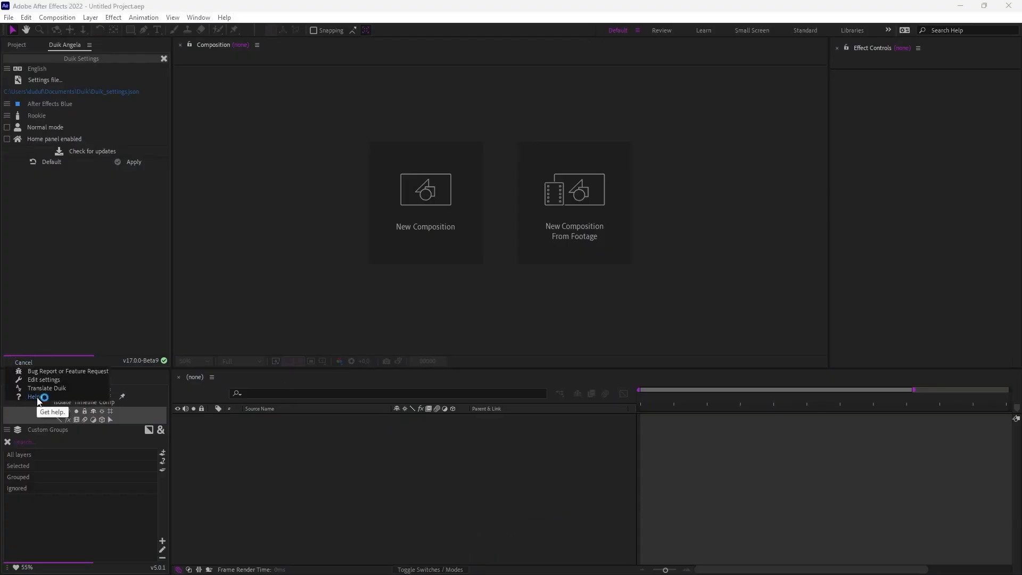
# - Open the Duik user guide home page from Help and return to After Effects
pyautogui.click(33, 396)
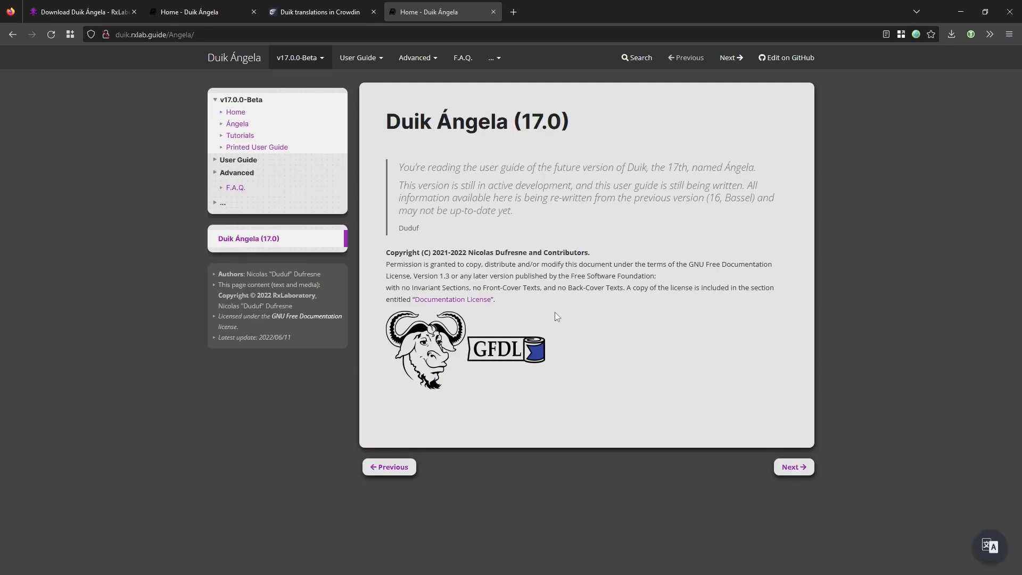
pyautogui.press('alt+tab')
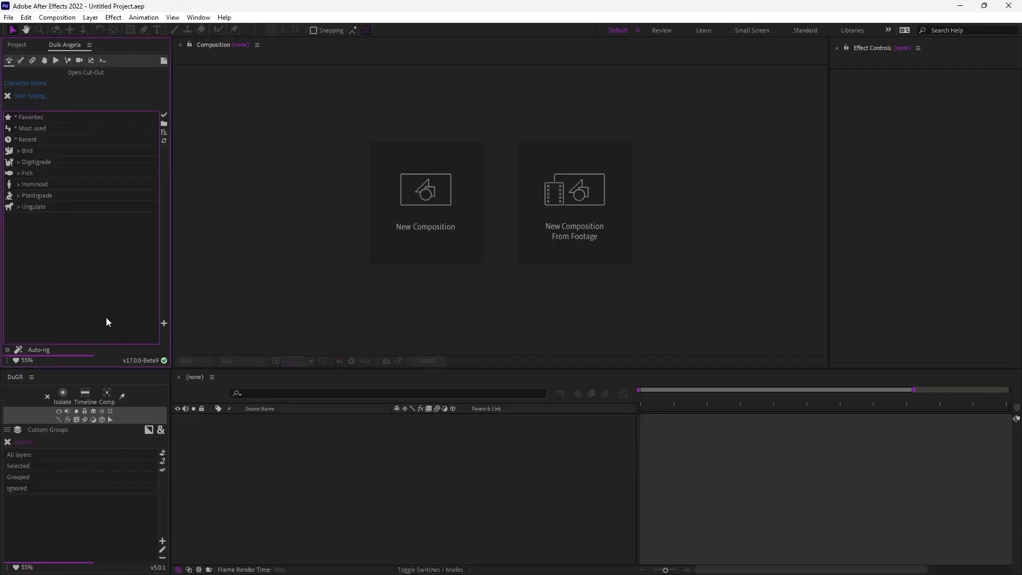
pyautogui.moveTo(110, 298)
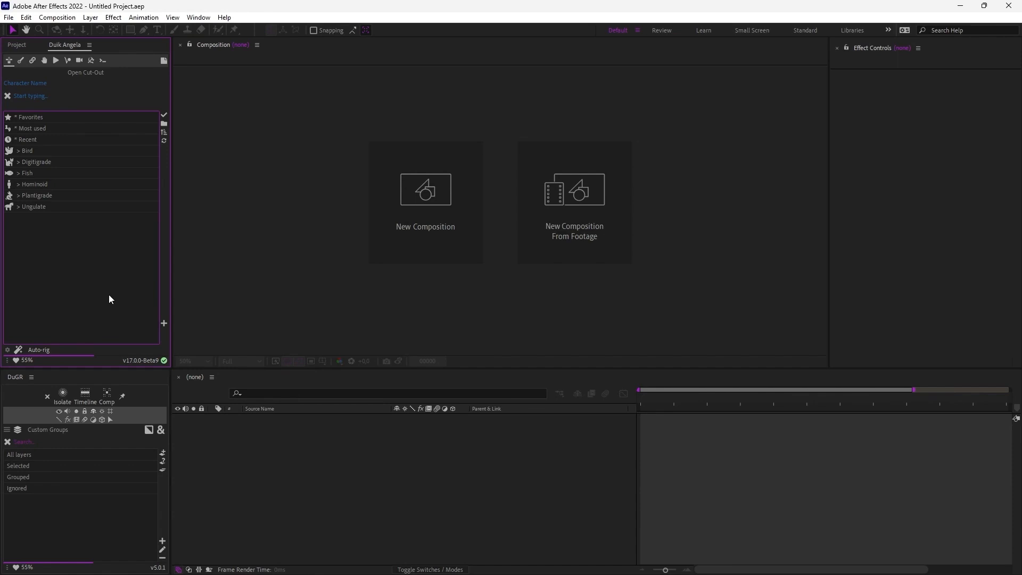
pyautogui.moveTo(114, 310)
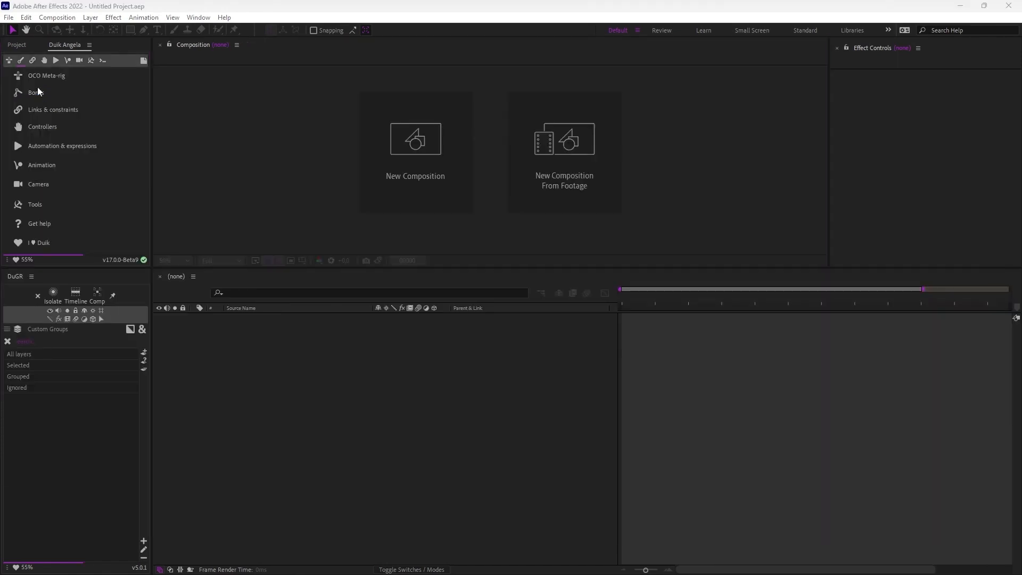
pyautogui.moveTo(21, 60)
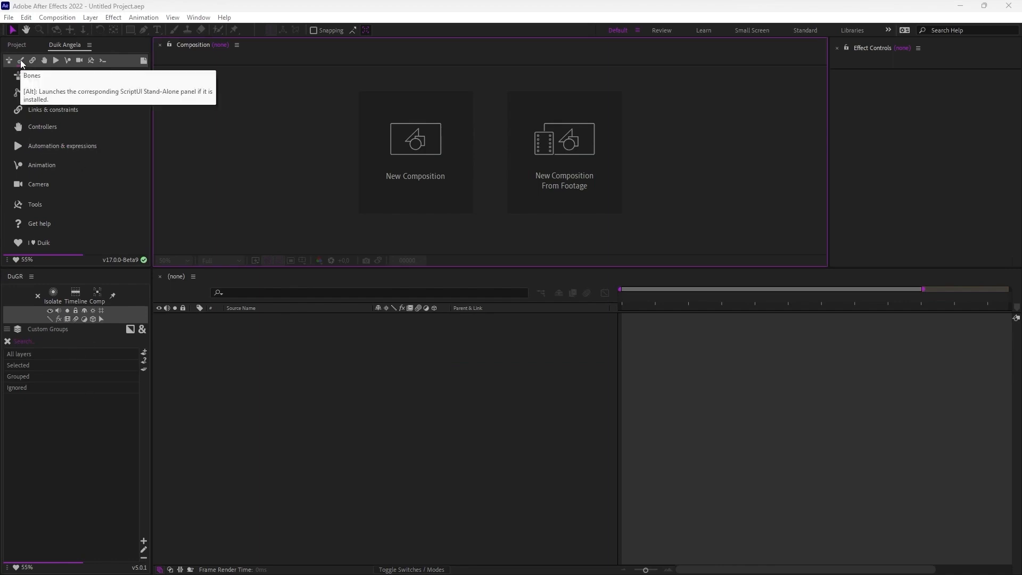
# - Browse the Bones, character Auto-rig and Animation tool sections of Duik Ángela
pyautogui.click(20, 59)
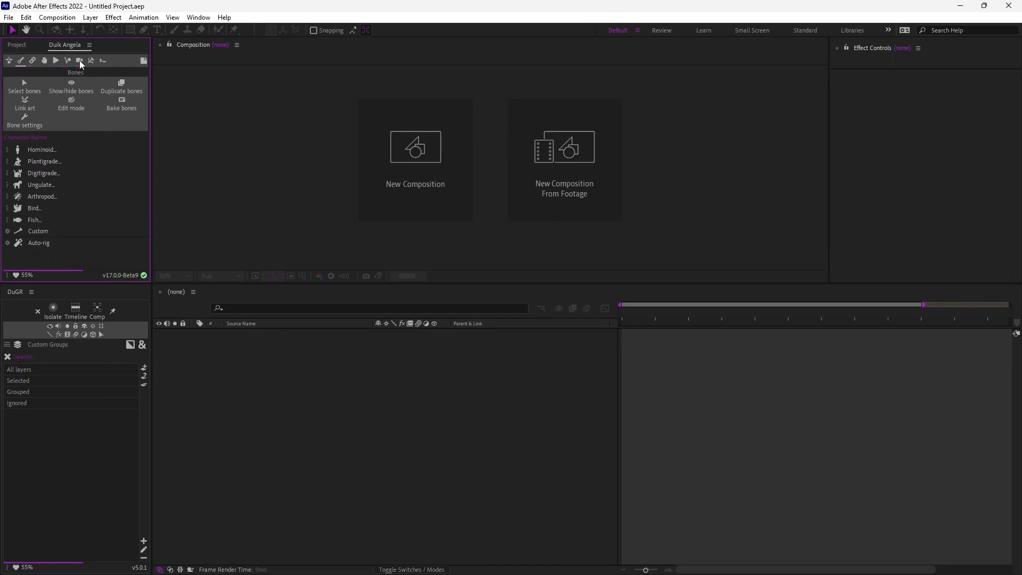
pyautogui.click(78, 60)
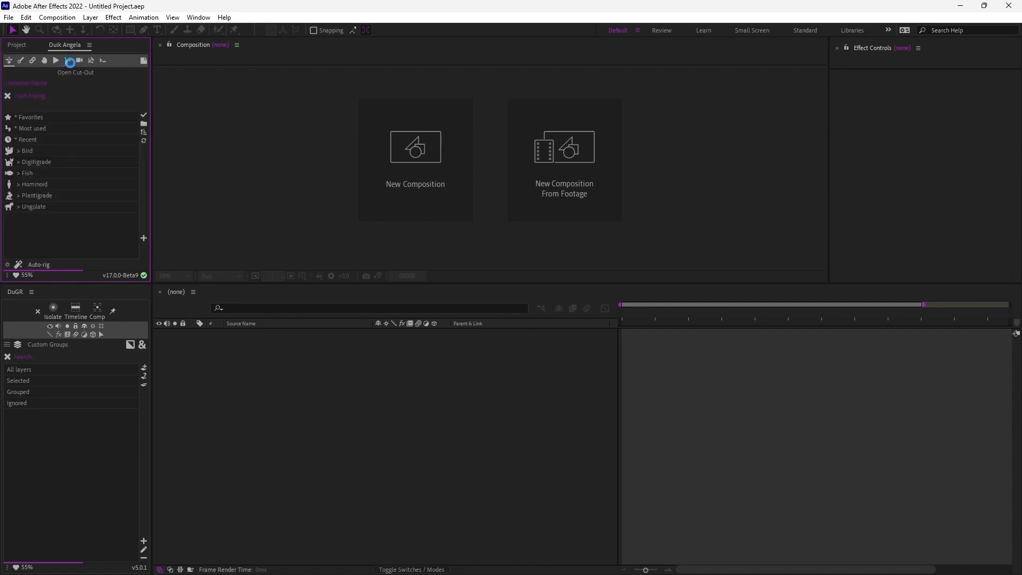
pyautogui.click(56, 59)
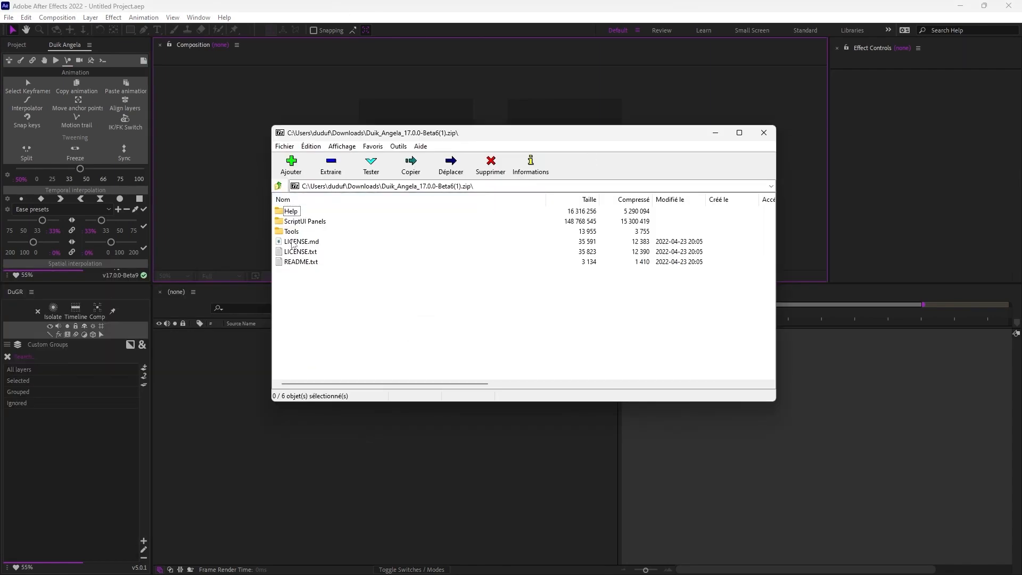
# - View the ScriptUI Panels folder listing the Duik panel scripts, then close 7-Zip
pyautogui.doubleClick(304, 222)
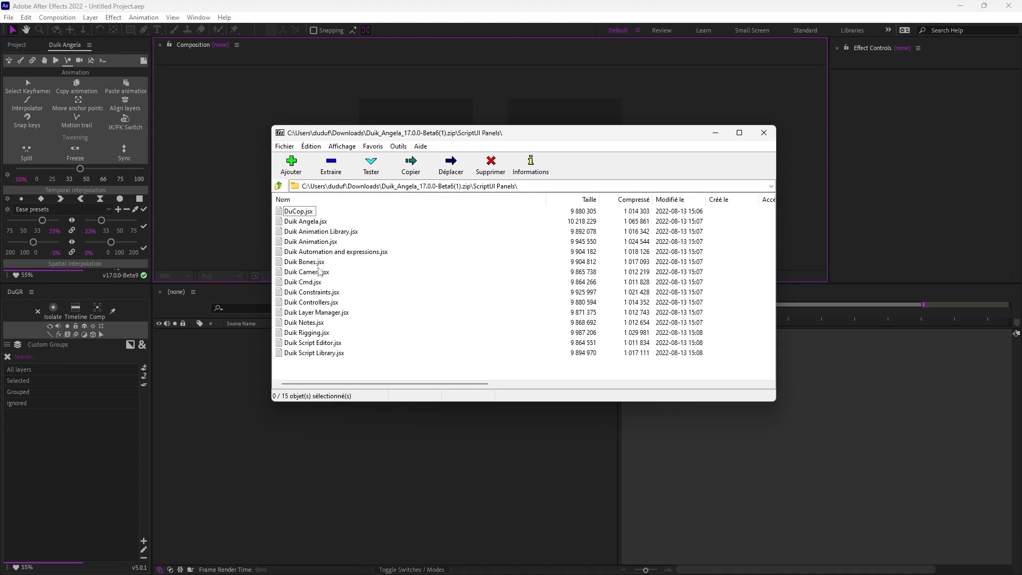
pyautogui.moveTo(317, 267)
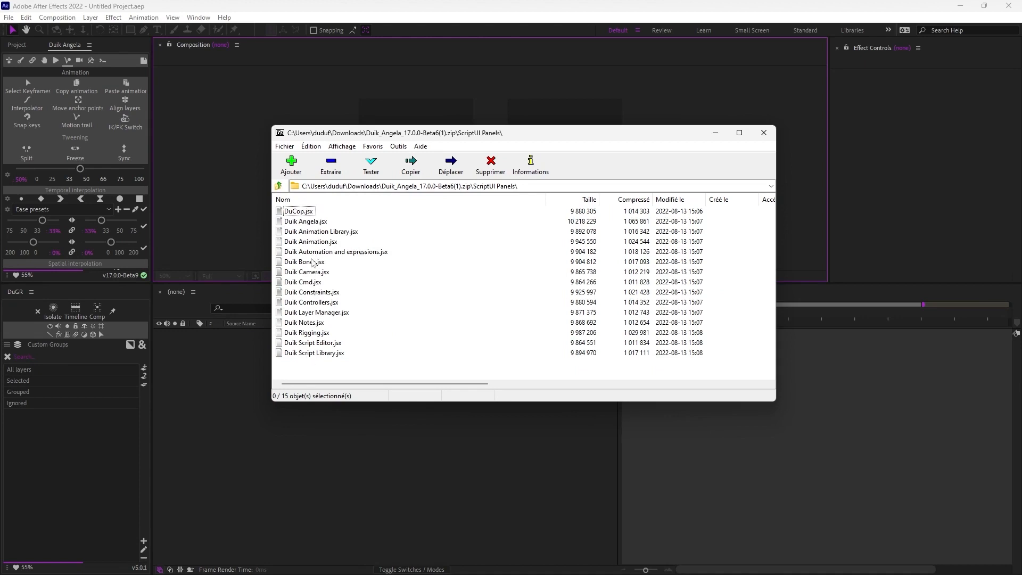
pyautogui.moveTo(315, 322)
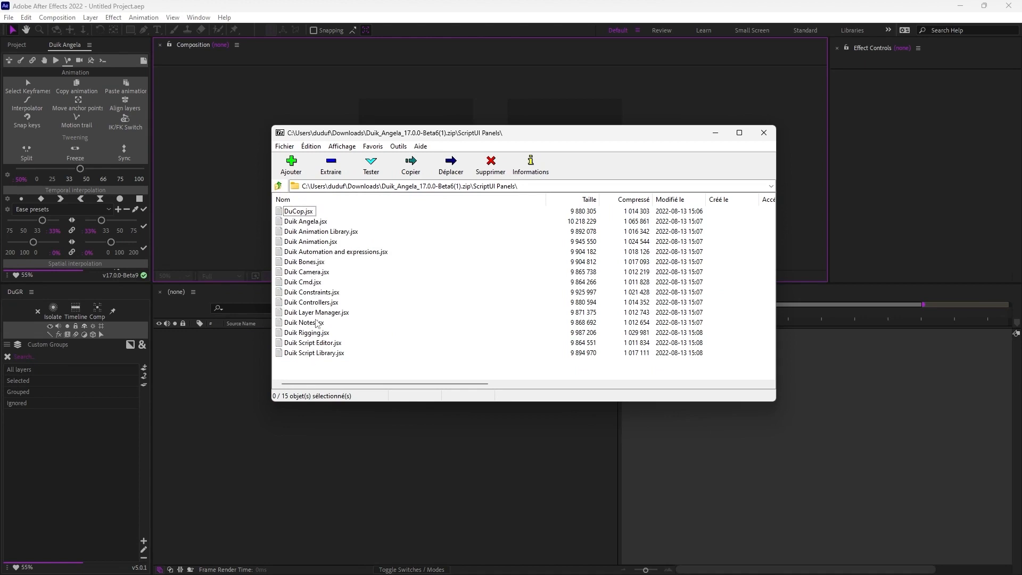
pyautogui.moveTo(155, 28)
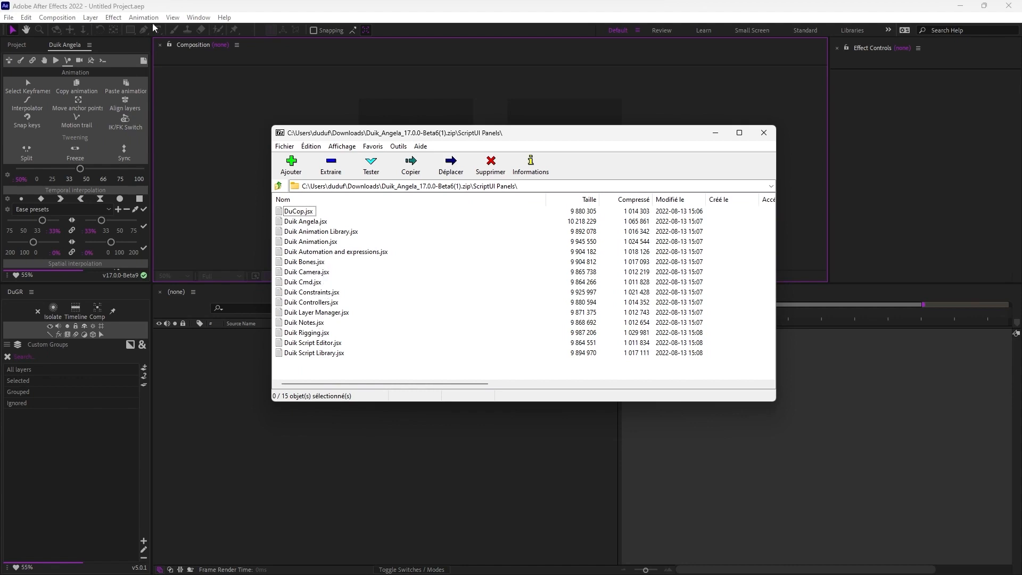
pyautogui.click(763, 132)
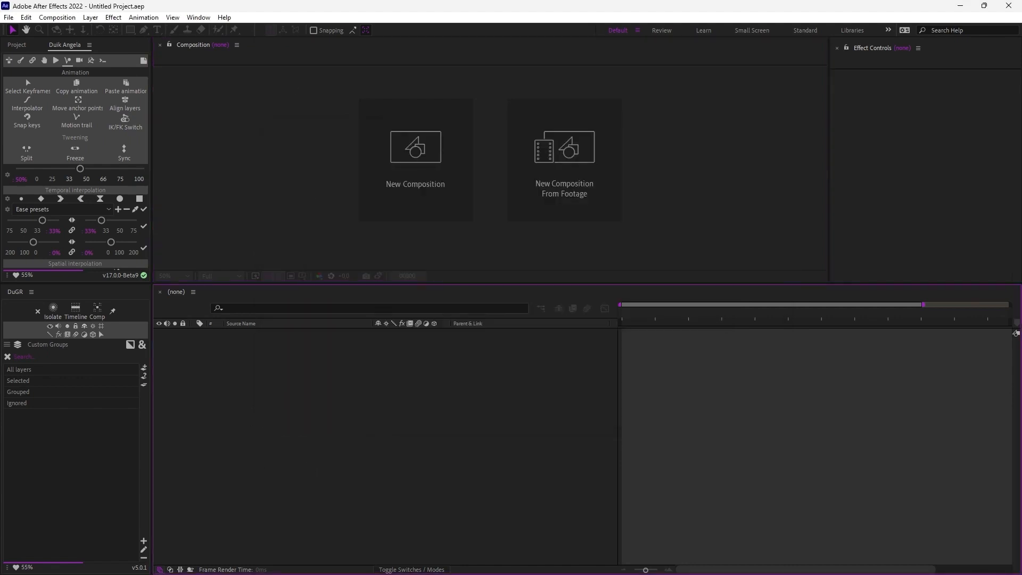
# - Open the Duik Controllers.jsx panel from the Window menu alongside Duik Ángela
pyautogui.click(198, 17)
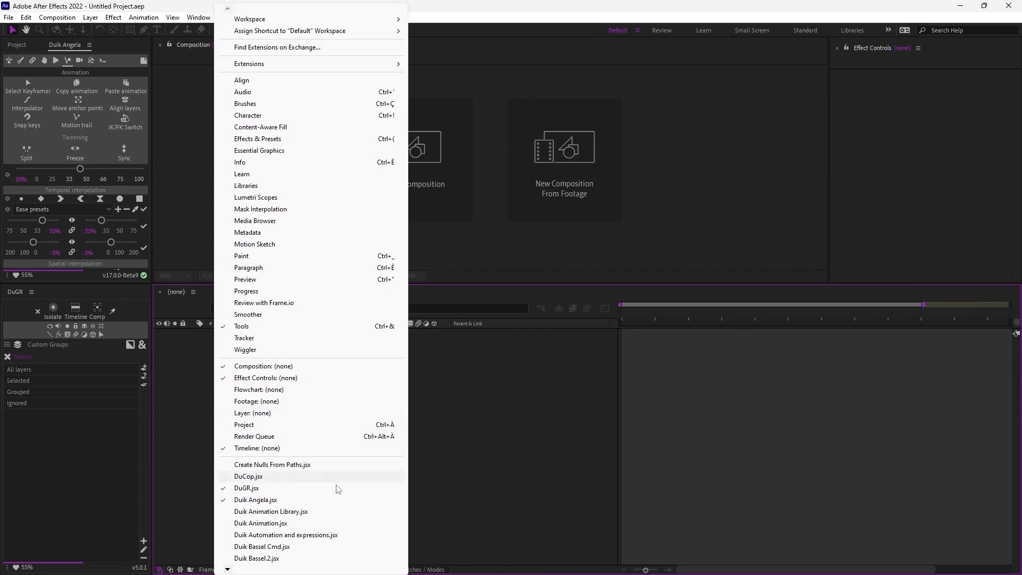
pyautogui.scroll(-3)
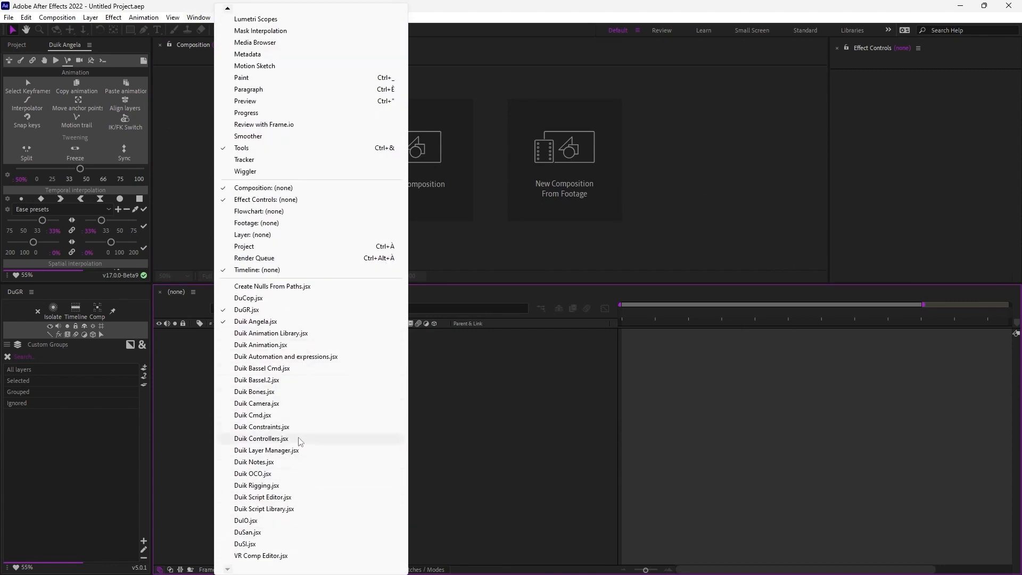
pyautogui.click(261, 437)
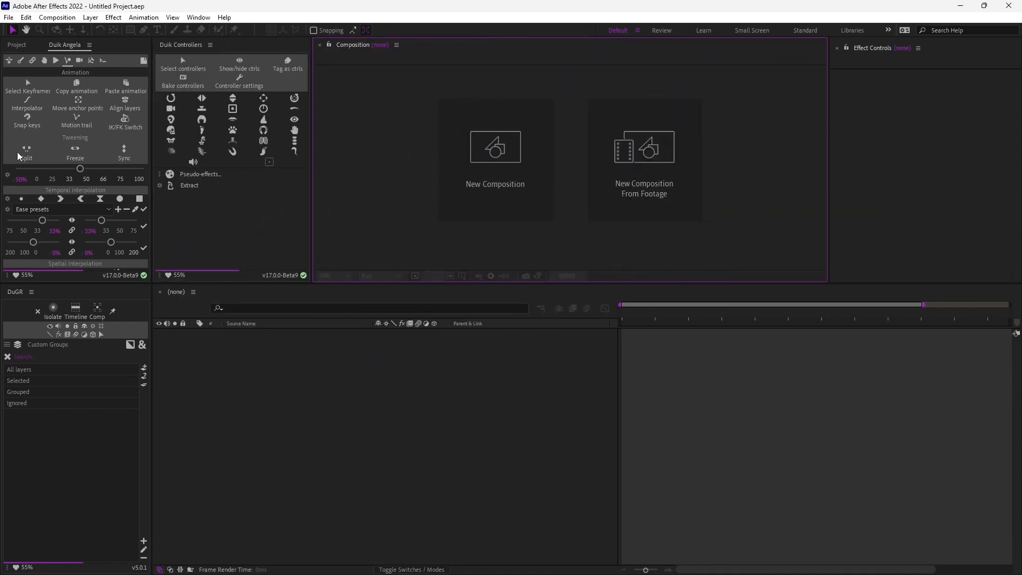
pyautogui.moveTo(248, 192)
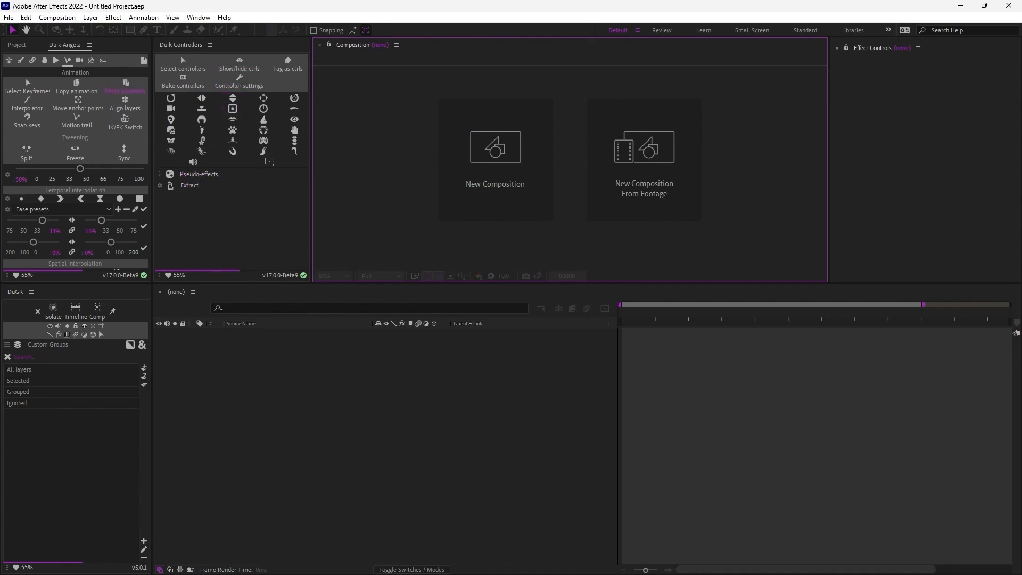
pyautogui.click(198, 17)
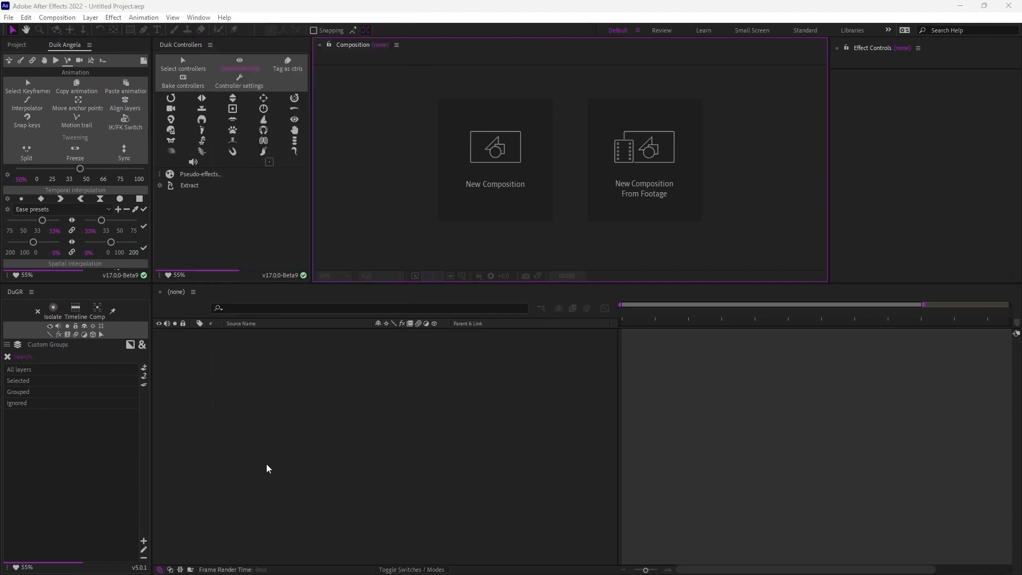
pyautogui.moveTo(168, 237)
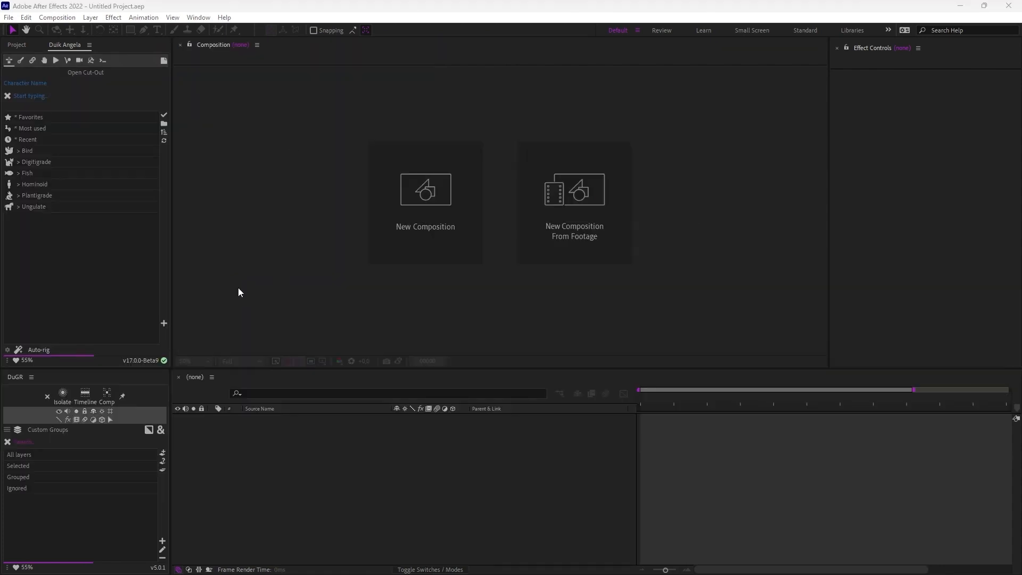
# - Open Duik's Edit settings and review the interface languages, keeping English
pyautogui.click(6, 359)
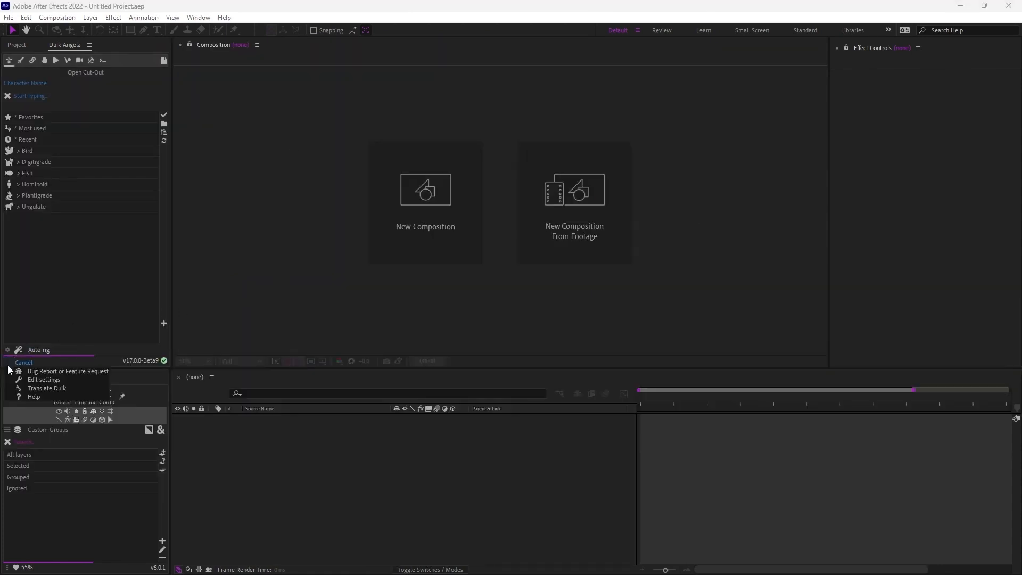
pyautogui.moveTo(9, 329)
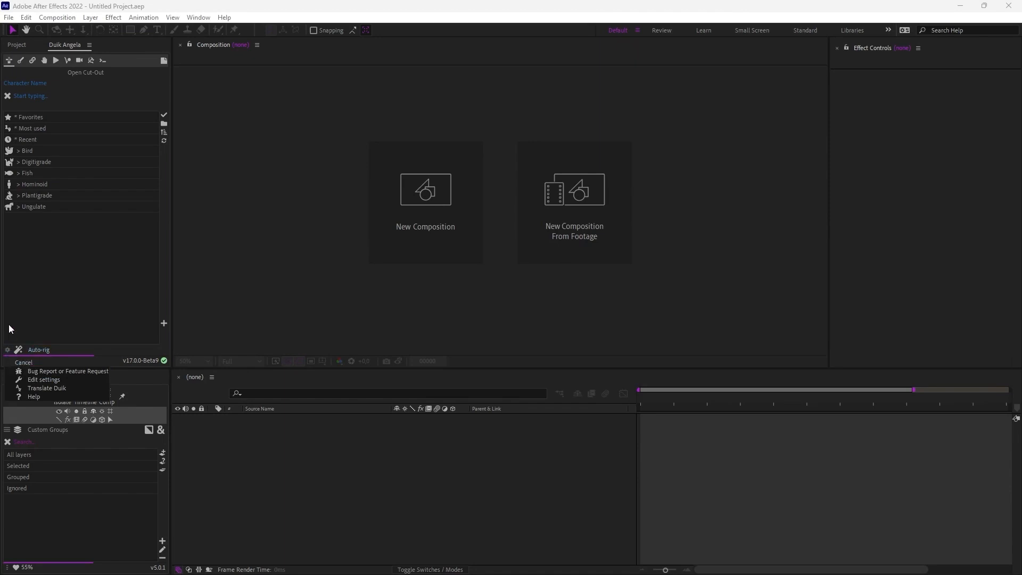
pyautogui.moveTo(43, 379)
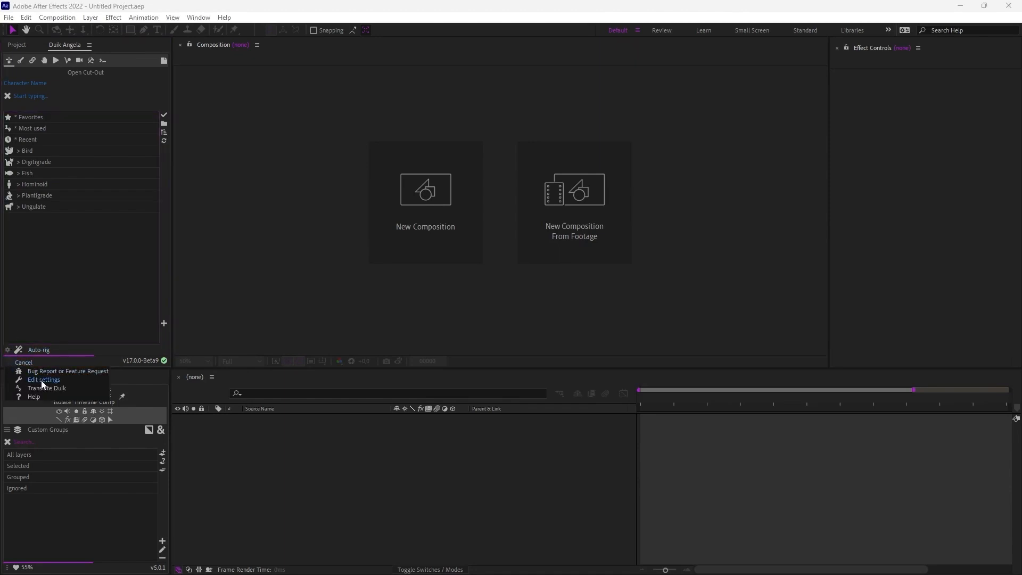
pyautogui.click(43, 379)
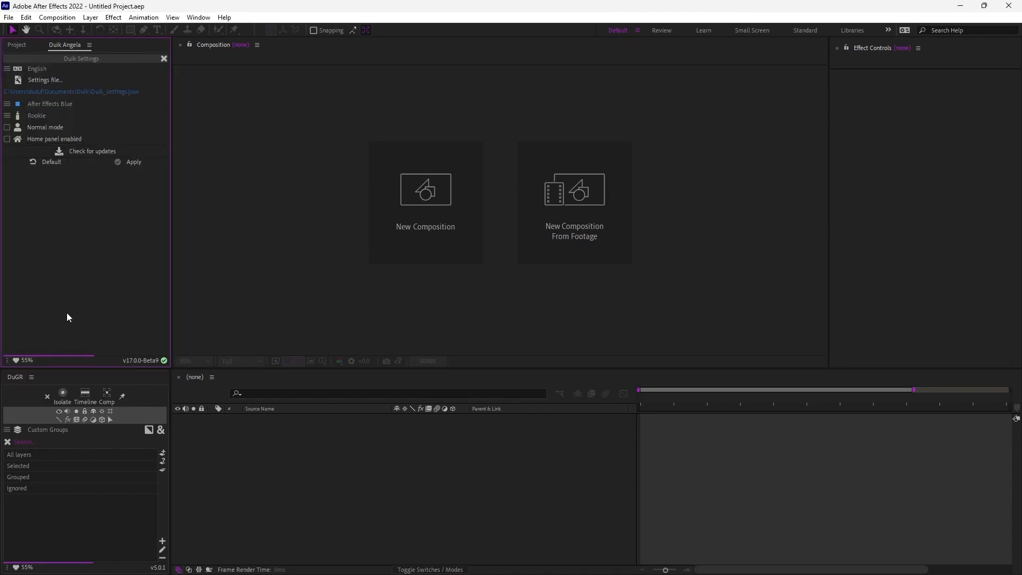
pyautogui.click(36, 68)
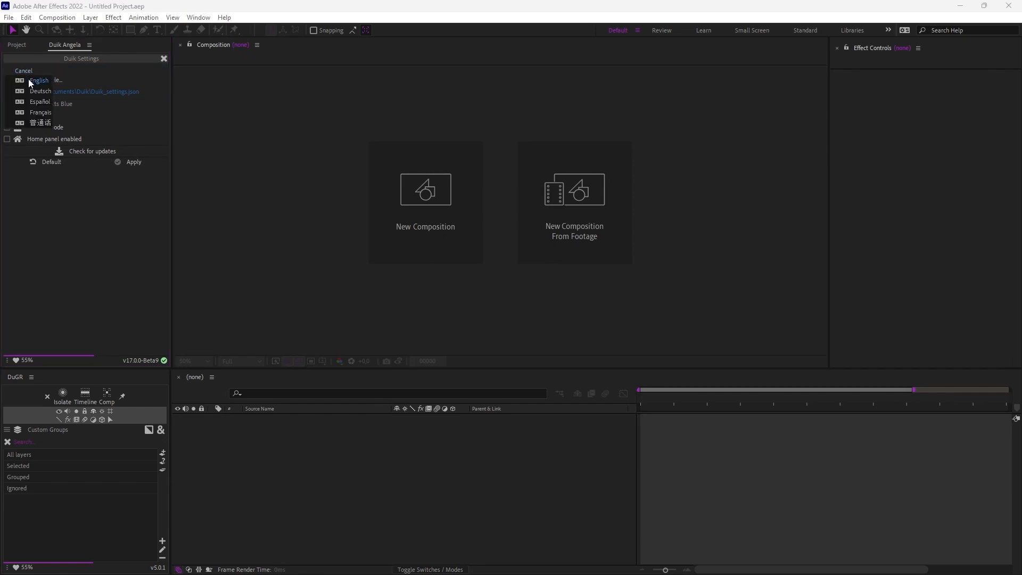
pyautogui.moveTo(24, 70)
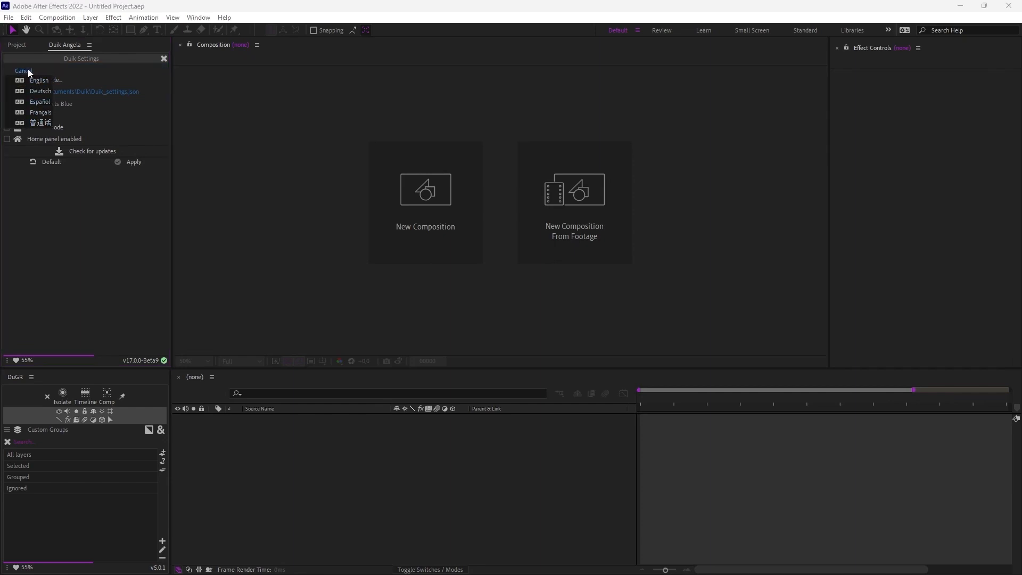
pyautogui.click(38, 80)
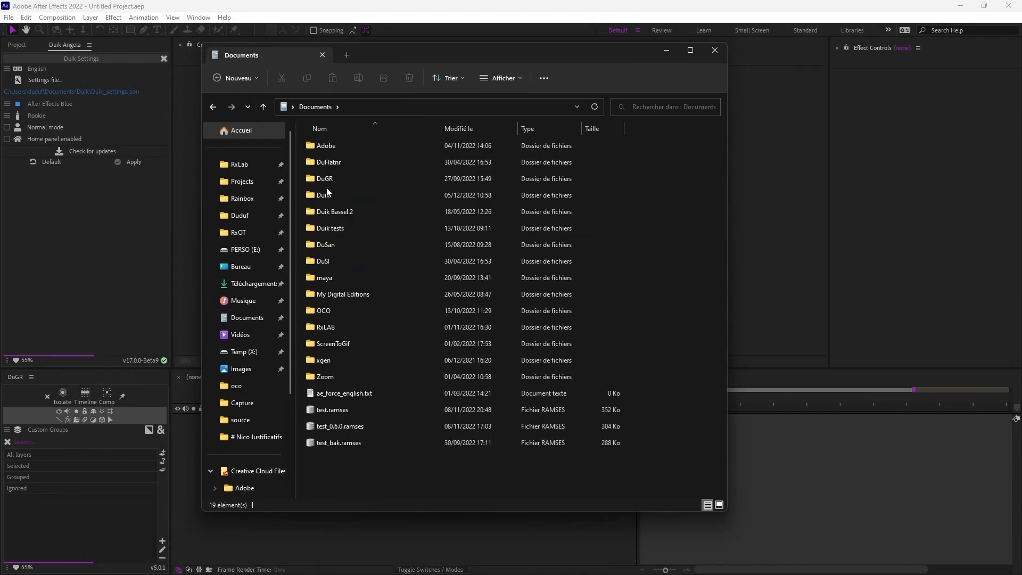
# - Inspect the Duik folder's Duik_settings.json among the language JSON files
pyautogui.doubleClick(323, 195)
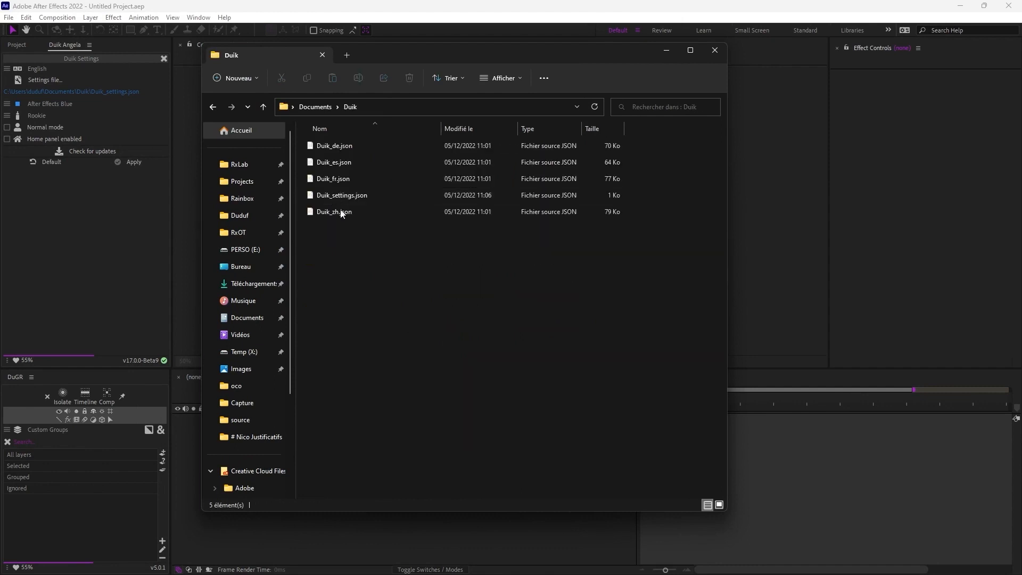
pyautogui.moveTo(349, 228)
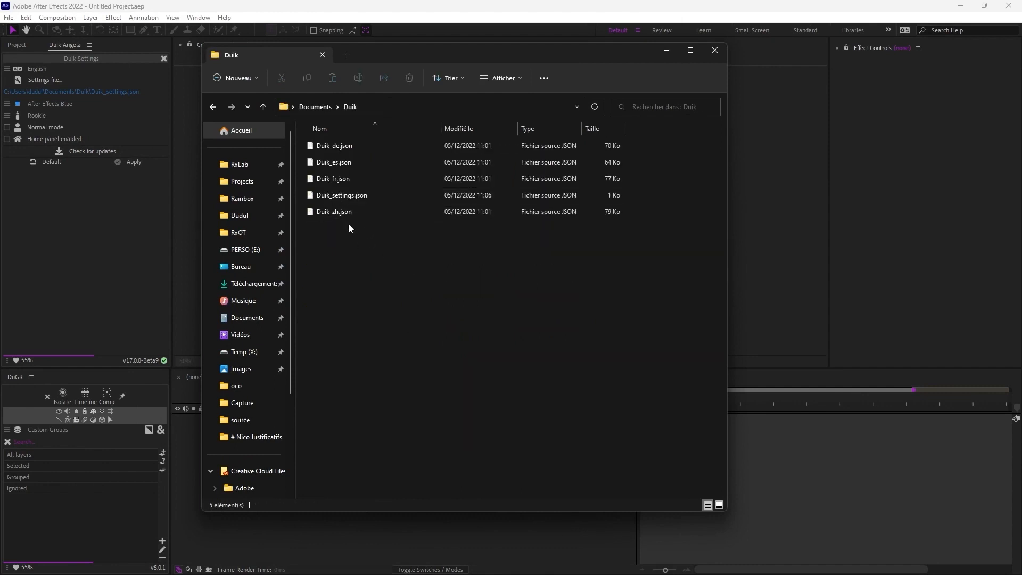
pyautogui.moveTo(376, 266)
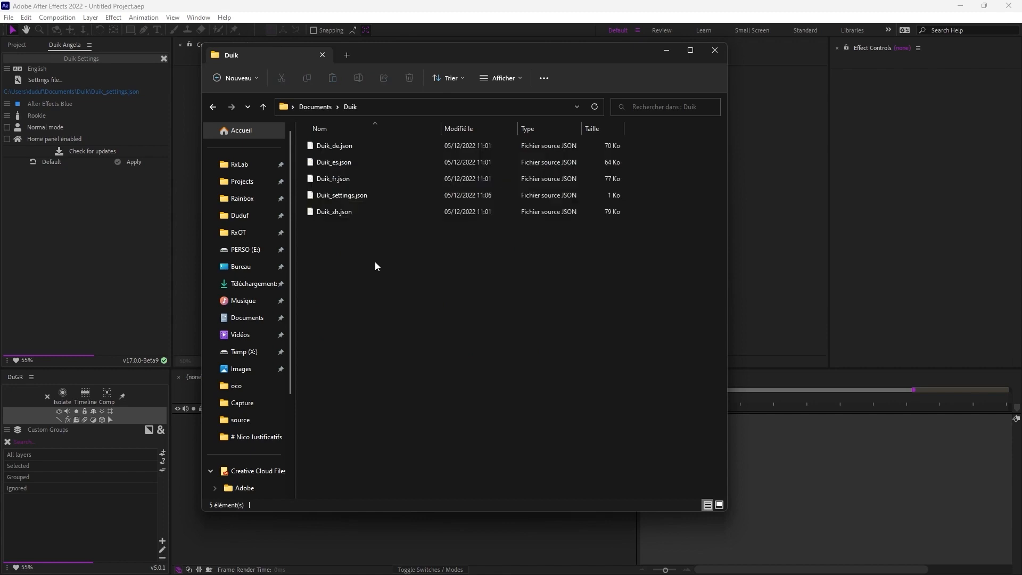
pyautogui.moveTo(334, 210)
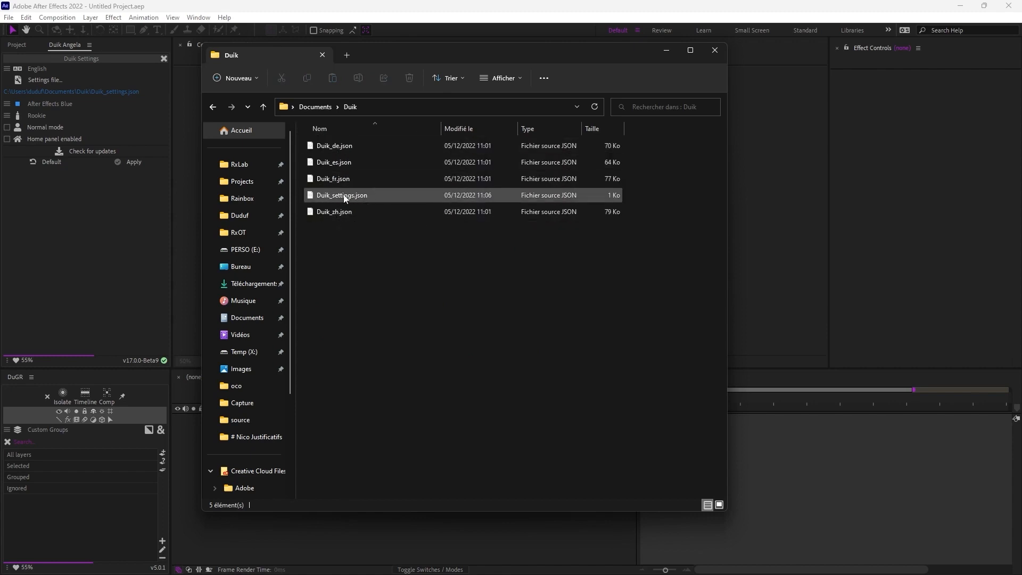
pyautogui.click(341, 195)
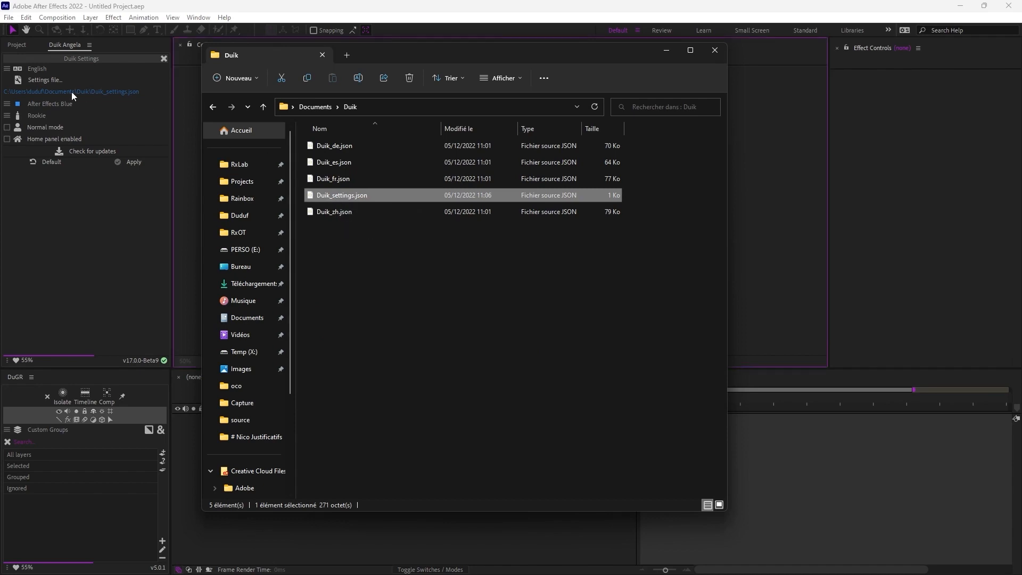
pyautogui.moveTo(45, 80)
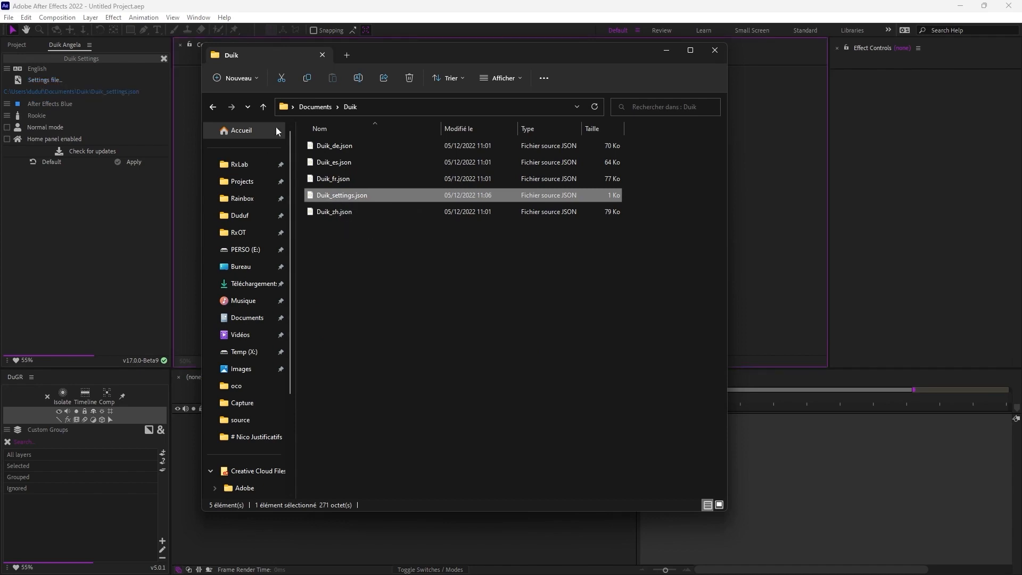
pyautogui.click(344, 230)
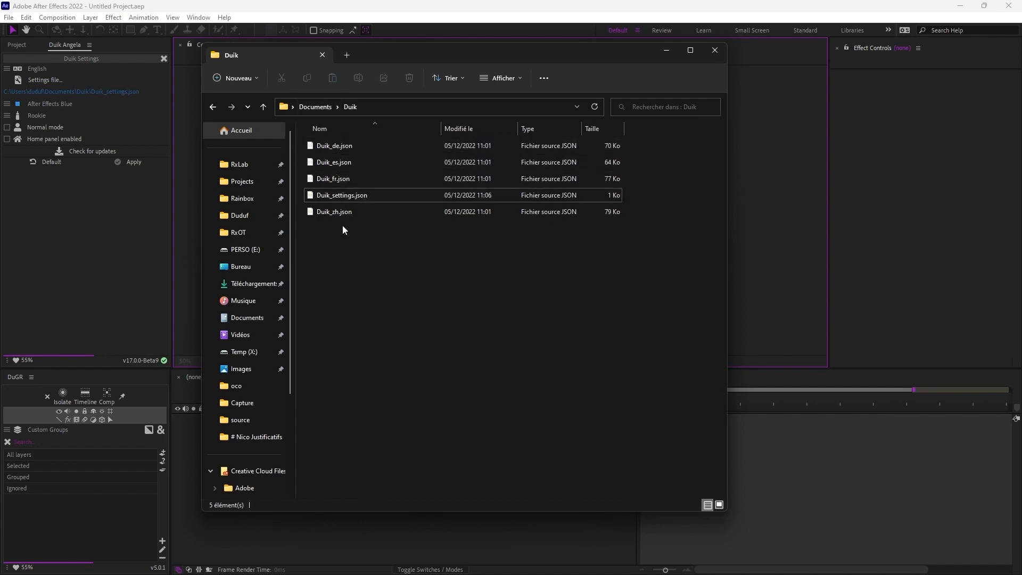
pyautogui.moveTo(351, 237)
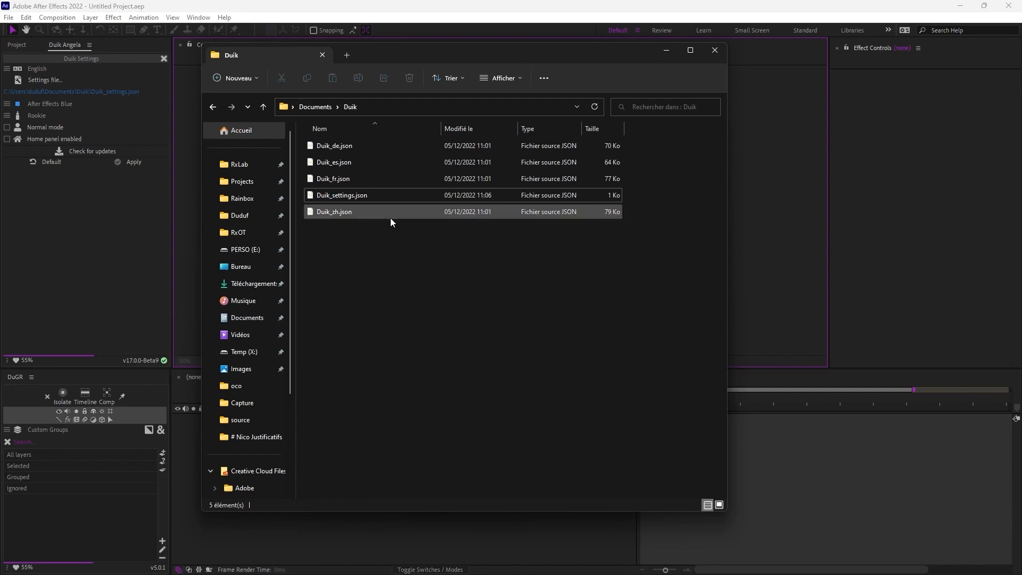
pyautogui.moveTo(634, 222)
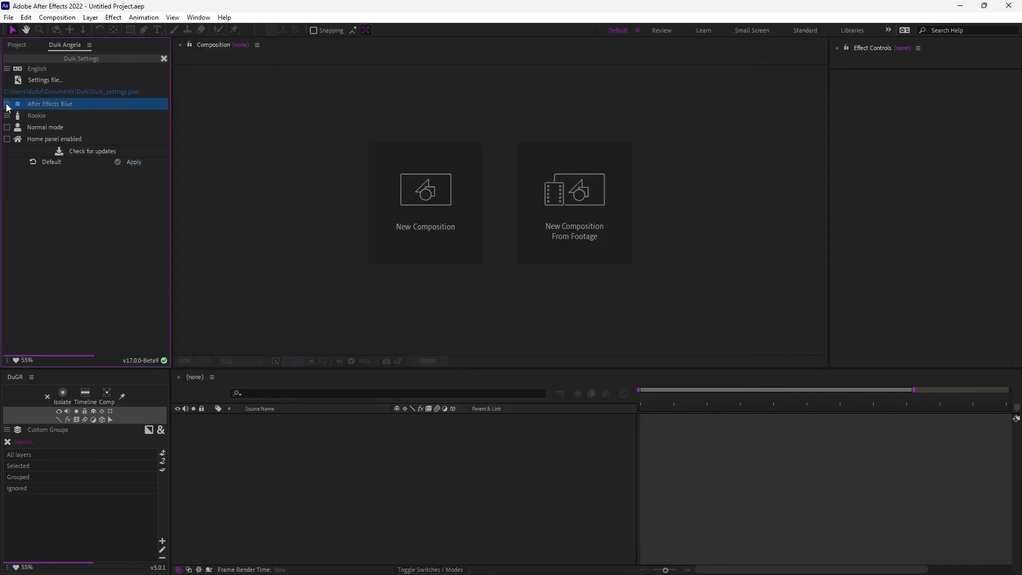
# - Review Duik's colour themes, keeping After Effects Blue
pyautogui.click(49, 103)
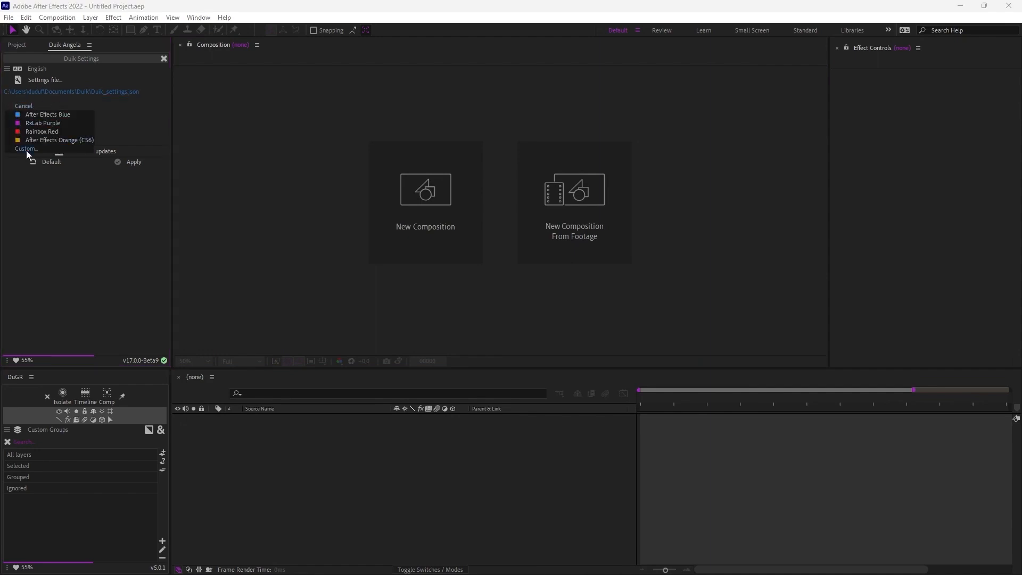
pyautogui.moveTo(39, 140)
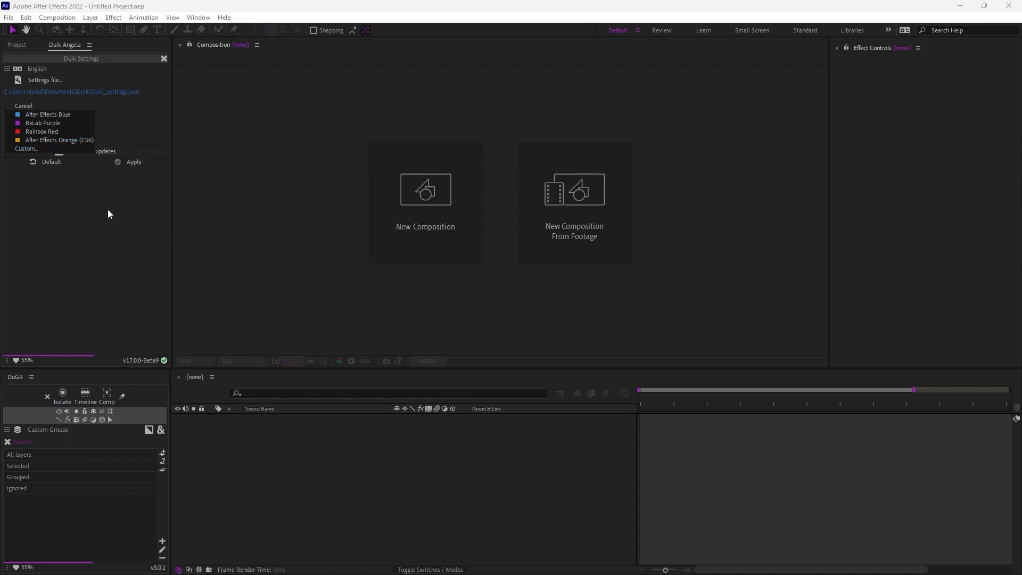
pyautogui.click(48, 114)
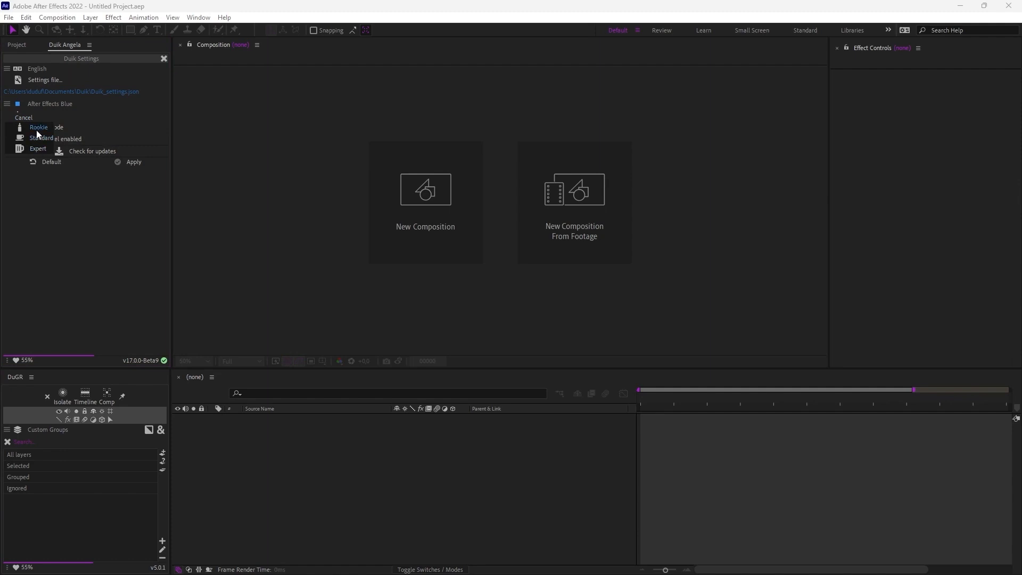
pyautogui.moveTo(38, 127)
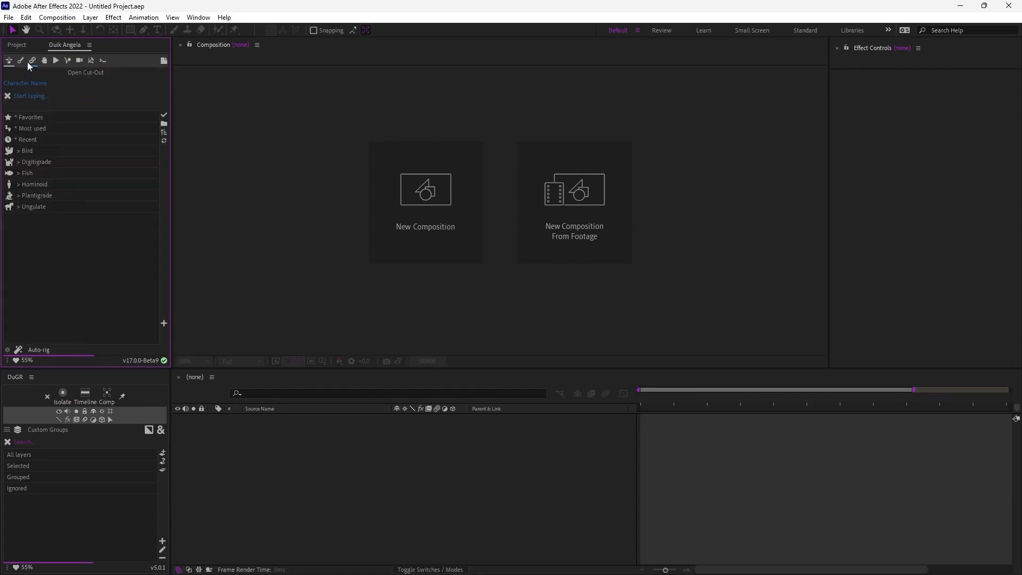
# - Choose Expert interface mode in Duik Settings and apply it for a compact icon-only layout
pyautogui.click(22, 60)
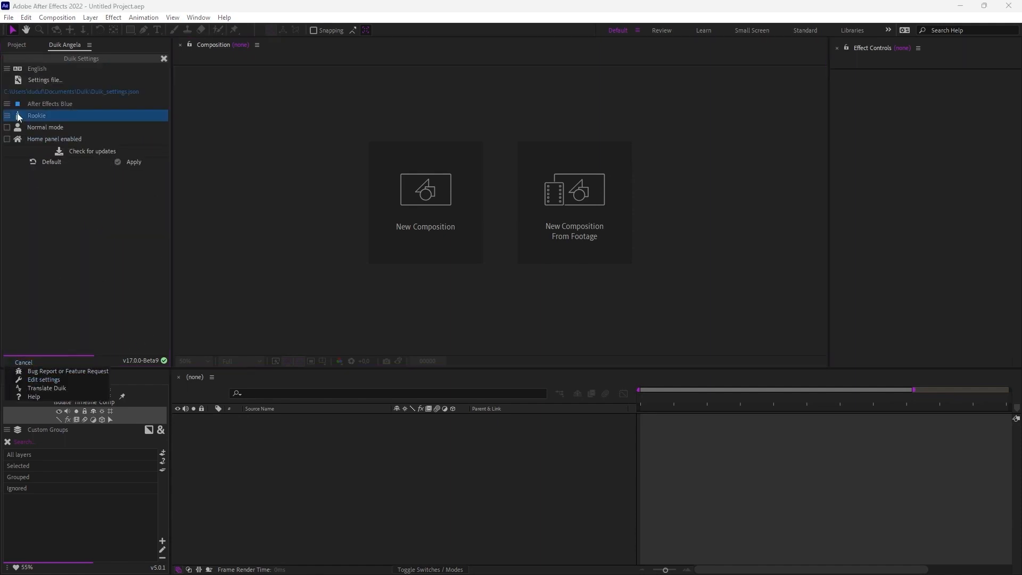
pyautogui.click(36, 115)
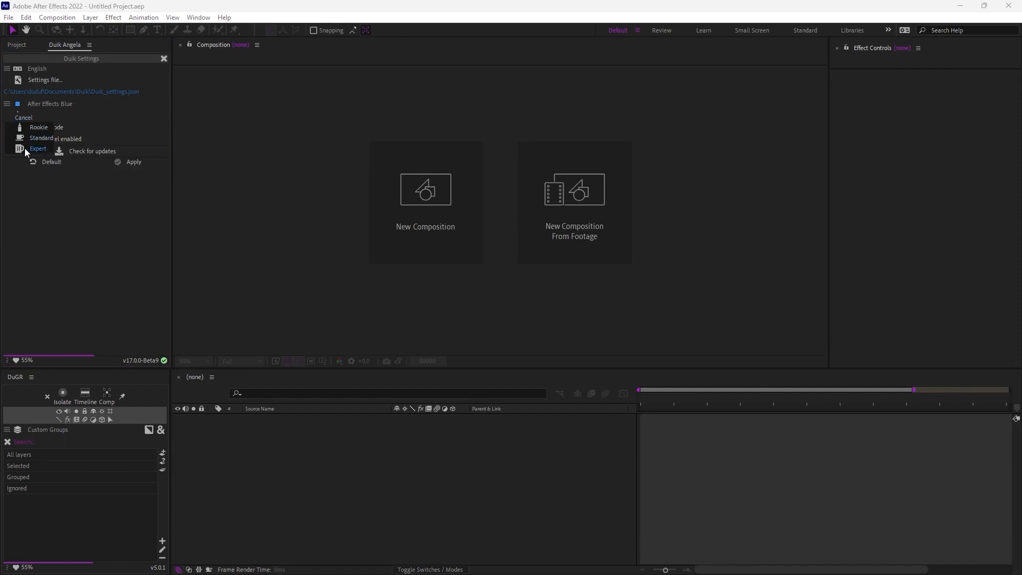
pyautogui.moveTo(38, 149)
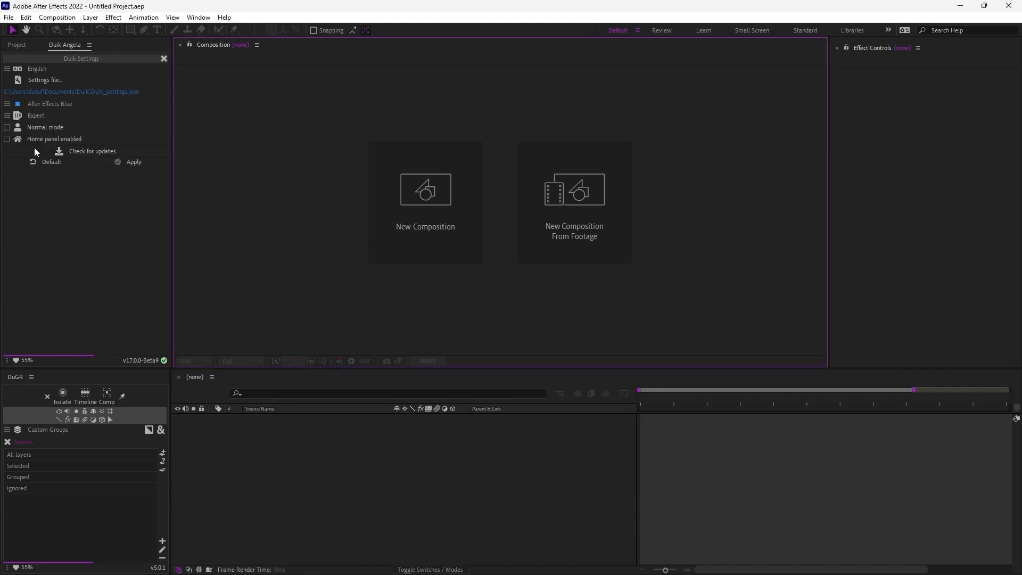
pyautogui.moveTo(134, 161)
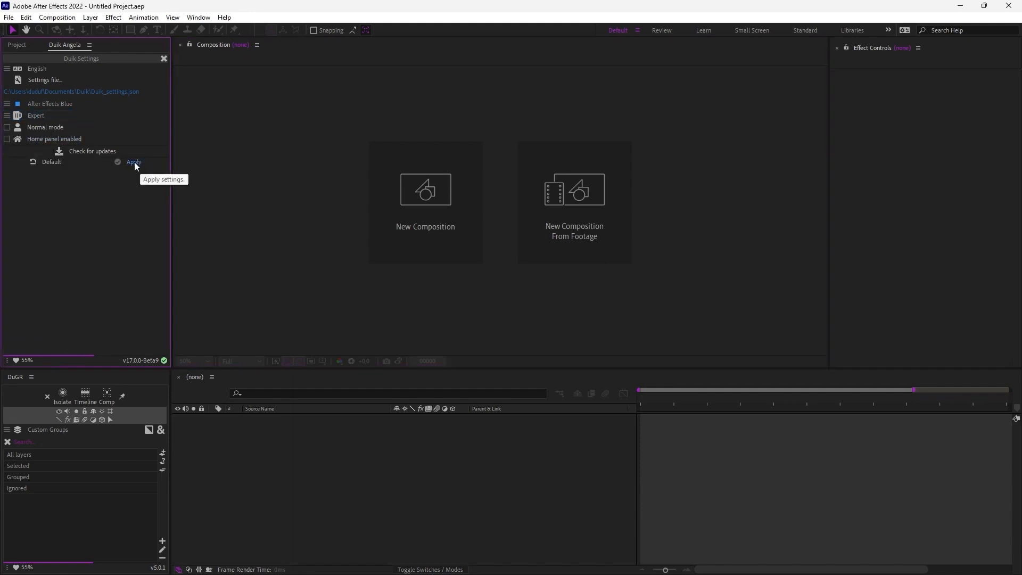
pyautogui.click(135, 162)
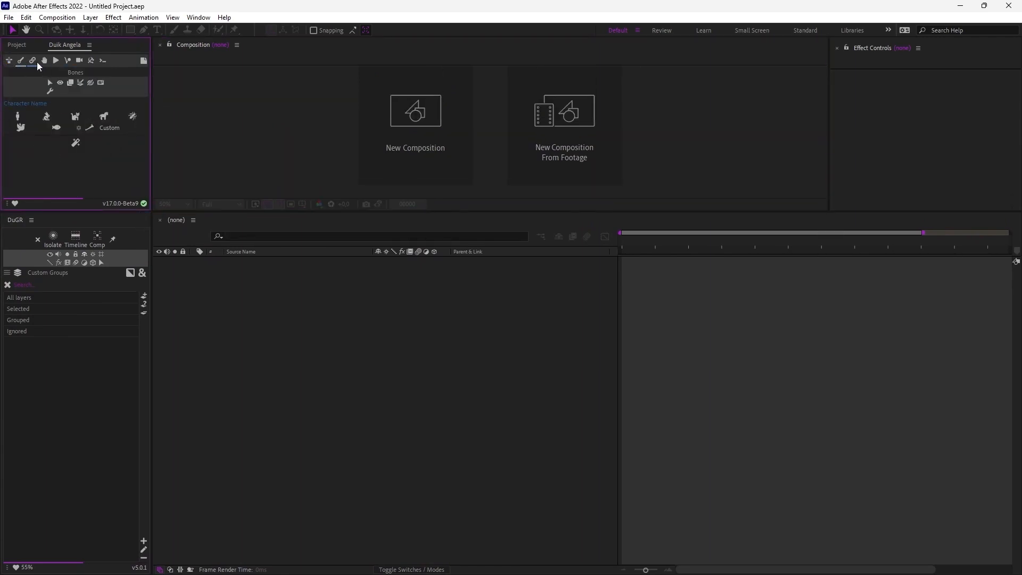
# - Browse the Controllers and Automation tools, then reopen Duik's Edit settings
pyautogui.click(33, 61)
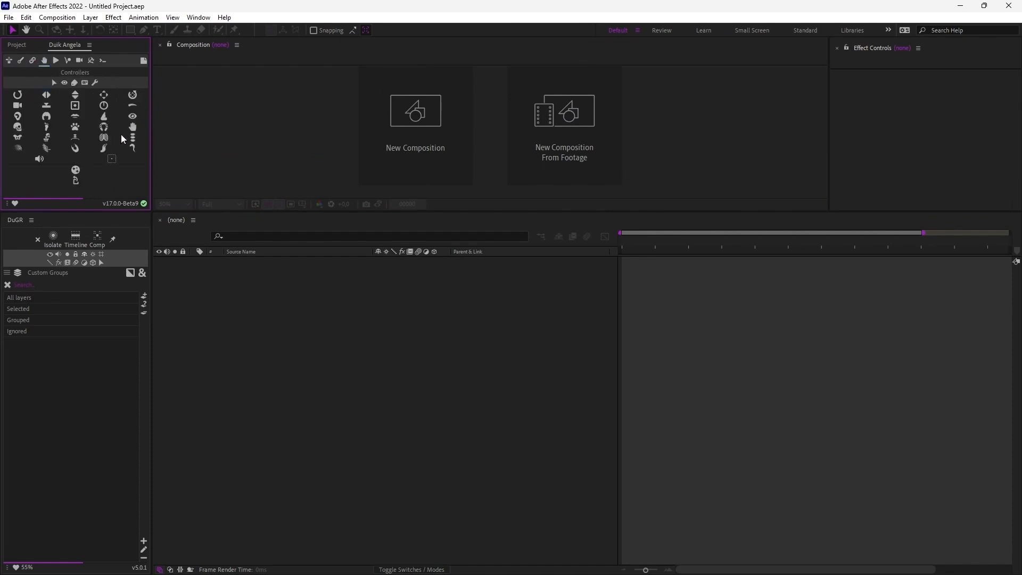
pyautogui.click(56, 60)
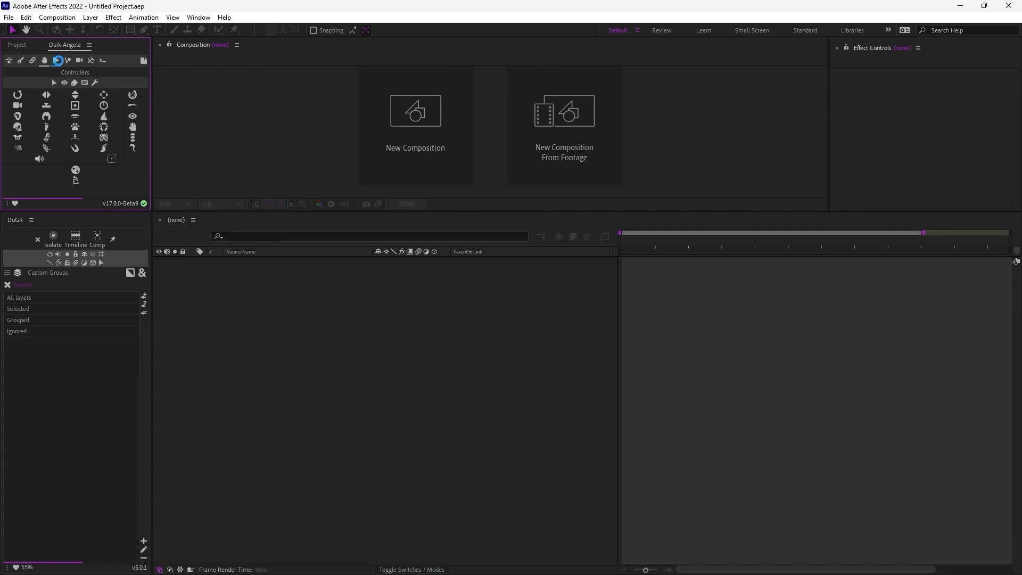
pyautogui.click(56, 60)
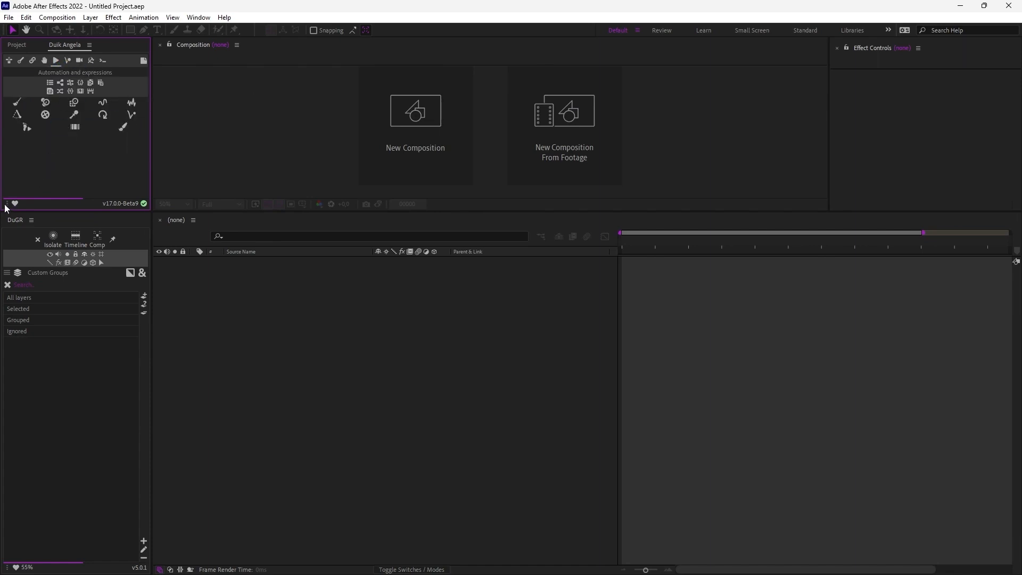
pyautogui.click(13, 202)
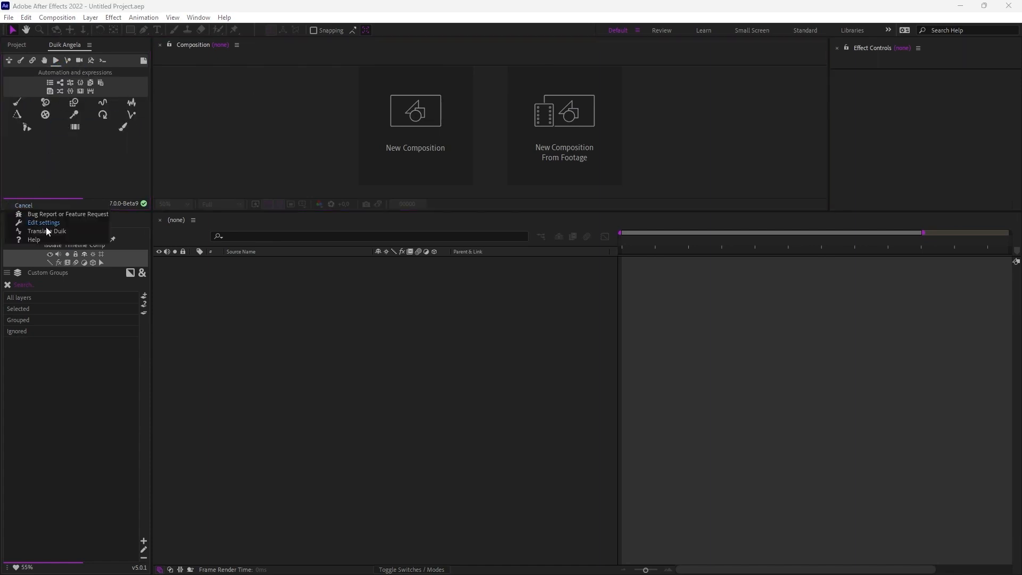
pyautogui.click(44, 223)
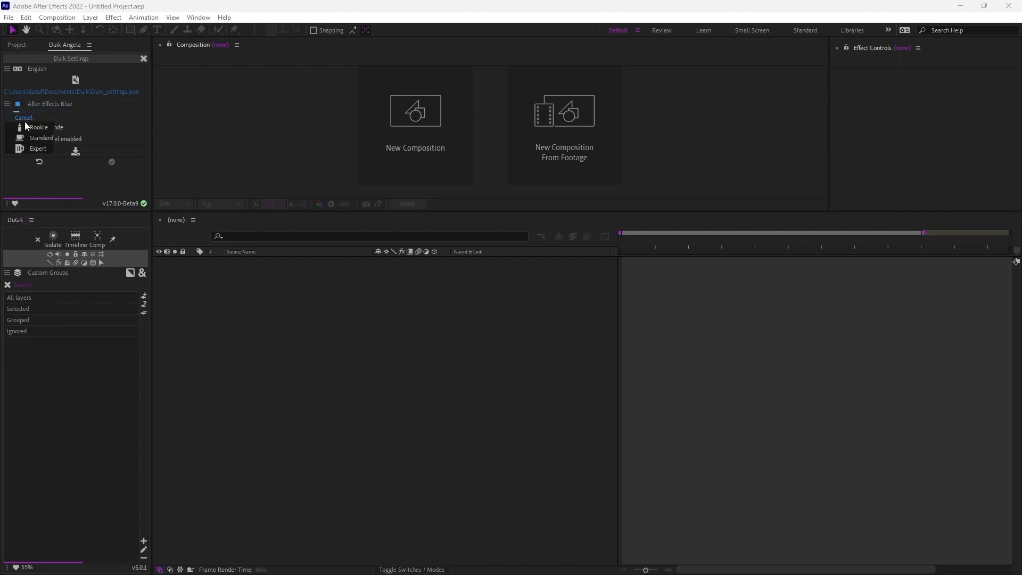
pyautogui.moveTo(41, 138)
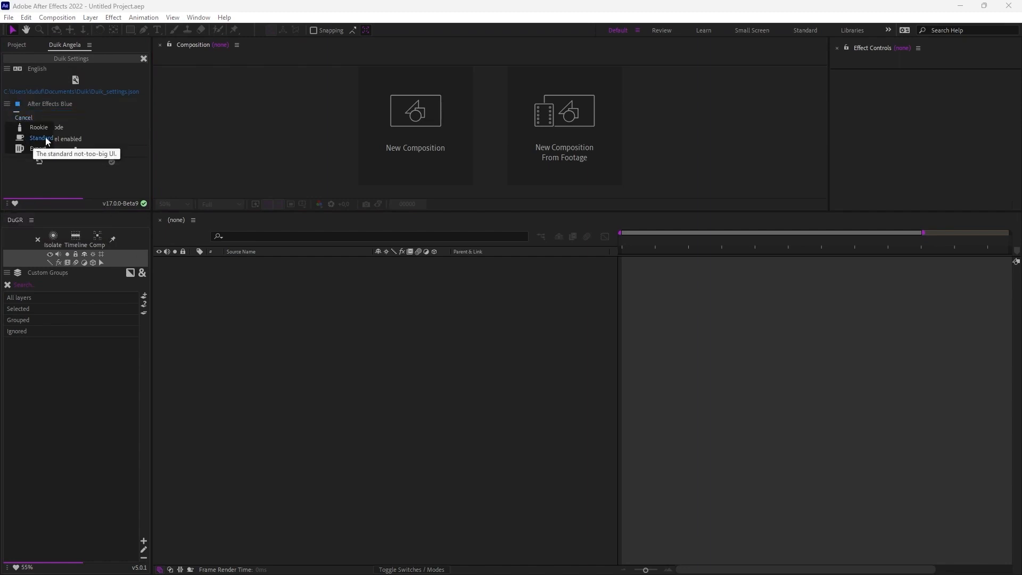
pyautogui.moveTo(38, 127)
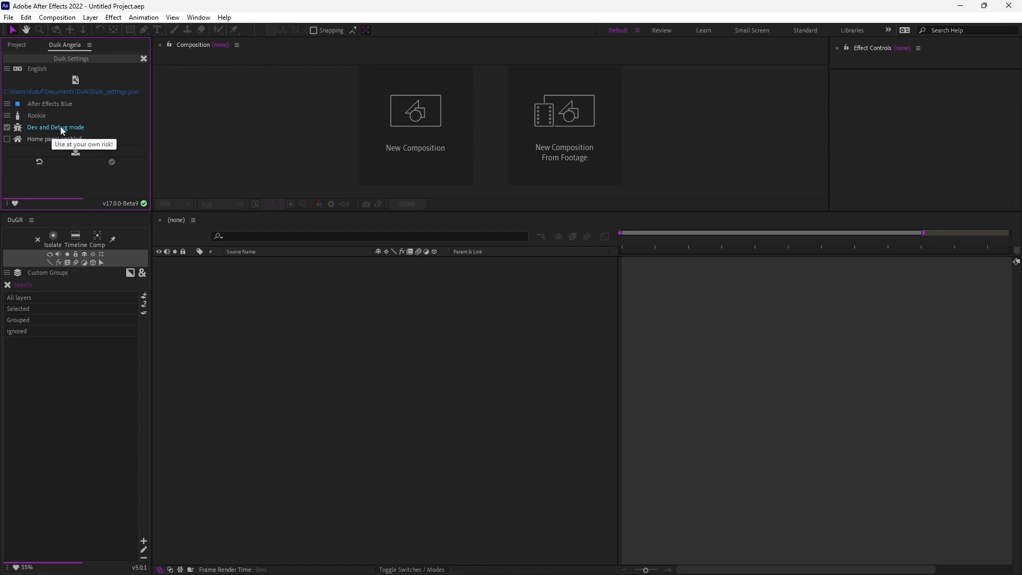
pyautogui.moveTo(30, 134)
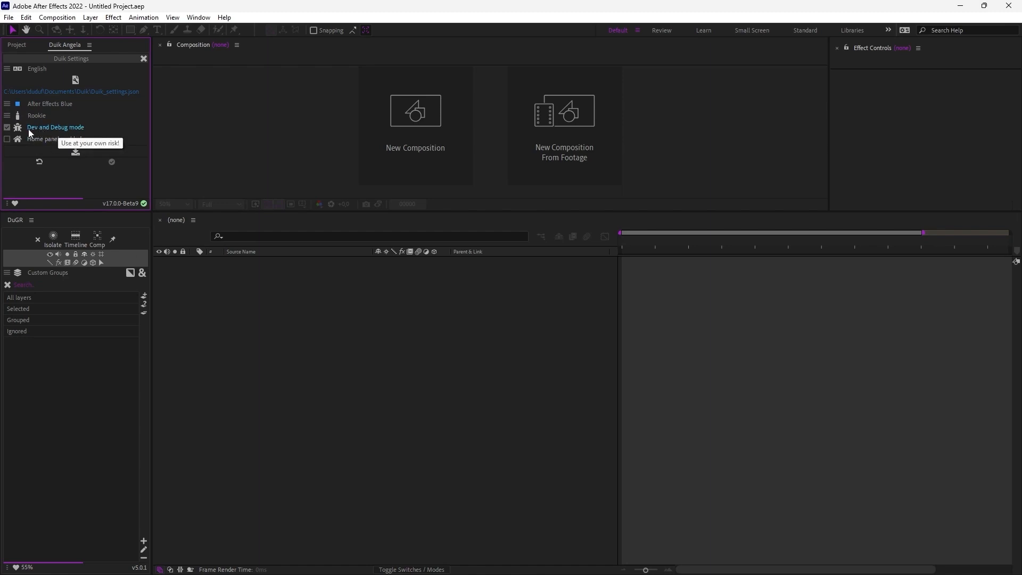
pyautogui.moveTo(36, 126)
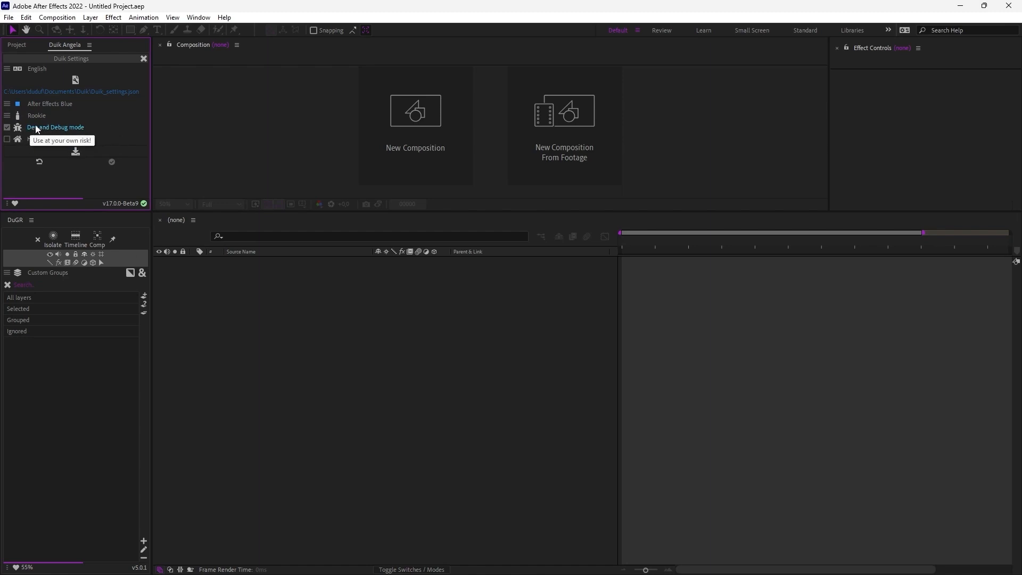
# - Set Rookie level with Normal mode instead of Dev and Debug, home panel enabled, defaults restored
pyautogui.click(7, 127)
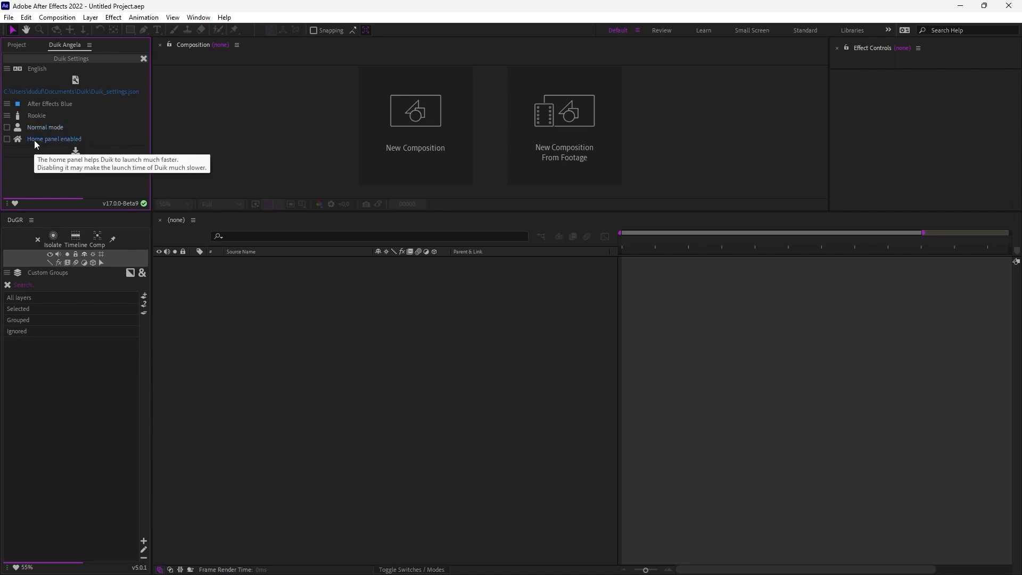
pyautogui.click(8, 138)
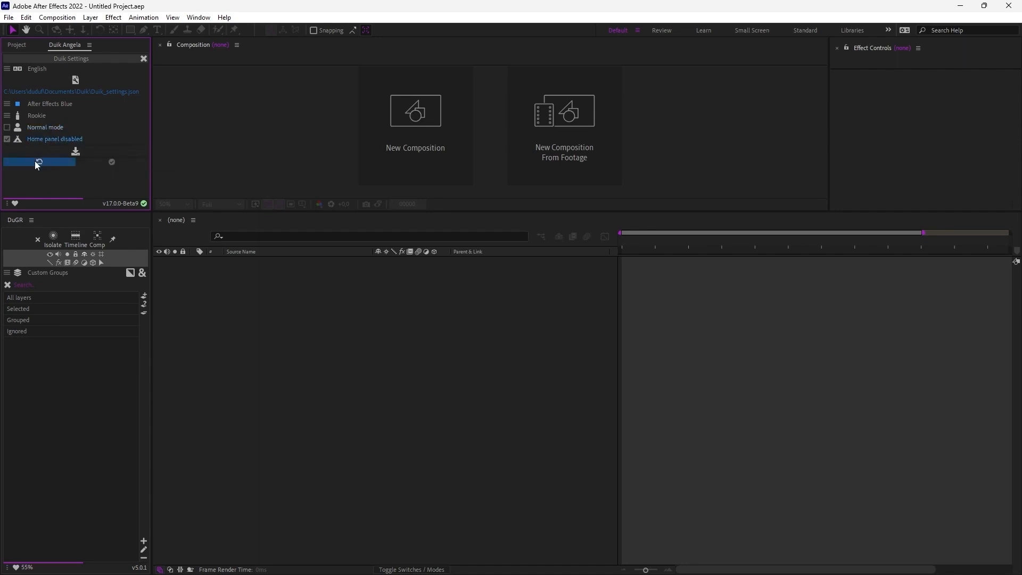
pyautogui.click(7, 139)
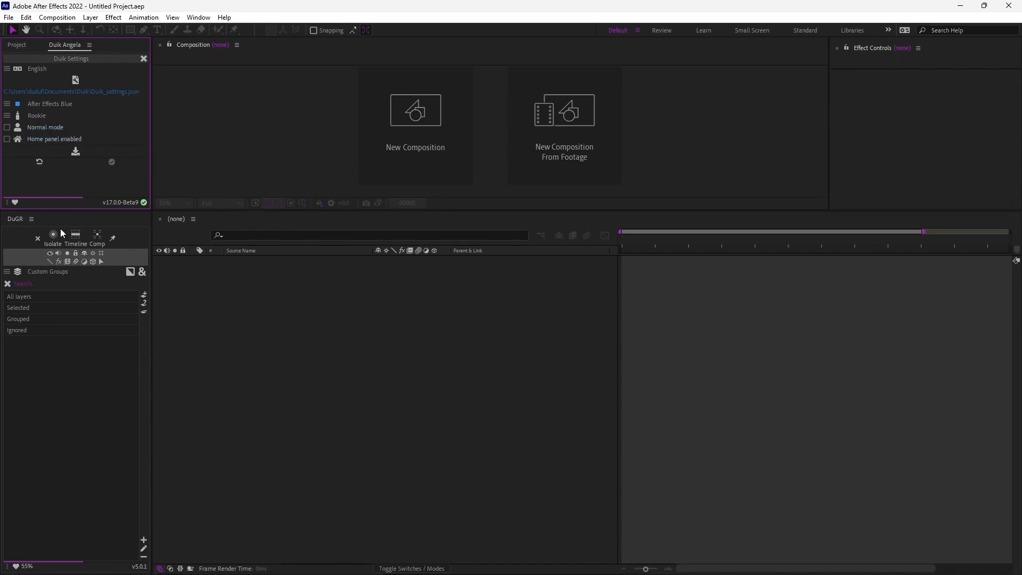
# - Confirm Duik is up to date via Check for updates, then apply the Rookie interface
pyautogui.click(36, 68)
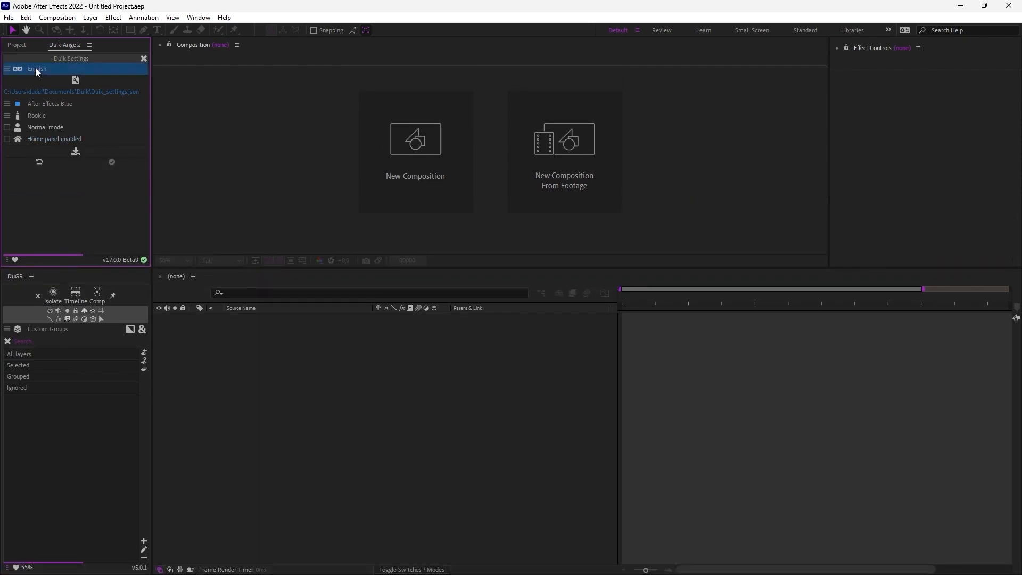
pyautogui.moveTo(54, 138)
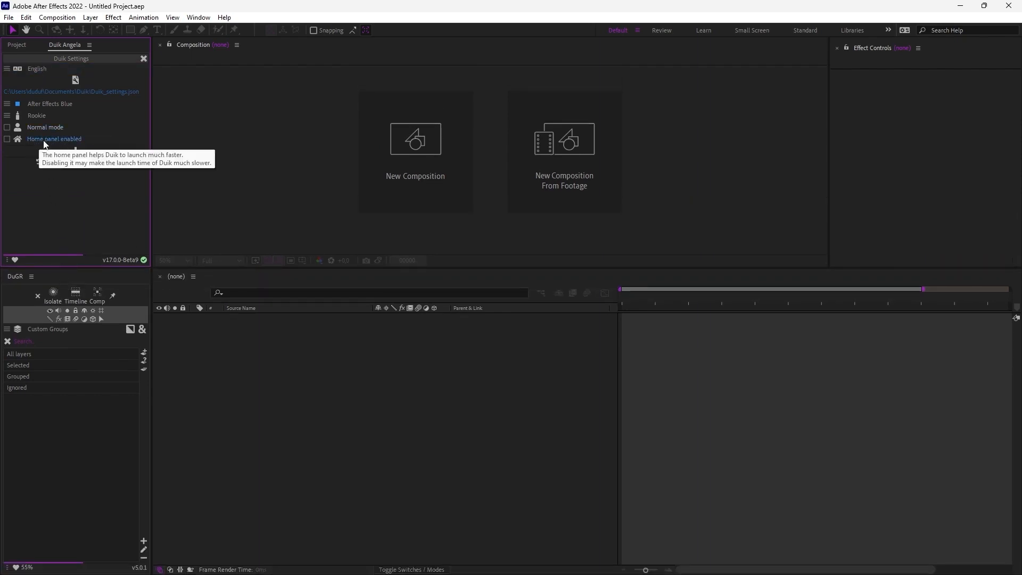
pyautogui.moveTo(73, 145)
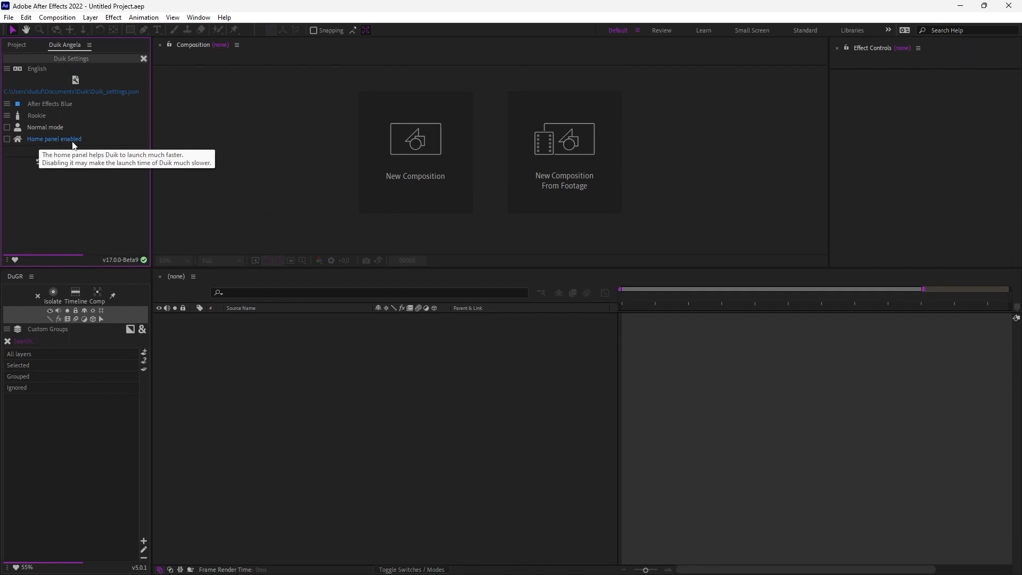
pyautogui.moveTo(64, 146)
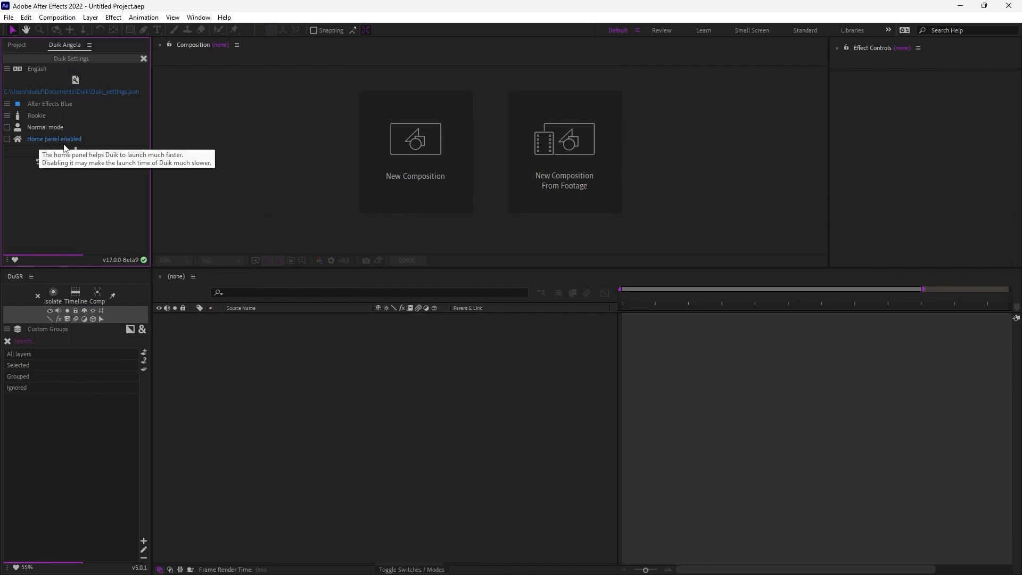
pyautogui.click(75, 151)
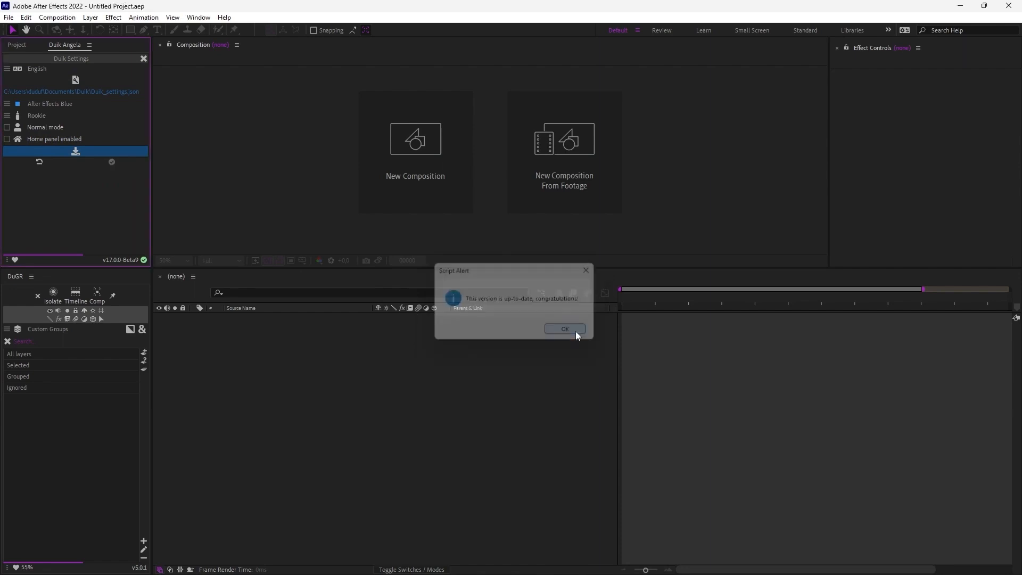
pyautogui.click(564, 328)
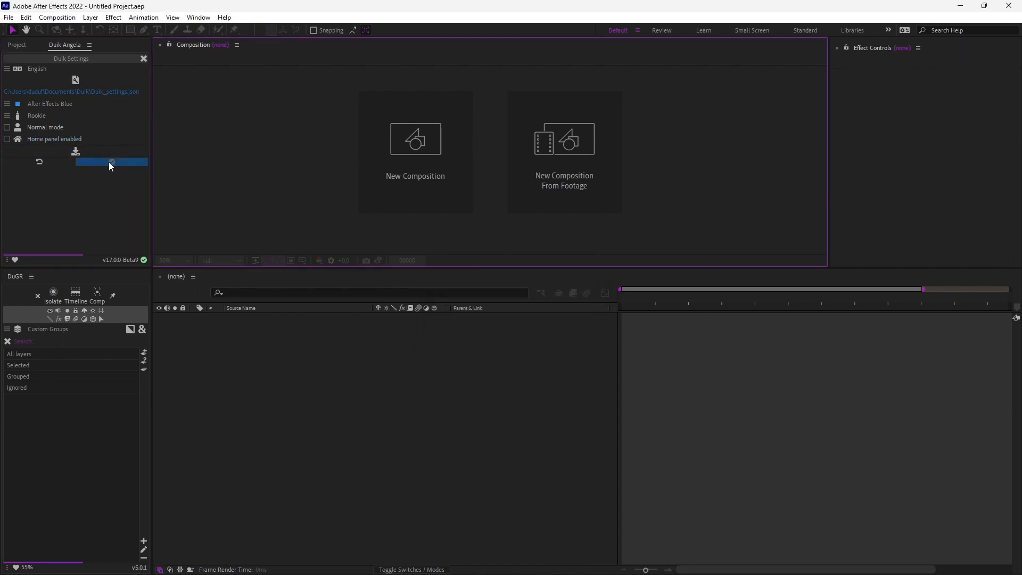
pyautogui.click(110, 162)
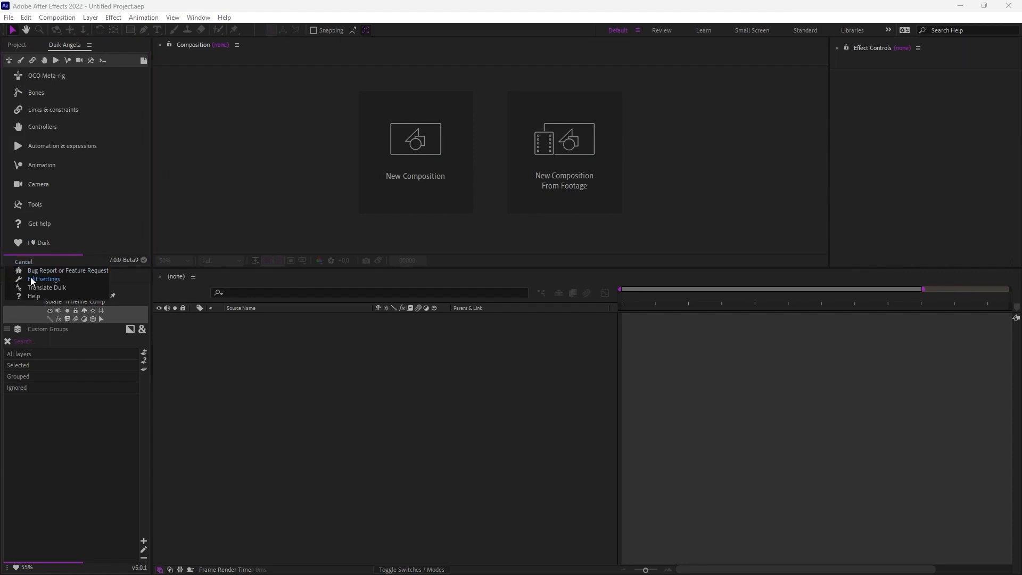
# - Set Duik's colour theme to RxLab Purple in its settings and apply it
pyautogui.click(44, 279)
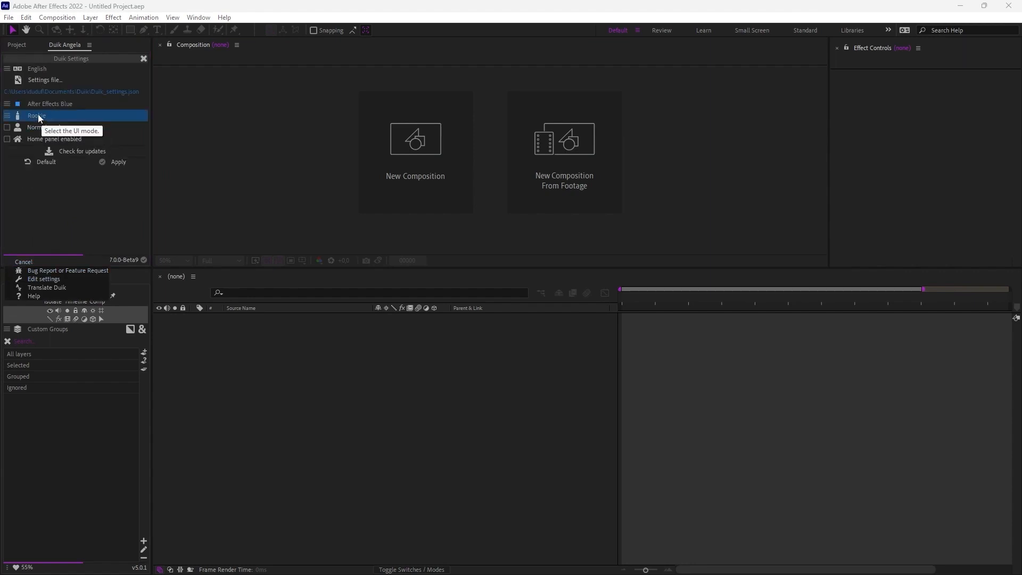
pyautogui.click(36, 115)
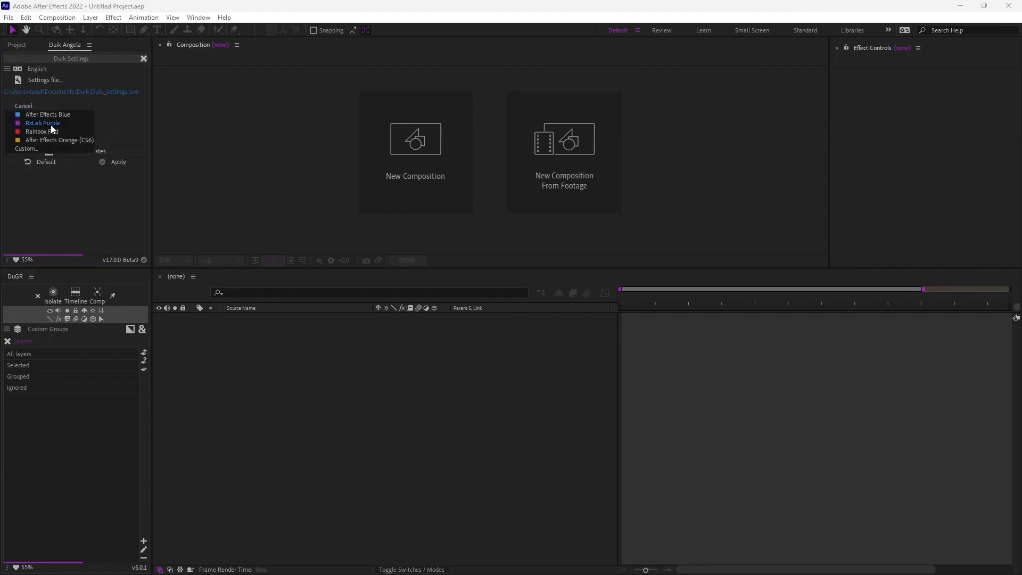
pyautogui.click(43, 122)
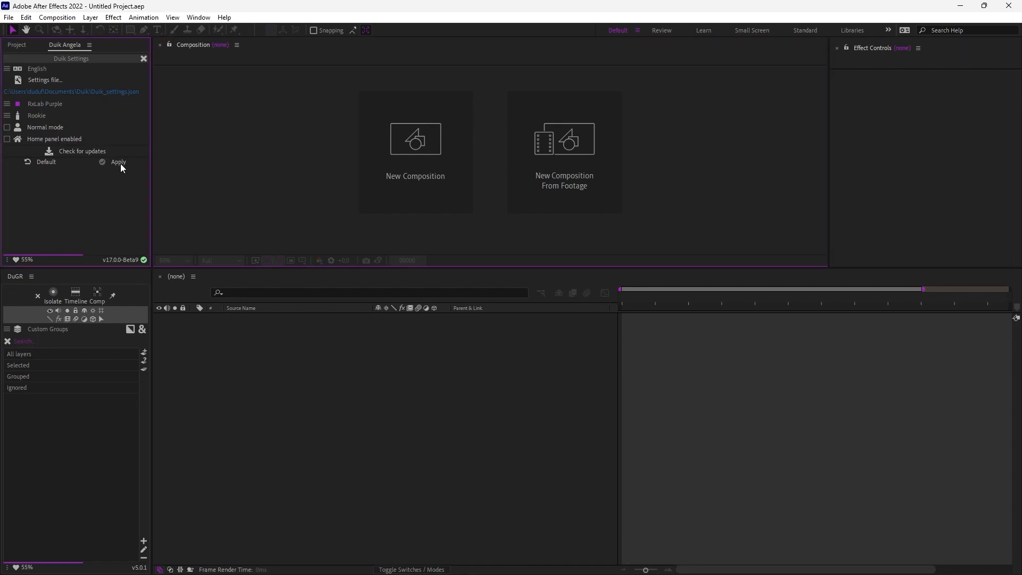
pyautogui.click(119, 162)
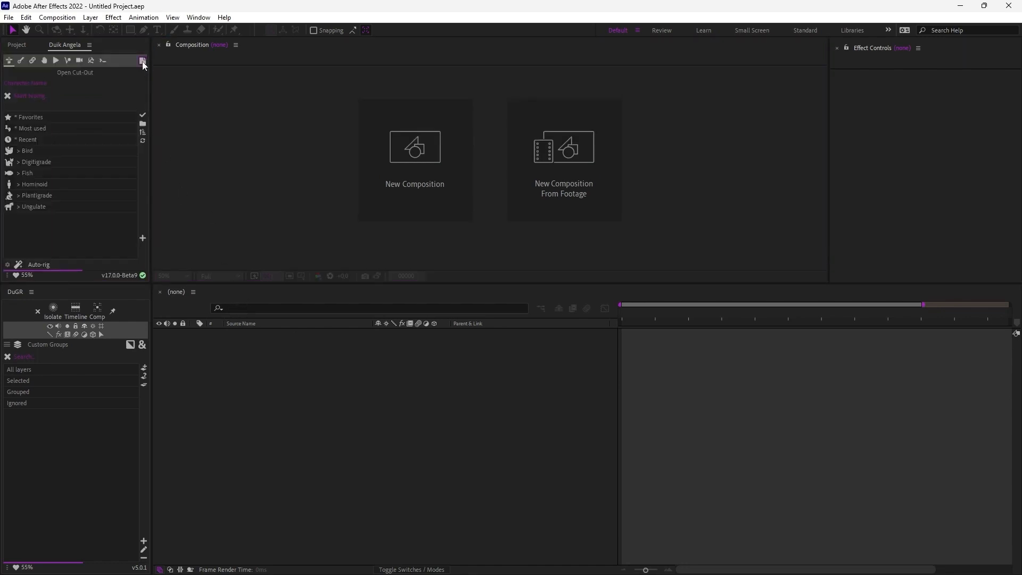
# - Dock the Duik Notes panel, switch it to text-file mode and replace its text with 'Un texte'
pyautogui.click(142, 59)
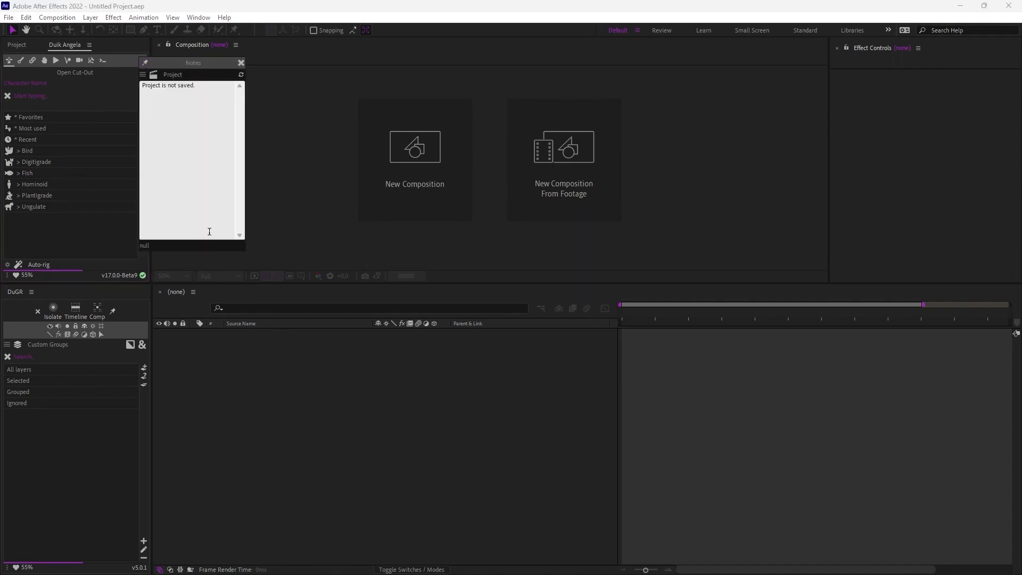
pyautogui.click(242, 63)
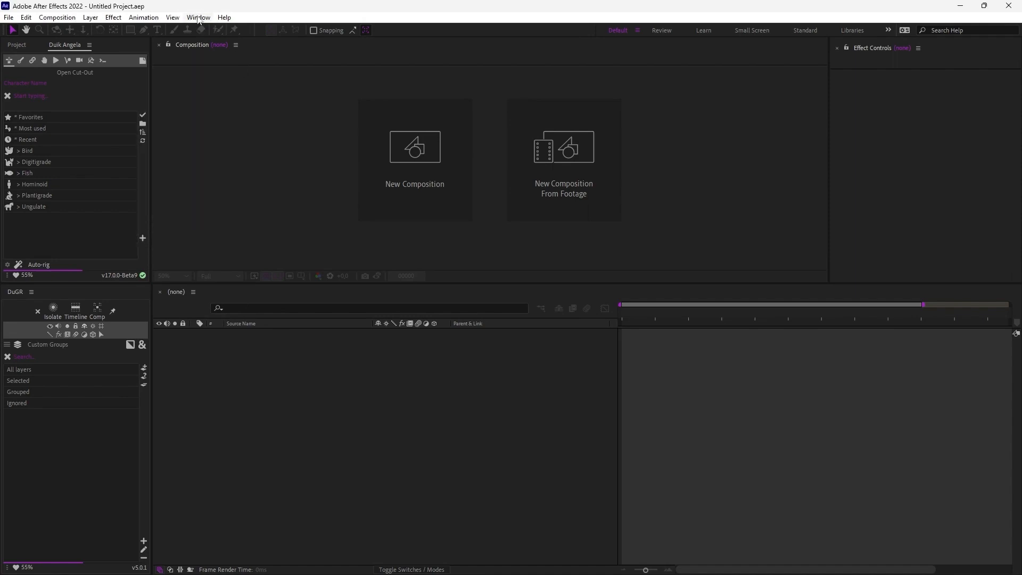
pyautogui.moveTo(296, 154)
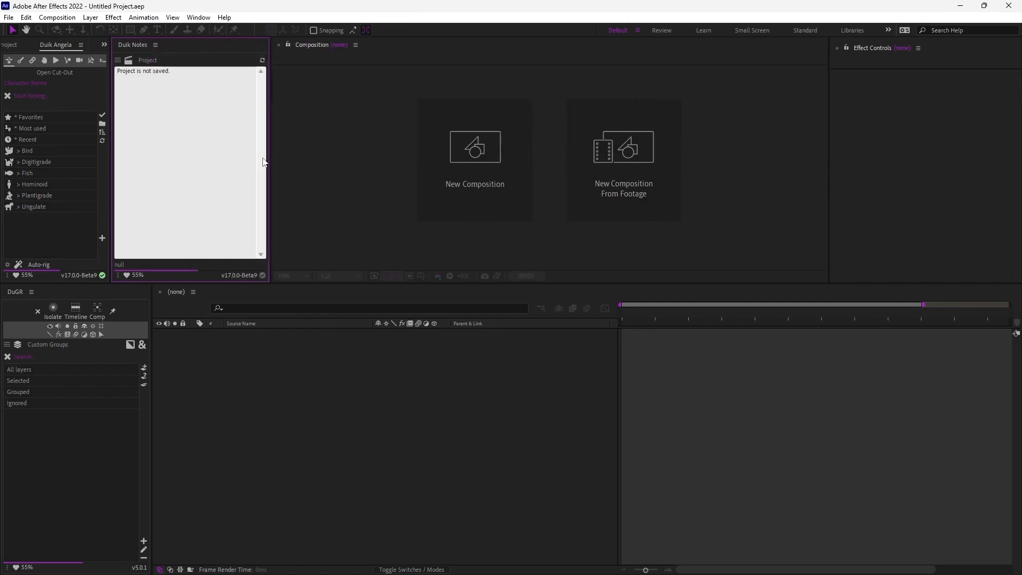
pyautogui.doubleClick(142, 71)
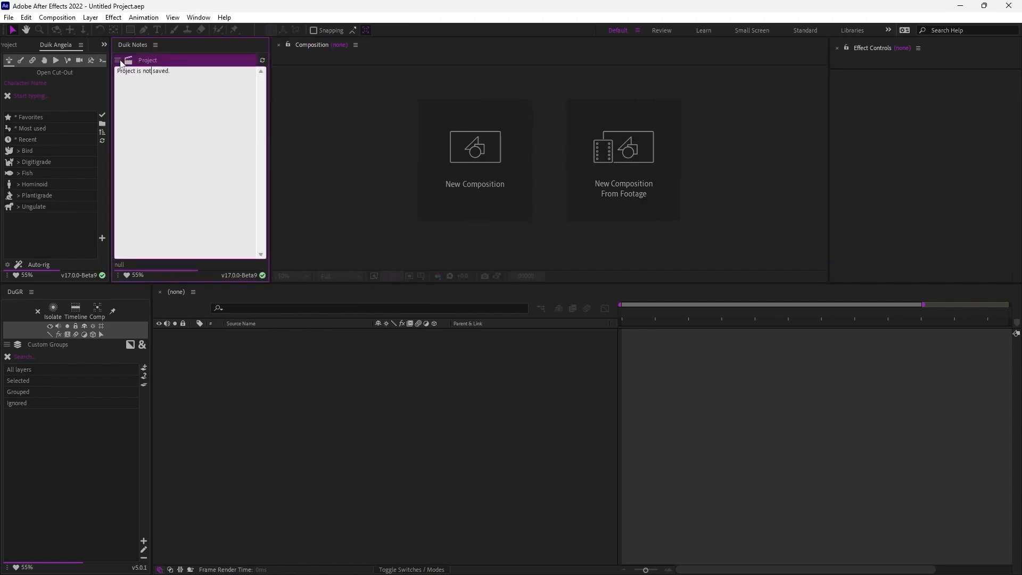
pyautogui.moveTo(156, 147)
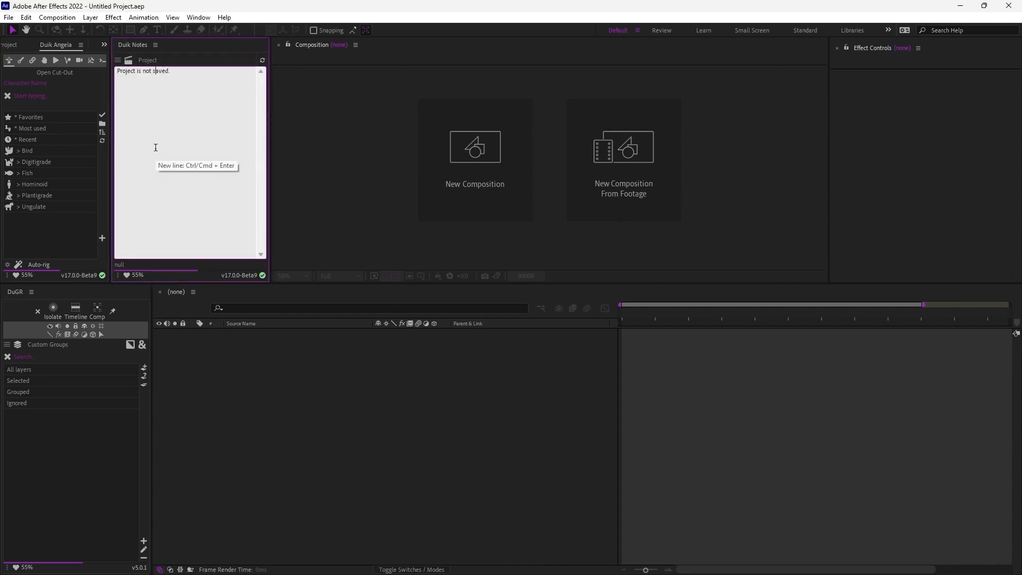
pyautogui.click(119, 60)
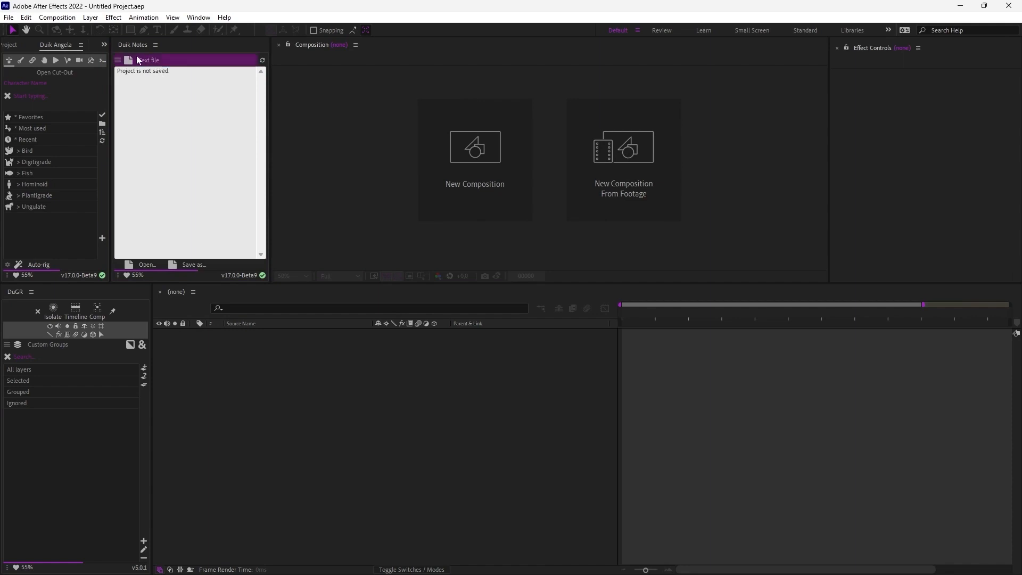
pyautogui.tripleClick(142, 71)
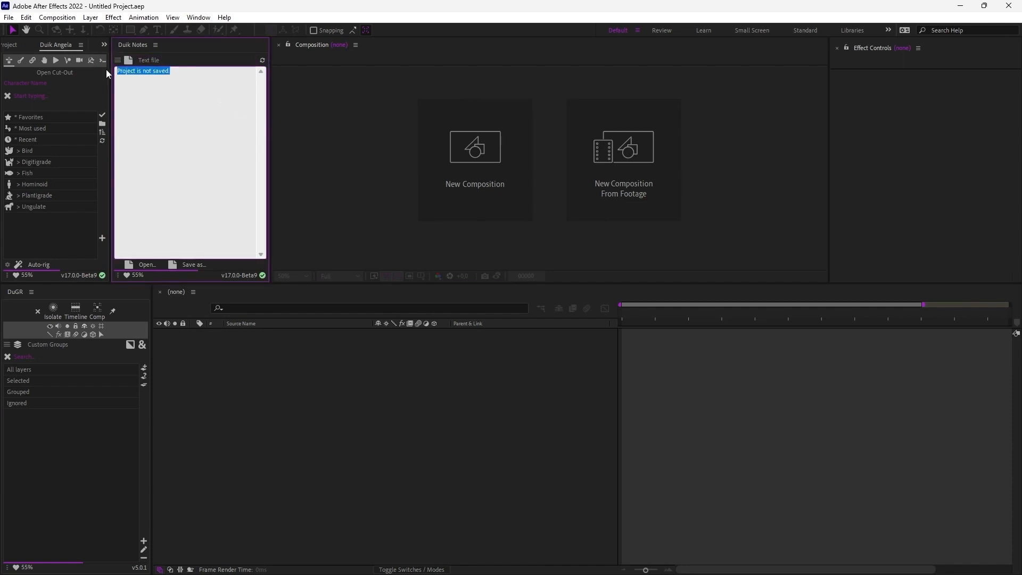
pyautogui.write('Un texte')
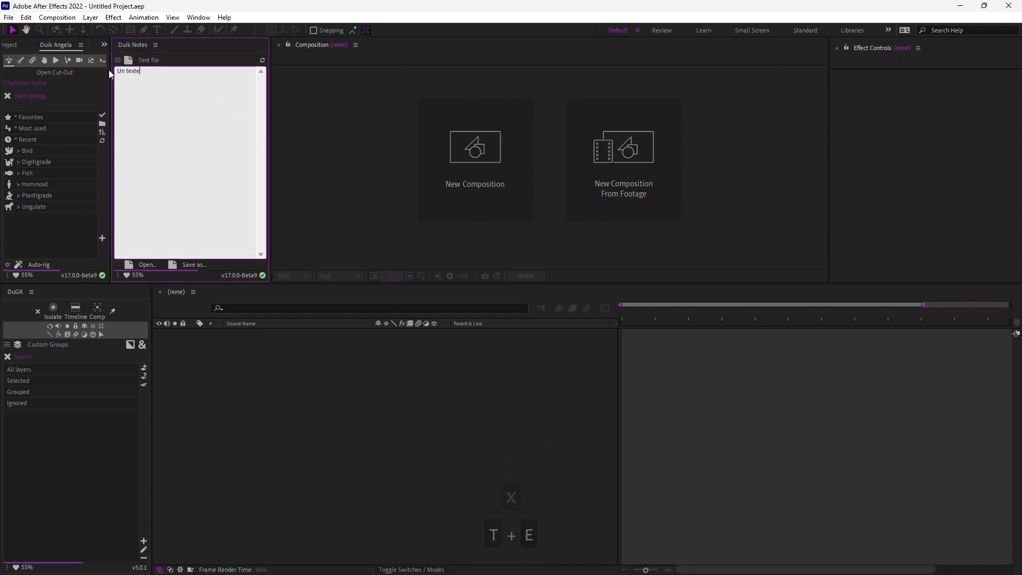
pyautogui.moveTo(188, 102)
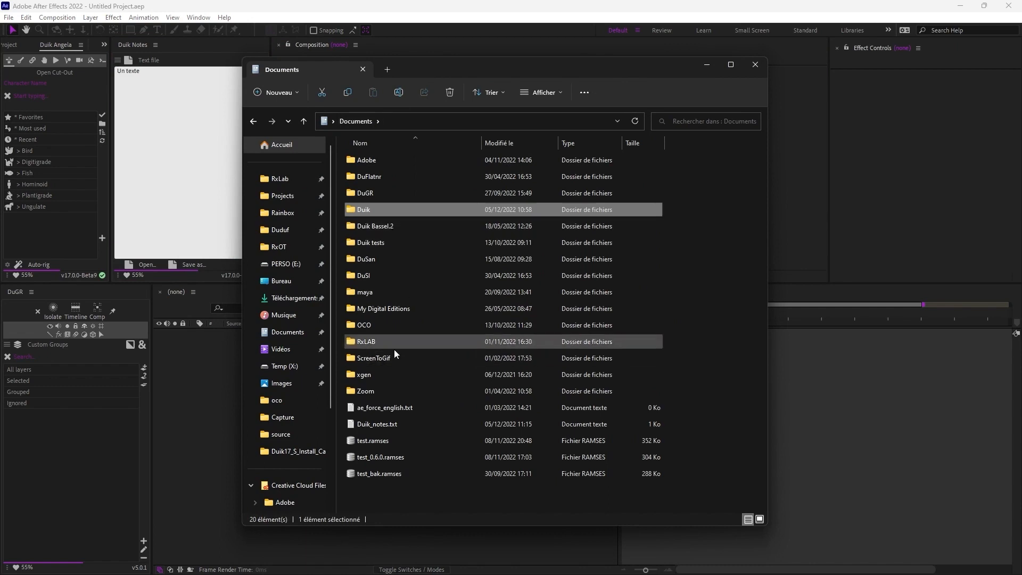
# - Check in Explorer and Notepad that Duik_notes.txt contains the same text, then close it
pyautogui.click(377, 424)
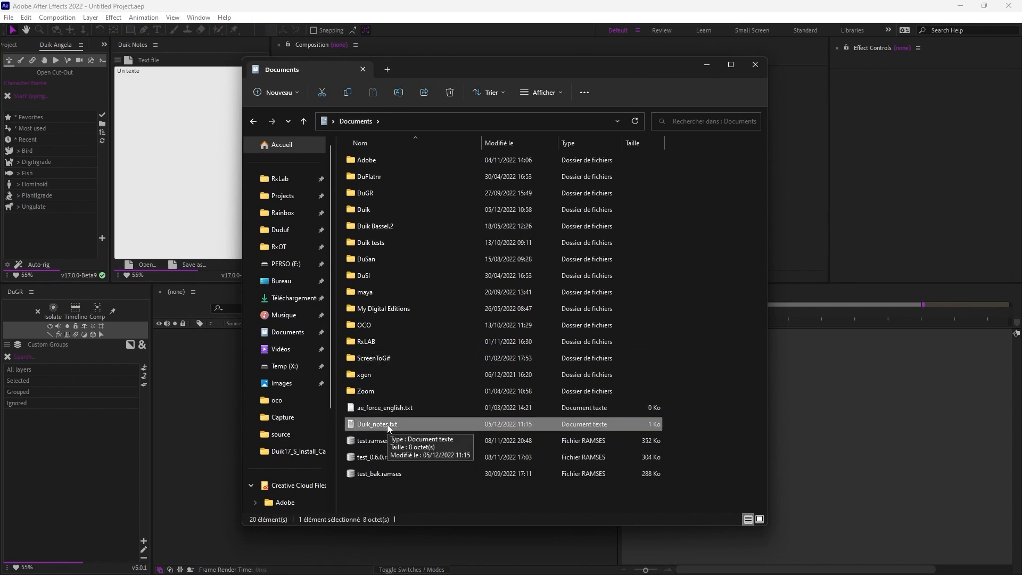
pyautogui.doubleClick(376, 424)
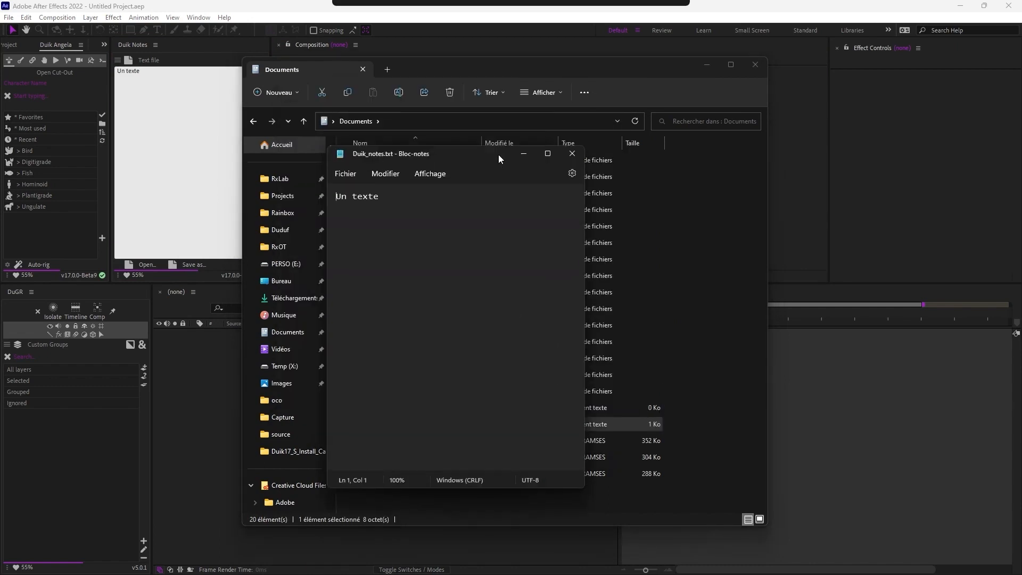
pyautogui.moveTo(571, 152)
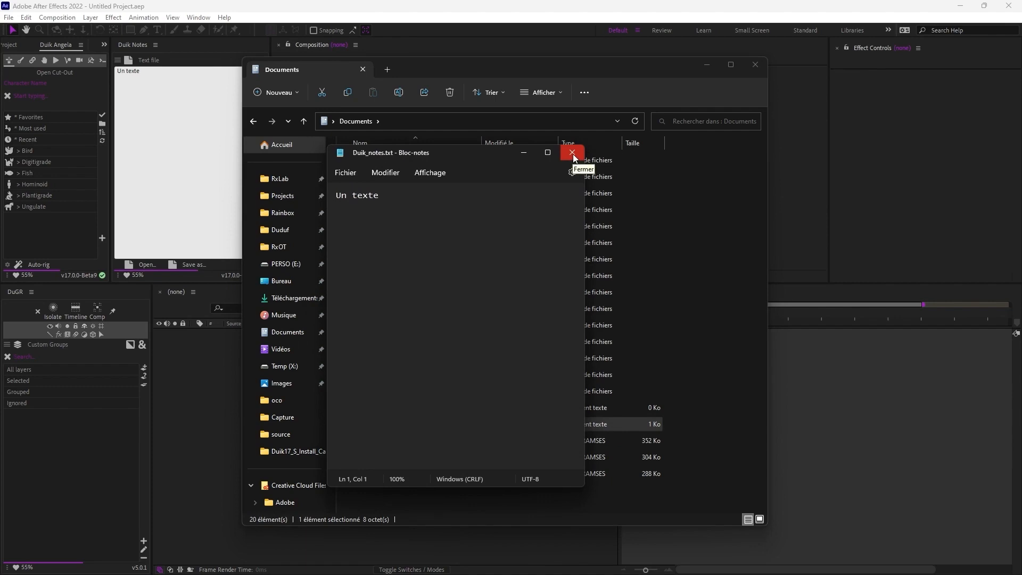
pyautogui.click(572, 152)
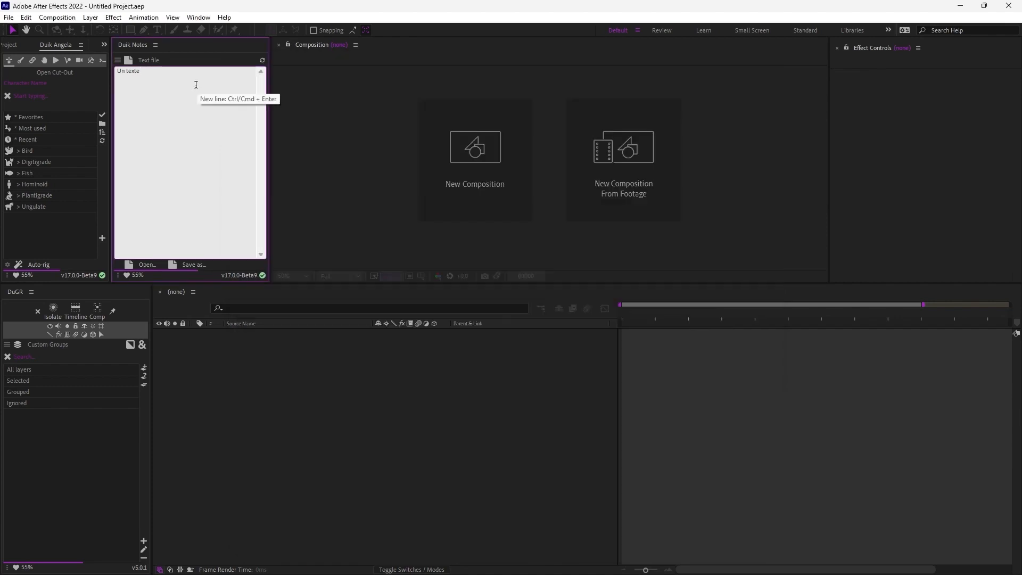
pyautogui.moveTo(147, 265)
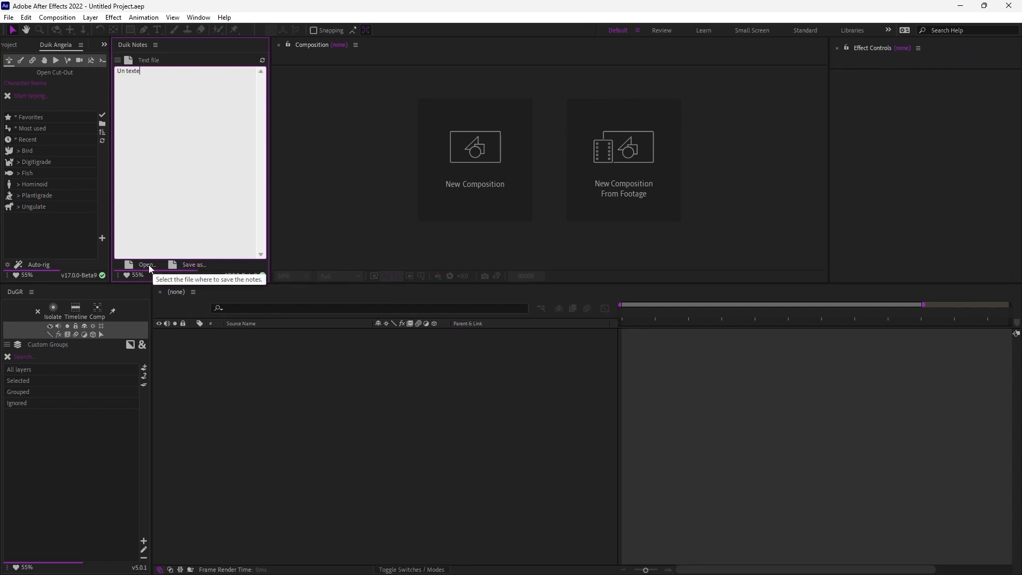
pyautogui.moveTo(202, 160)
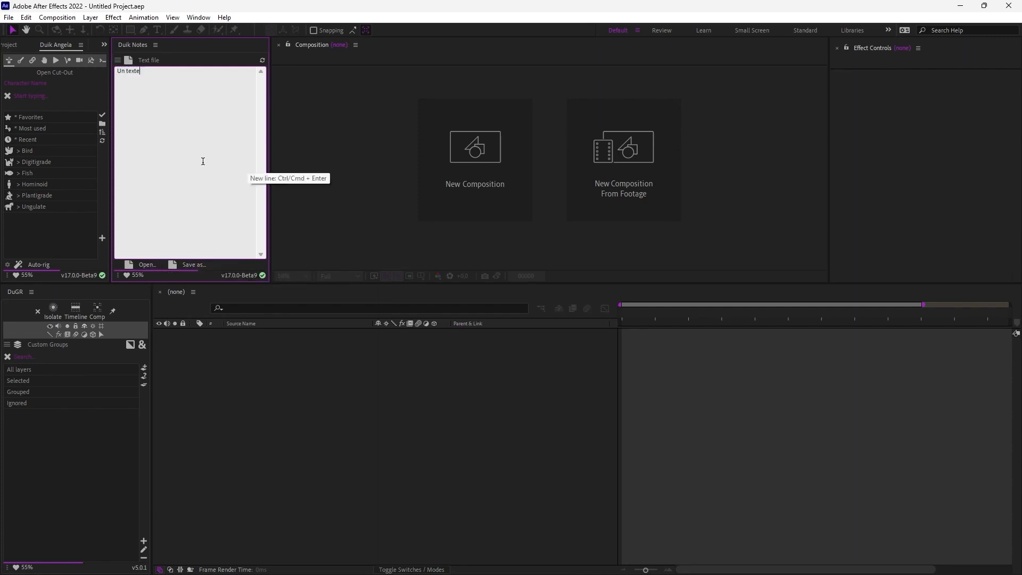
pyautogui.moveTo(174, 129)
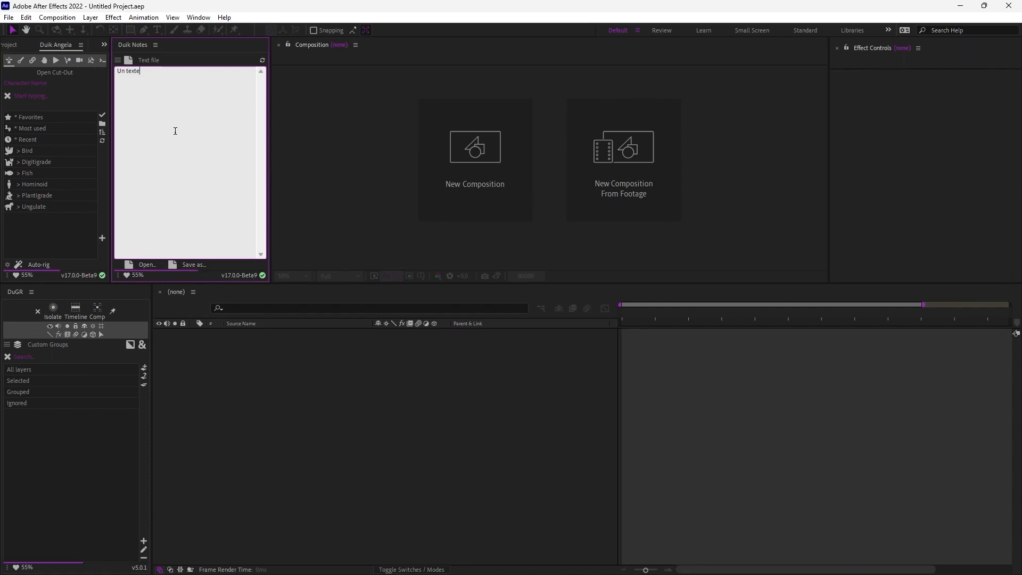
pyautogui.moveTo(155, 139)
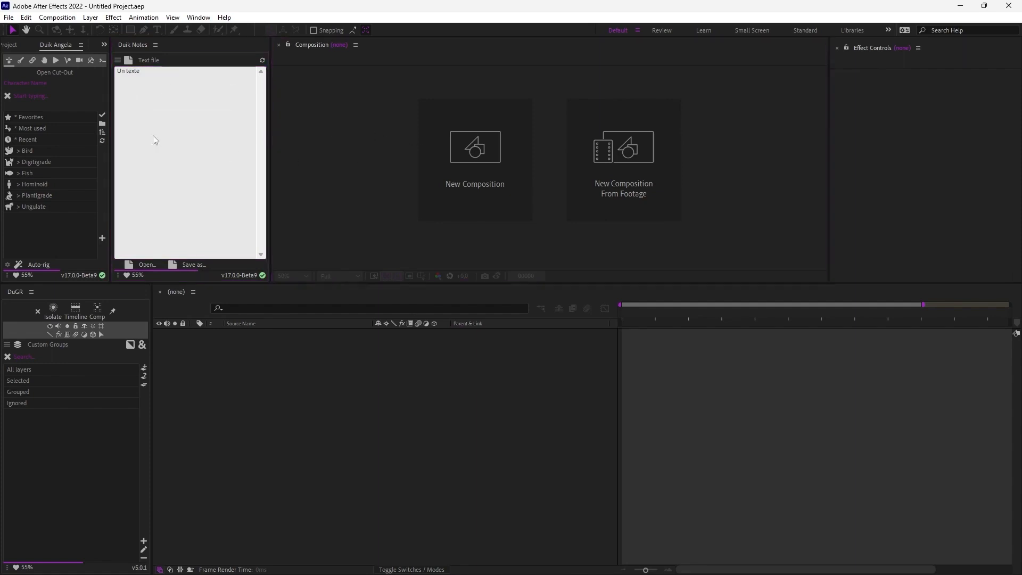
# - Edit the text-file note to read 'Un texte général'
pyautogui.press('backspace')
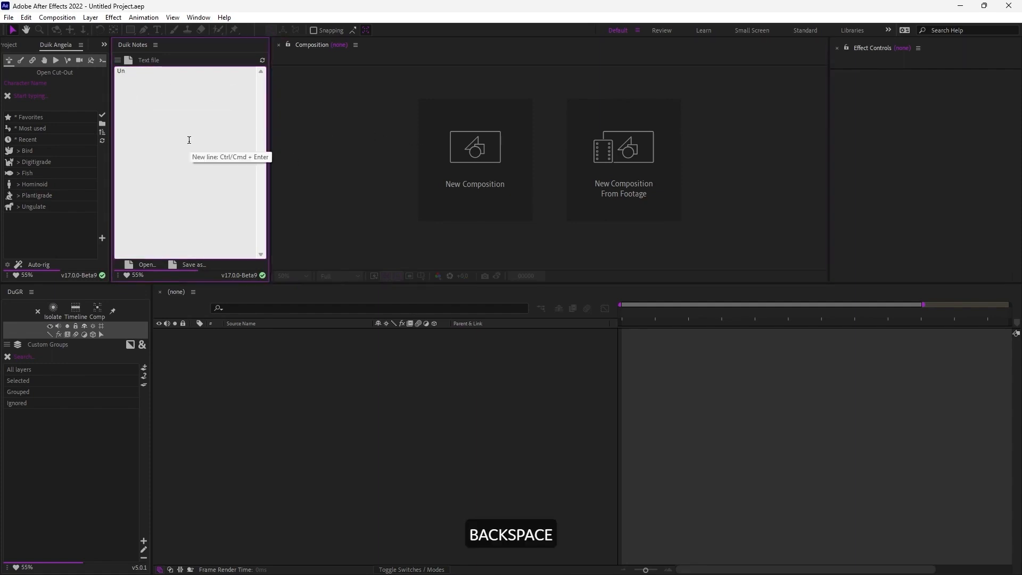
pyautogui.write('texte ge')
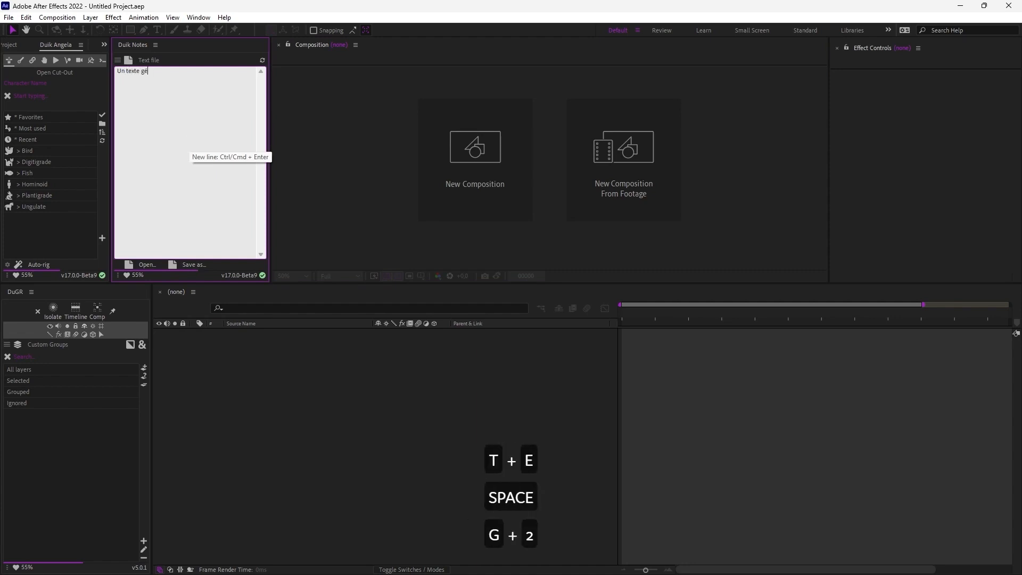
pyautogui.write('néral')
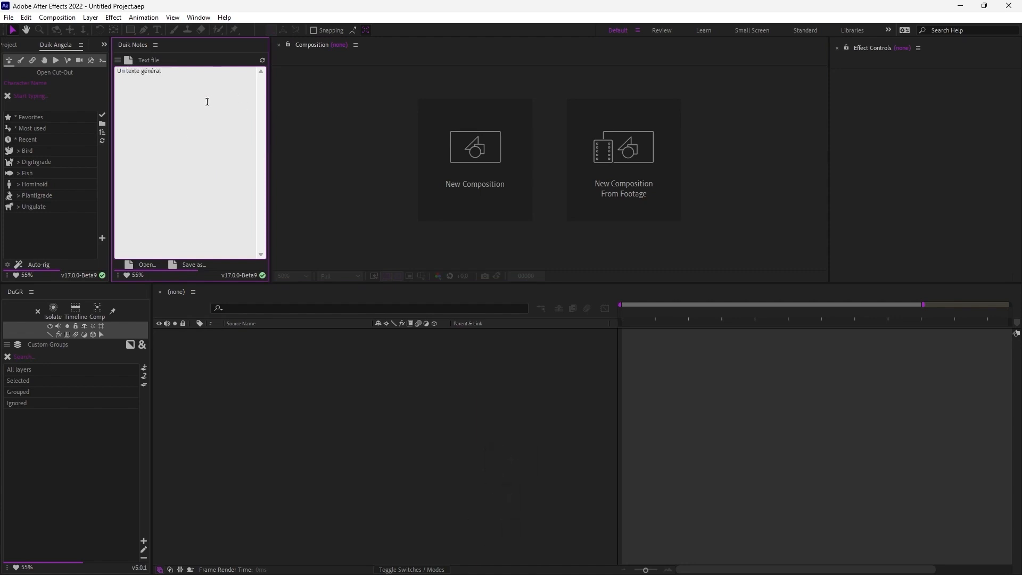
pyautogui.click(149, 60)
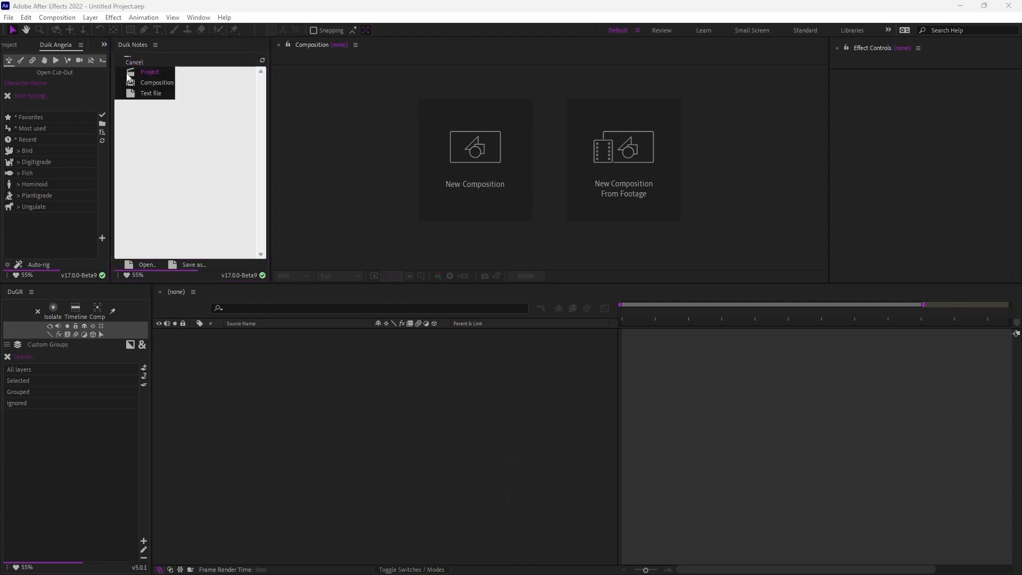
# - Switch notes to Project mode, save the project as temporaire.aep on Temp (X:), and write 'Specific project notes'
pyautogui.click(150, 71)
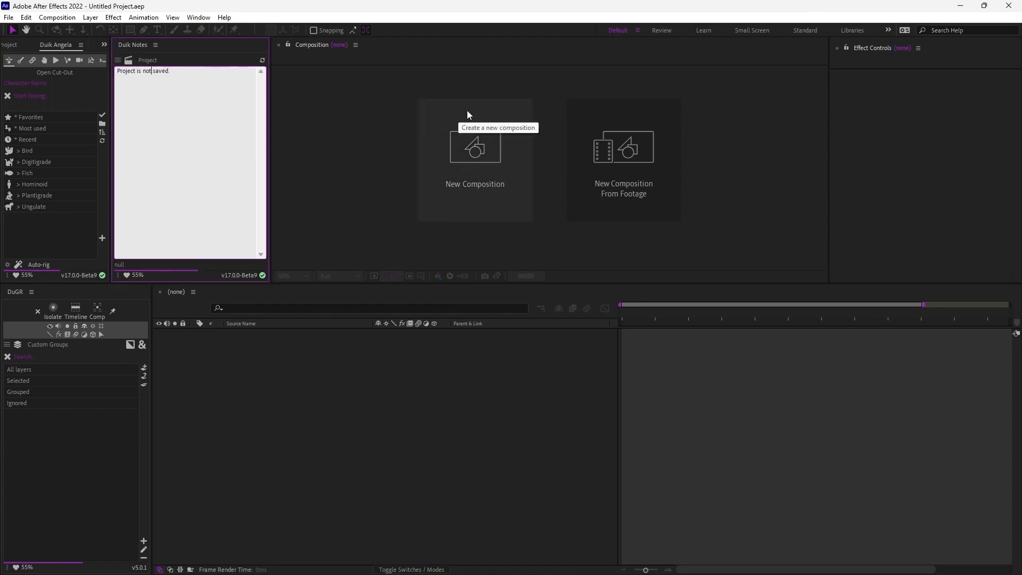
pyautogui.click(8, 17)
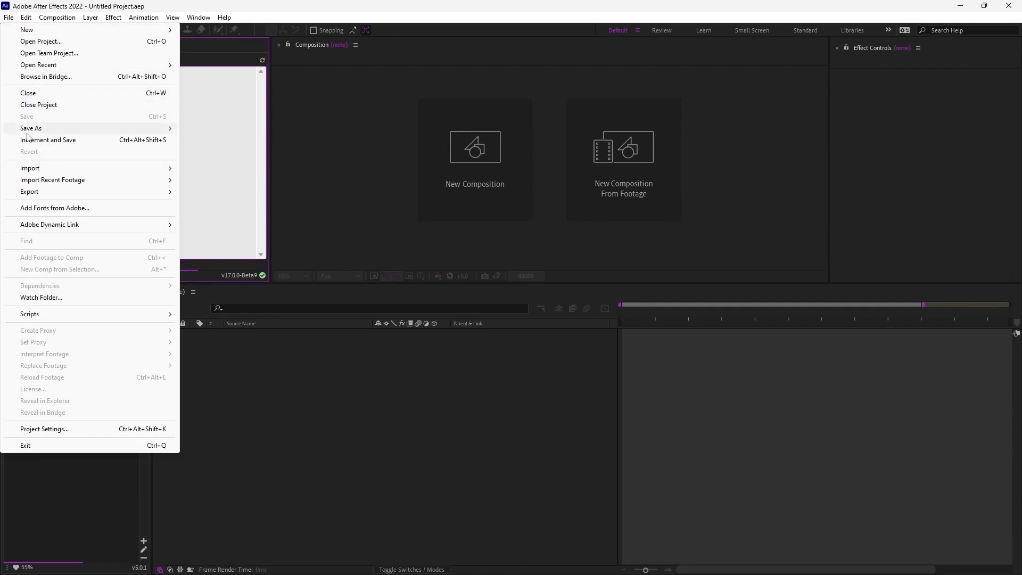
pyautogui.click(31, 127)
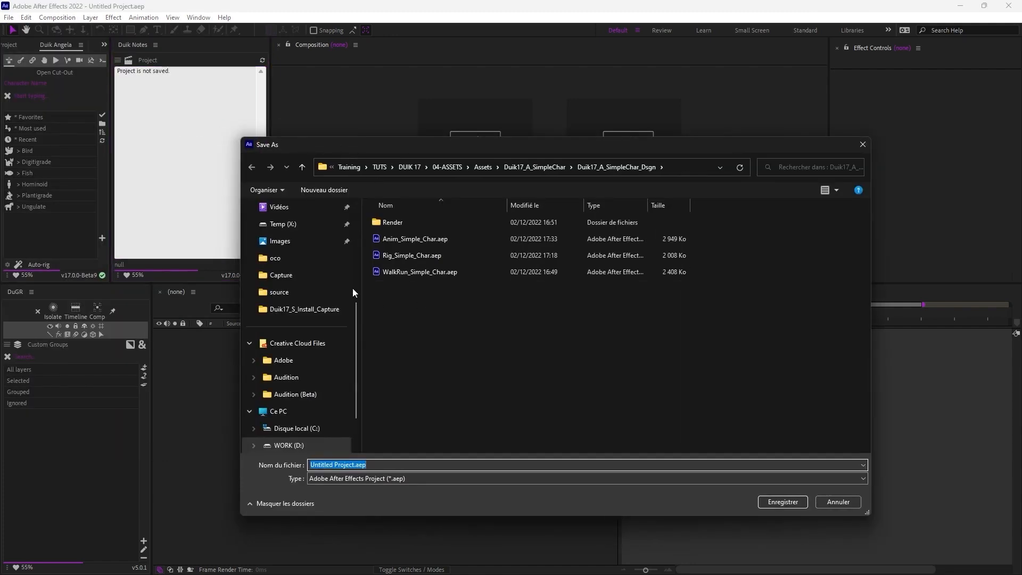
pyautogui.click(283, 223)
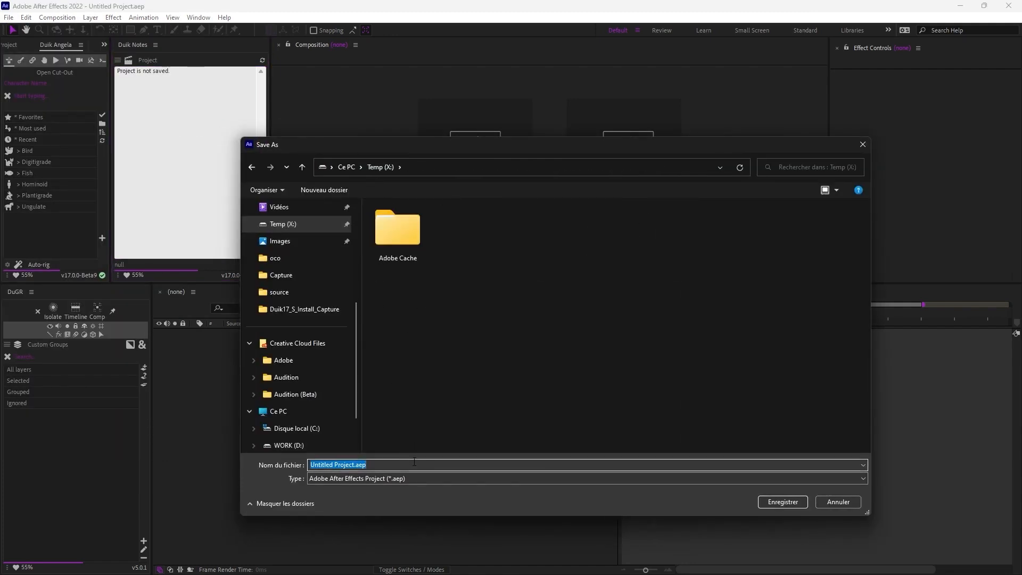
pyautogui.click(781, 501)
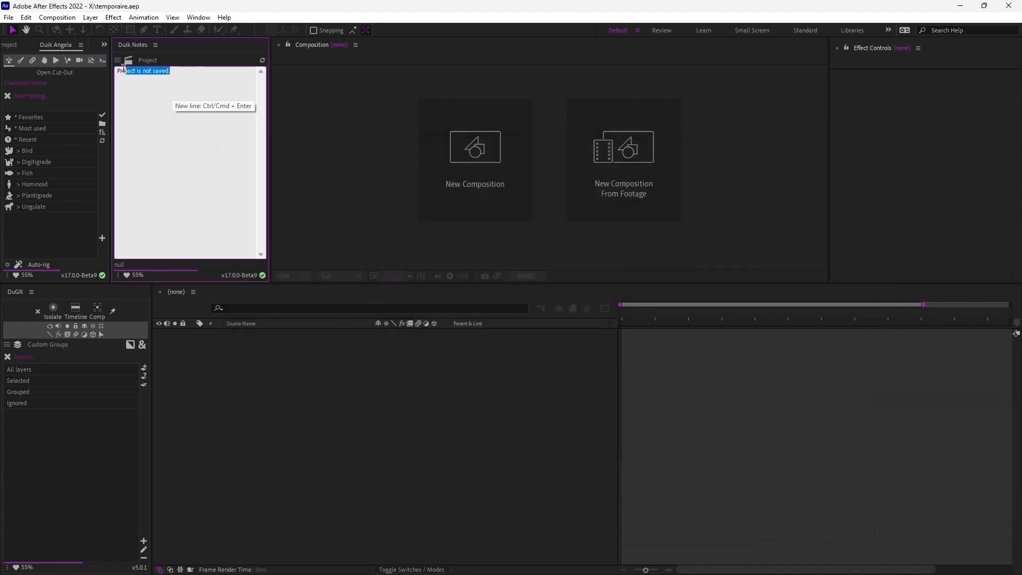
pyautogui.write('Specific proje')
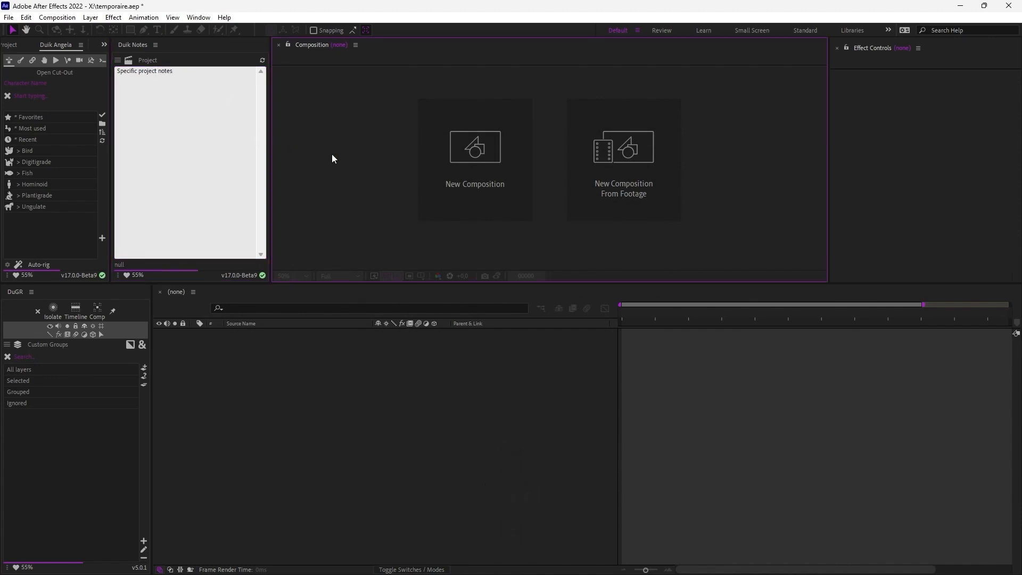
# - Write 'Other notes' in project B's project notes and save the project with Ctrl+S
pyautogui.press('ctrl+s')
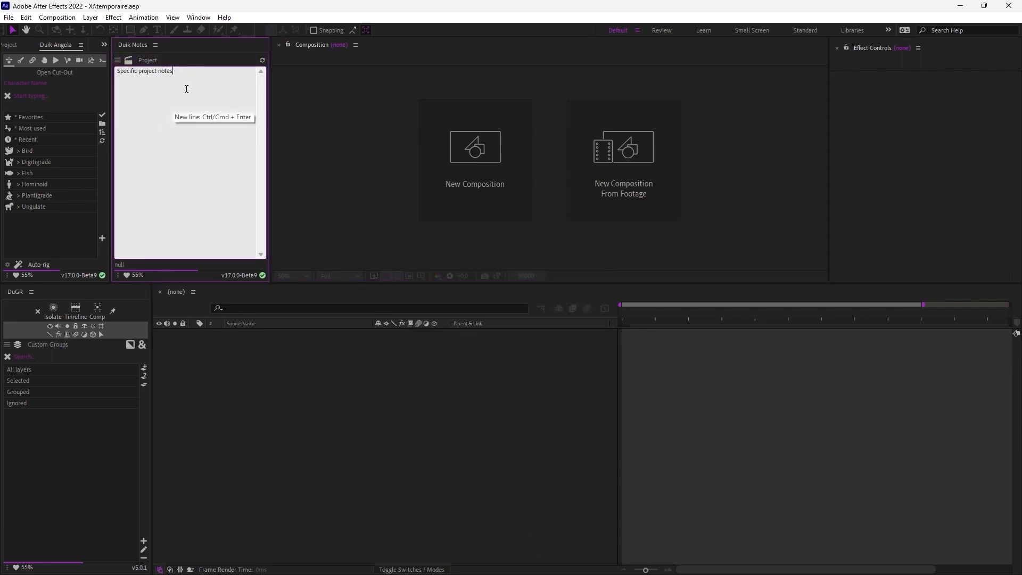
pyautogui.write('Project A')
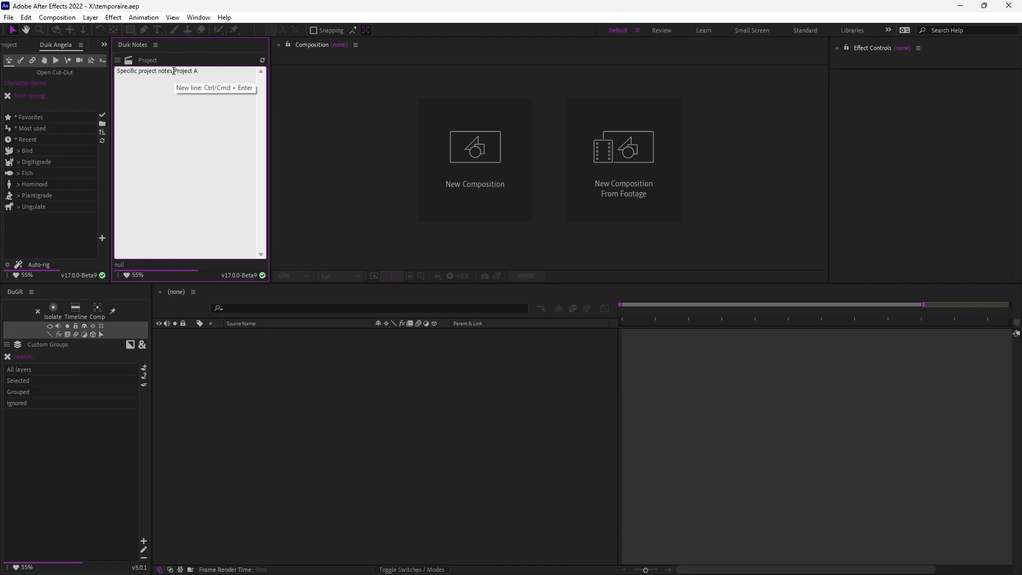
pyautogui.click(8, 18)
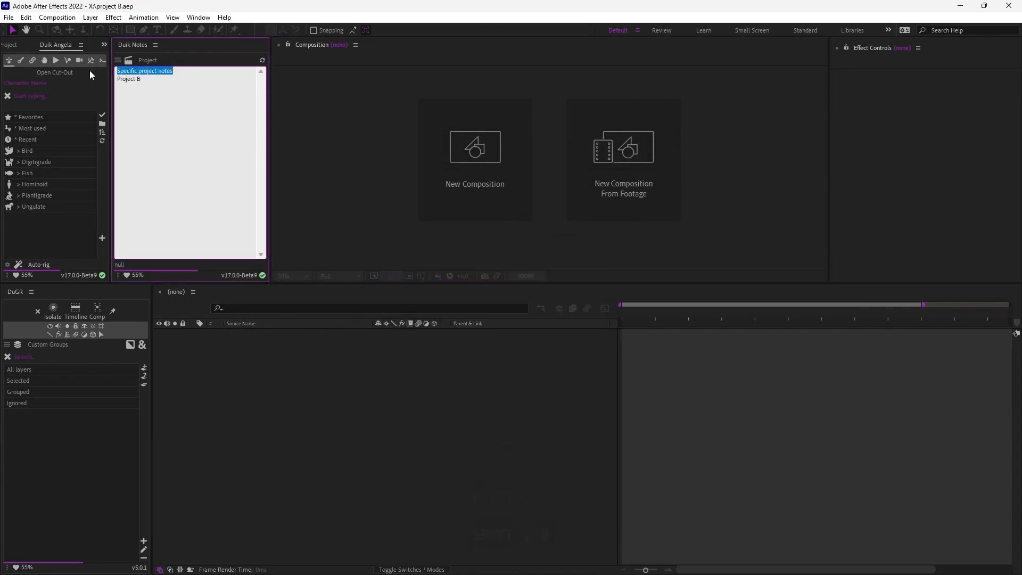
pyautogui.write('Other notes')
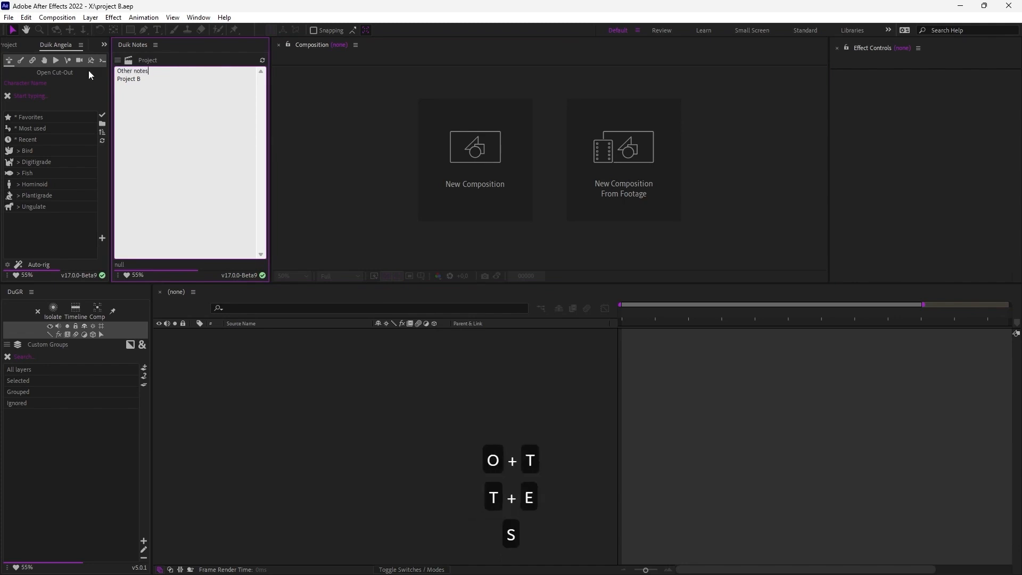
pyautogui.press('ctrl+s')
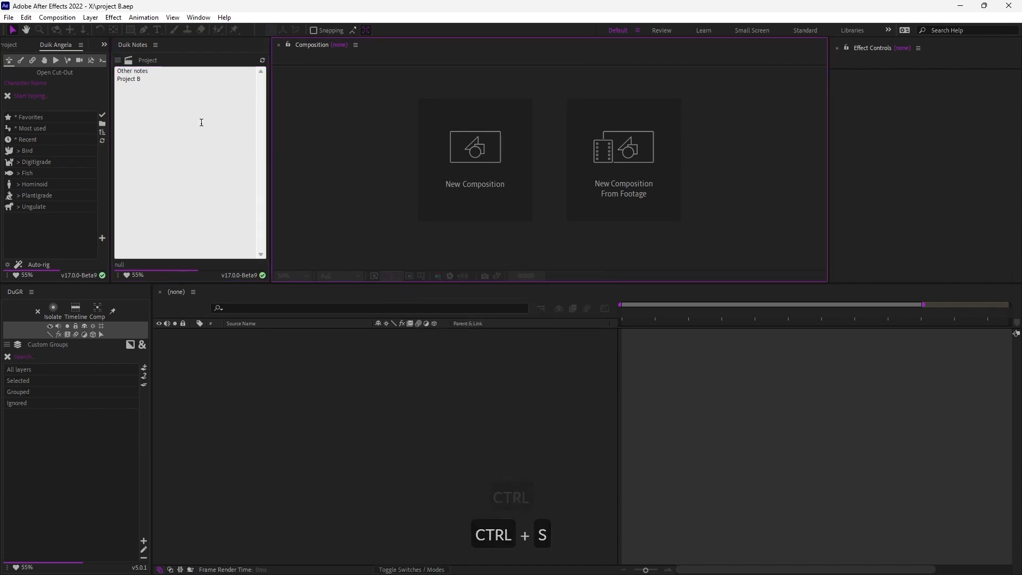
pyautogui.click(16, 45)
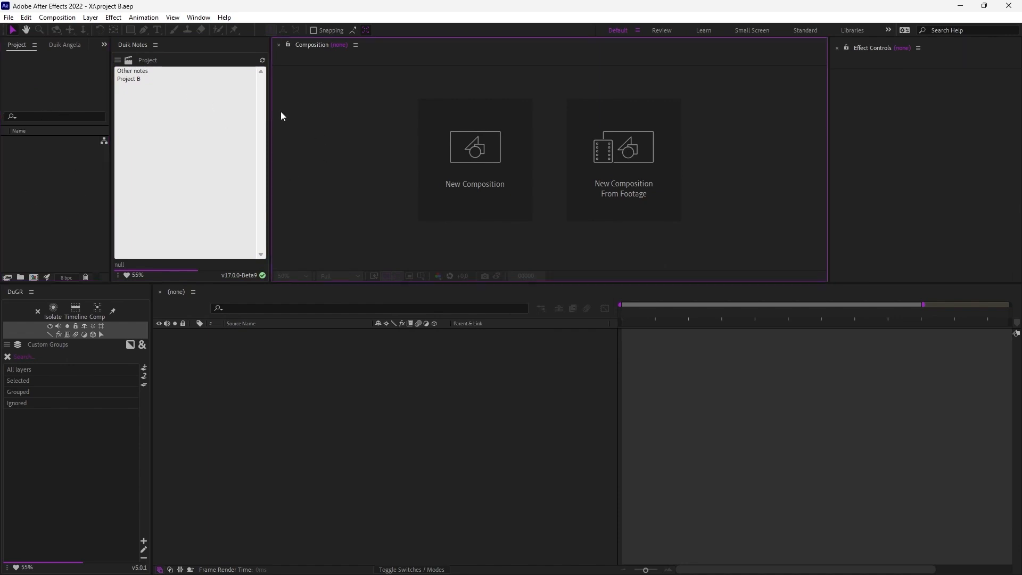
pyautogui.click(9, 17)
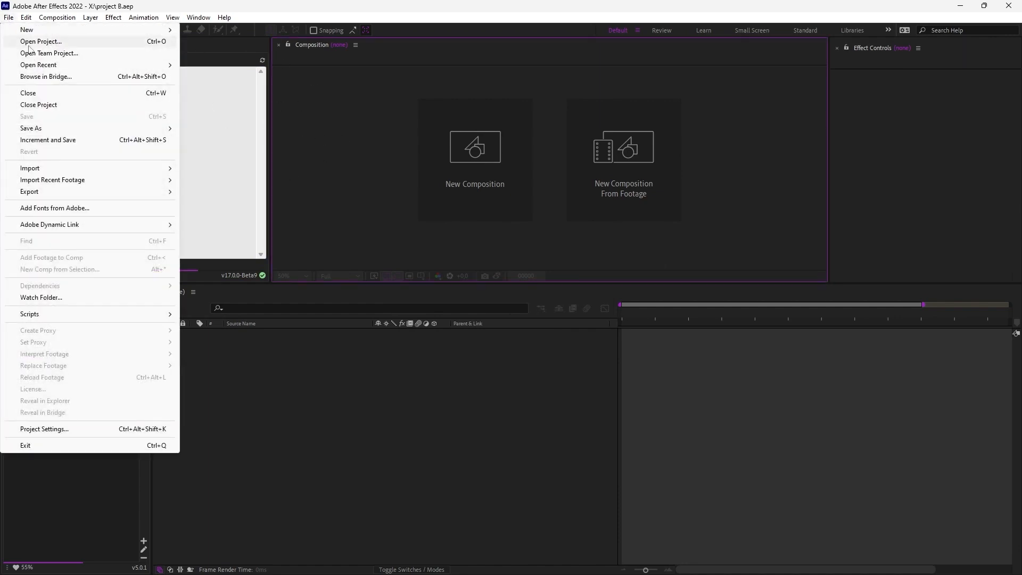
# - Open temporaire.aep to confirm its own project notes, then reopen project B from recent projects
pyautogui.click(40, 41)
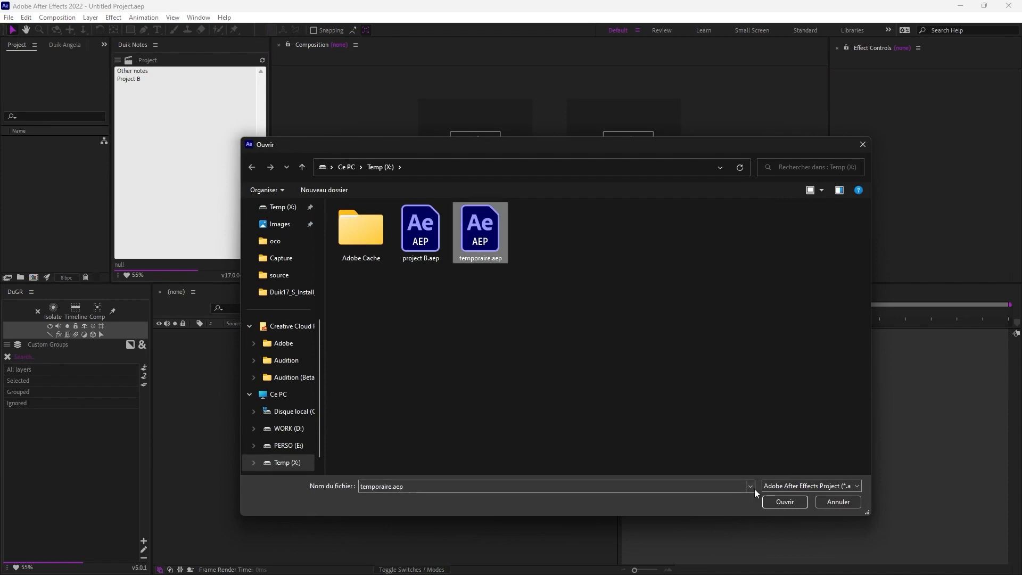
pyautogui.click(784, 501)
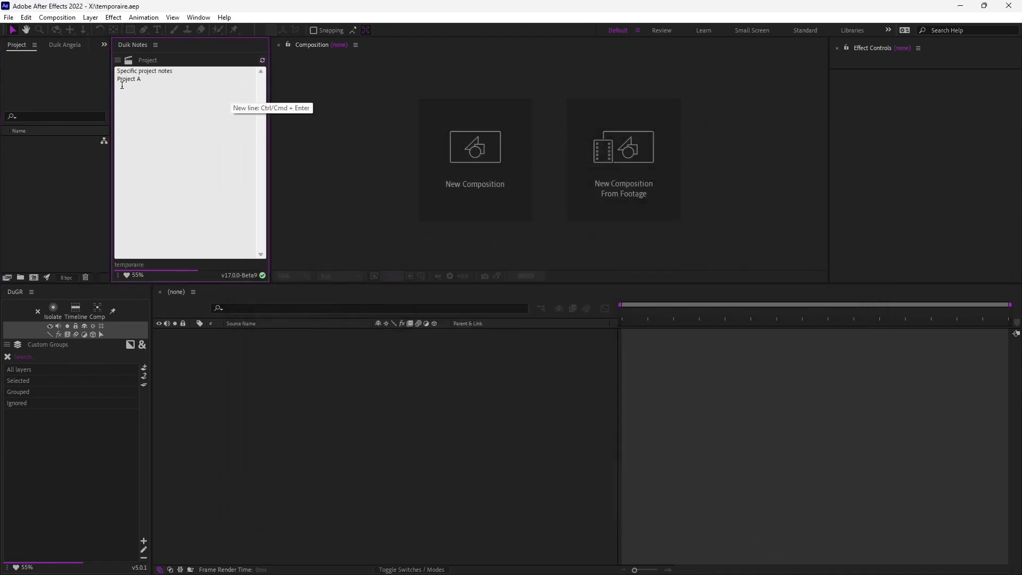
pyautogui.moveTo(174, 141)
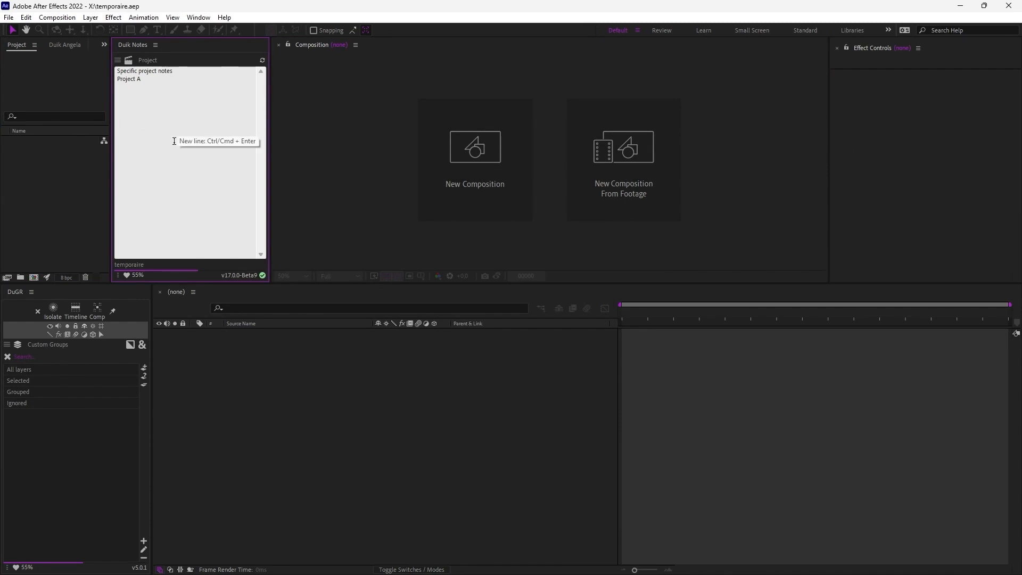
pyautogui.click(8, 17)
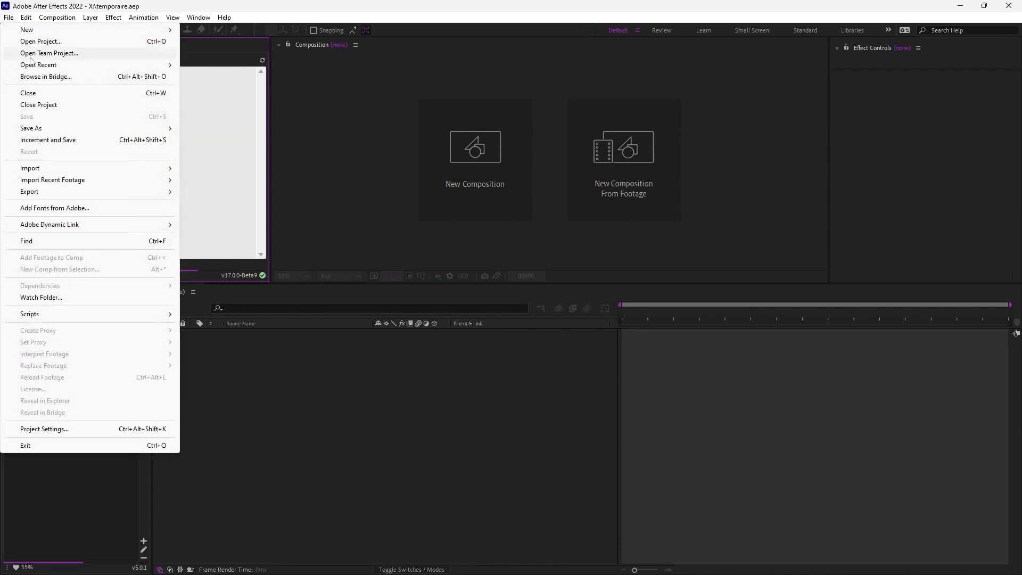
pyautogui.click(40, 42)
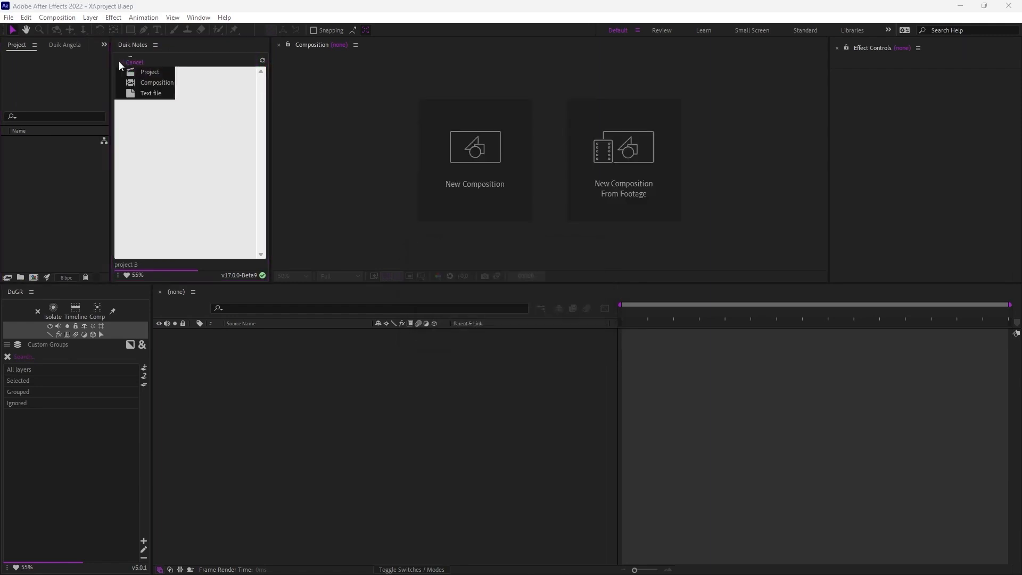
# - Switch notes to Composition mode, give Comp A and Comp B separate notes, and save project B
pyautogui.click(157, 82)
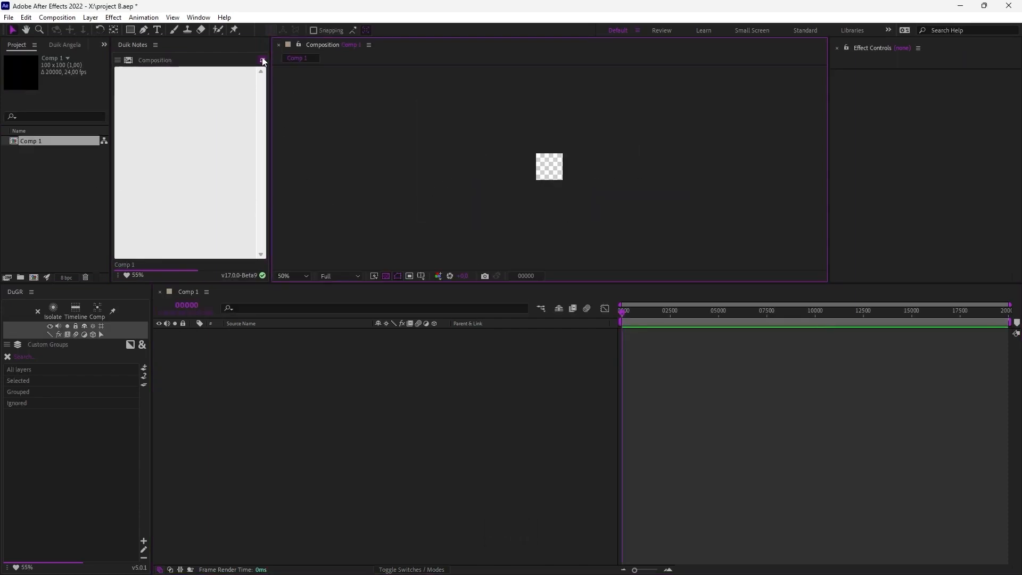
pyautogui.write('No')
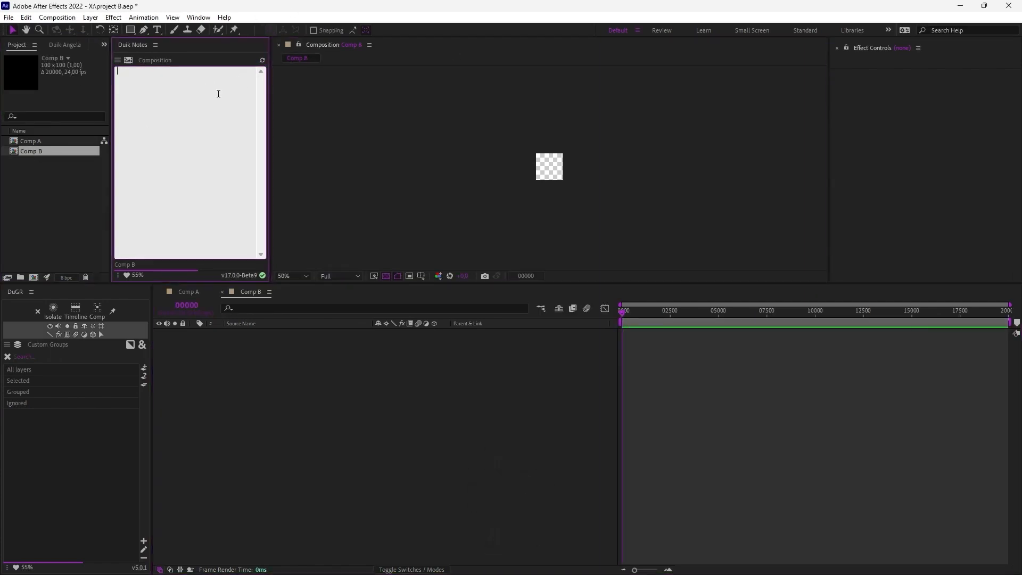
pyautogui.write('Other notes for Comp')
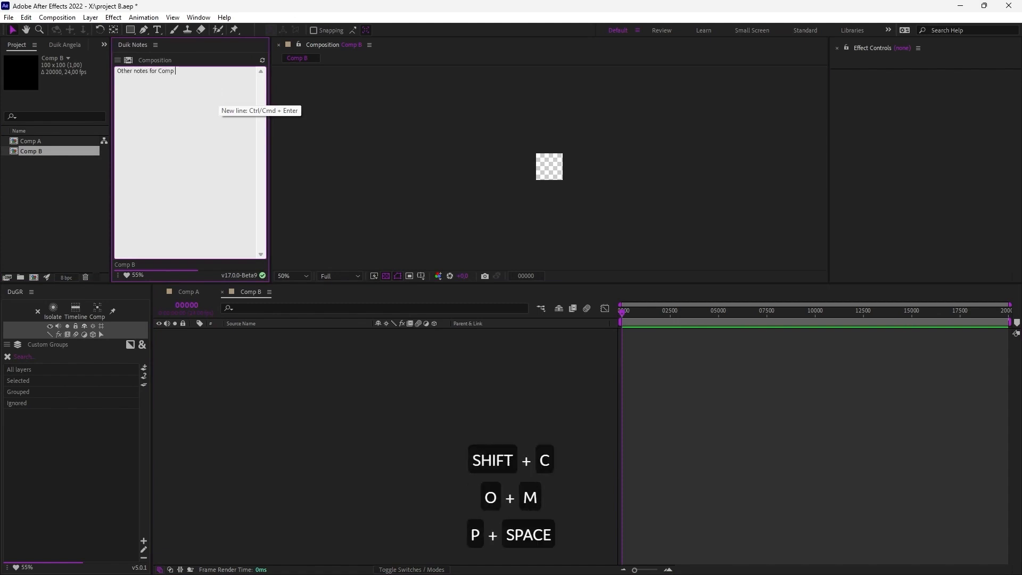
pyautogui.press('ctrl+s')
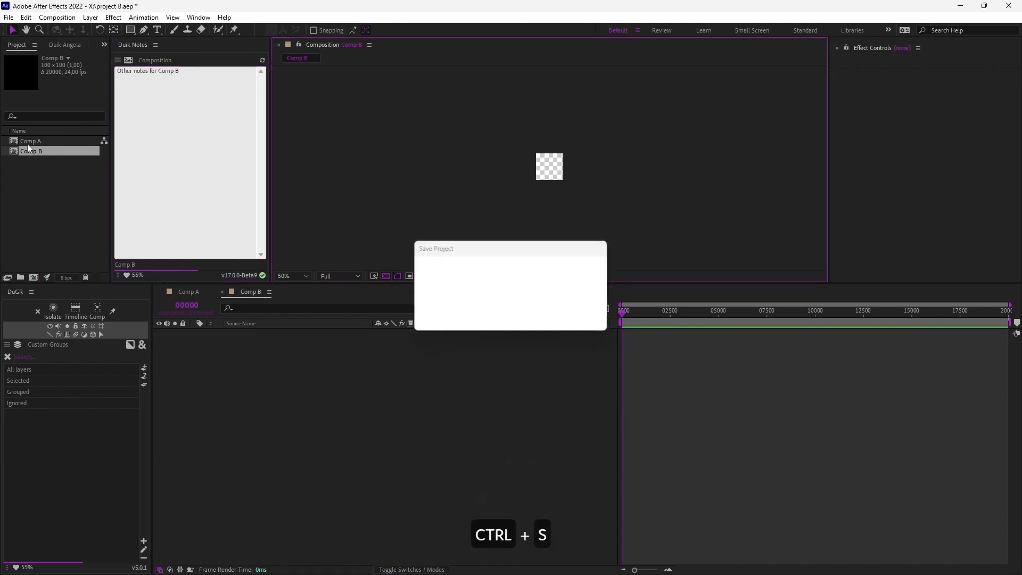
pyautogui.press('ctrl+s')
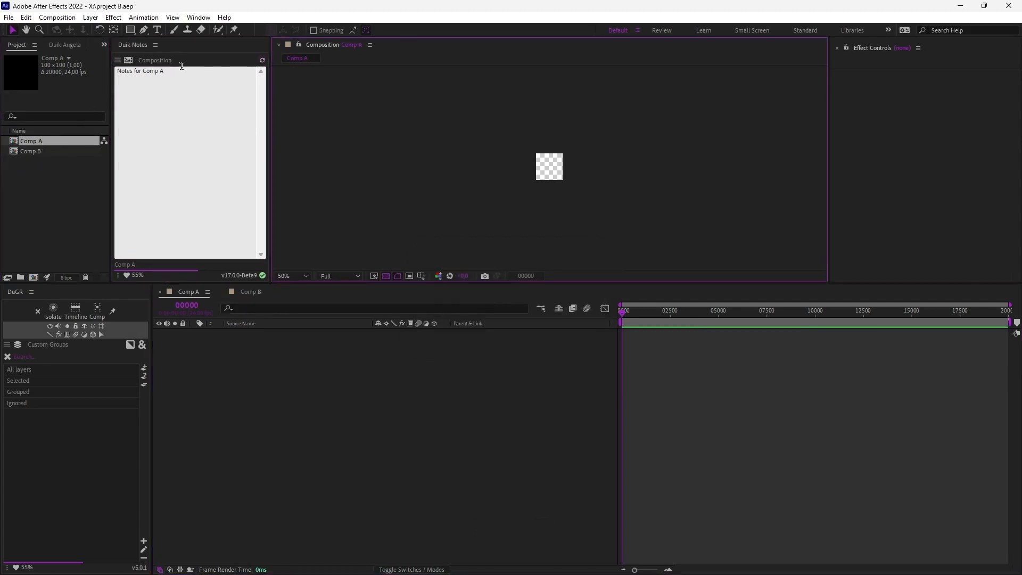
# - Select Comp B so the notes panel shows 'Other notes for Comp B'
pyautogui.click(31, 150)
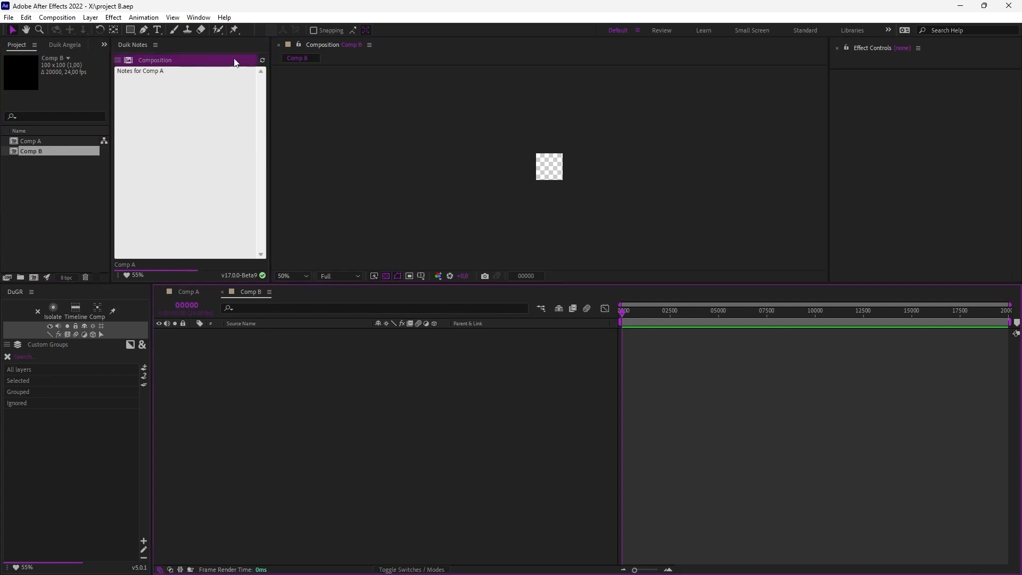
pyautogui.click(31, 150)
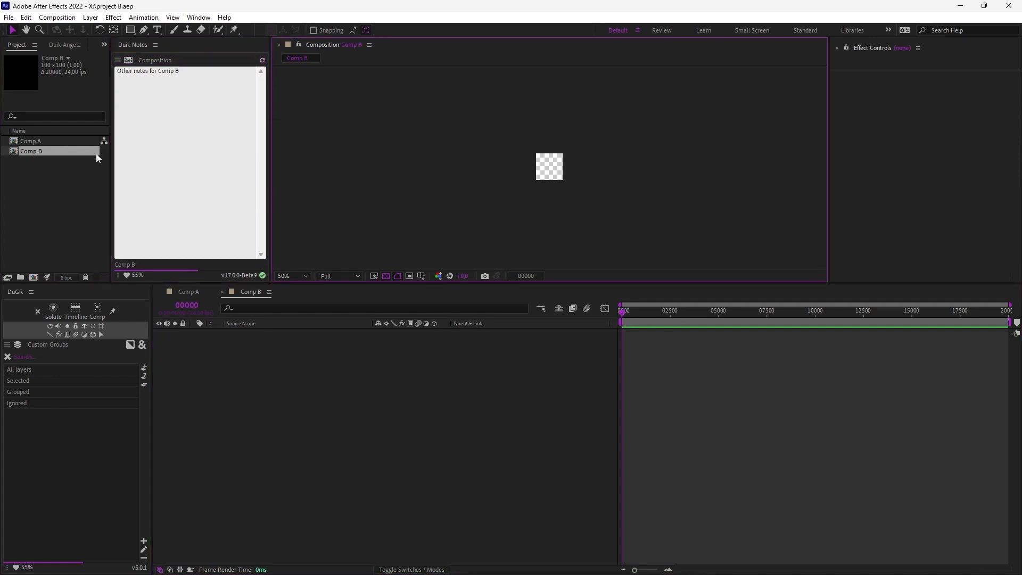
pyautogui.moveTo(64, 161)
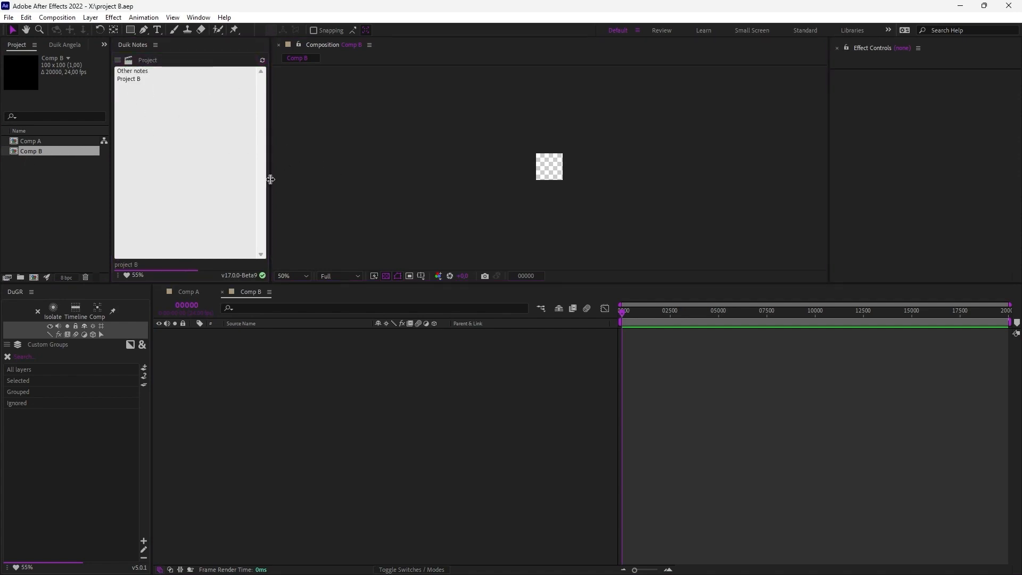
pyautogui.moveTo(55, 202)
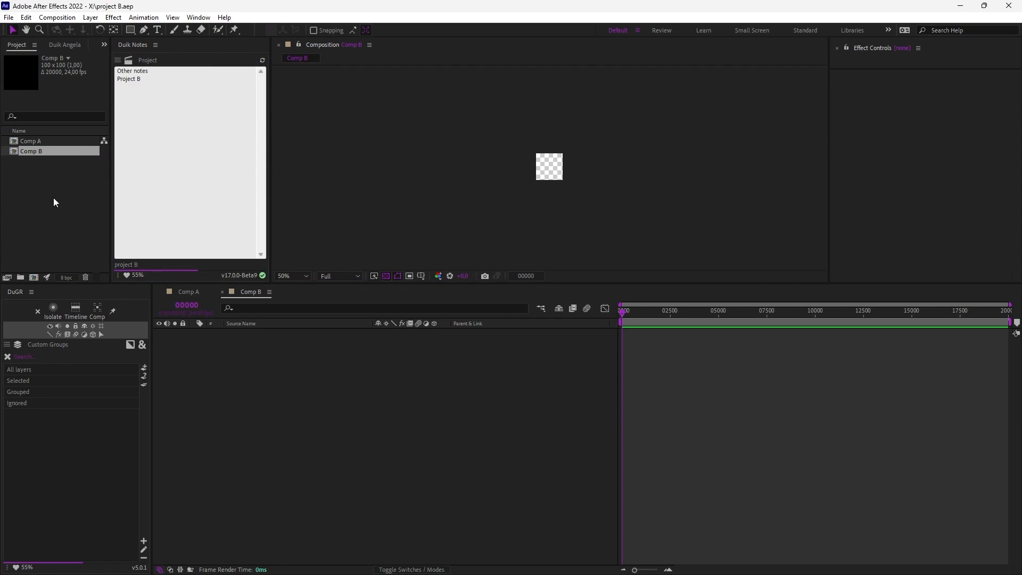
pyautogui.moveTo(282, 170)
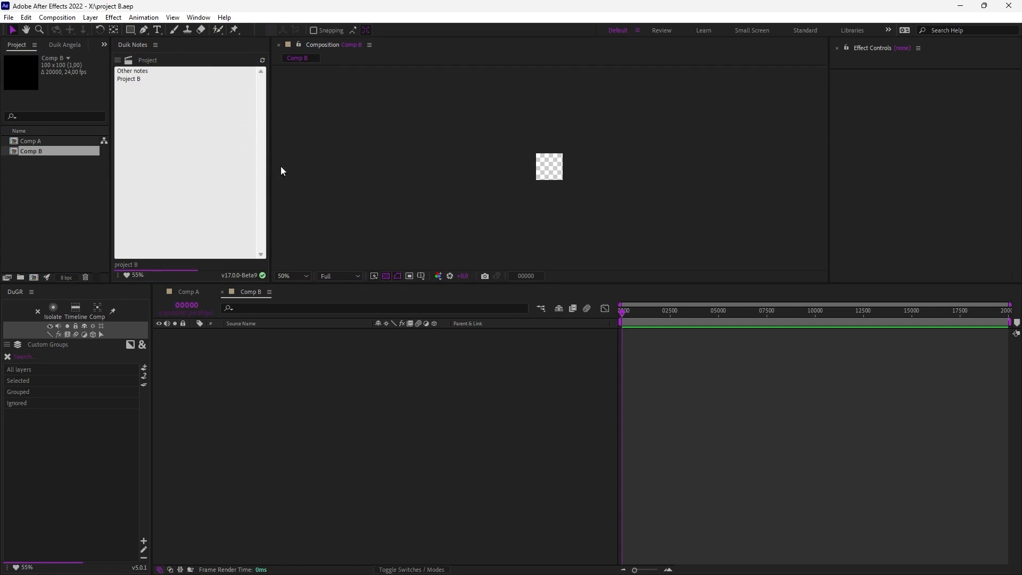
pyautogui.moveTo(344, 225)
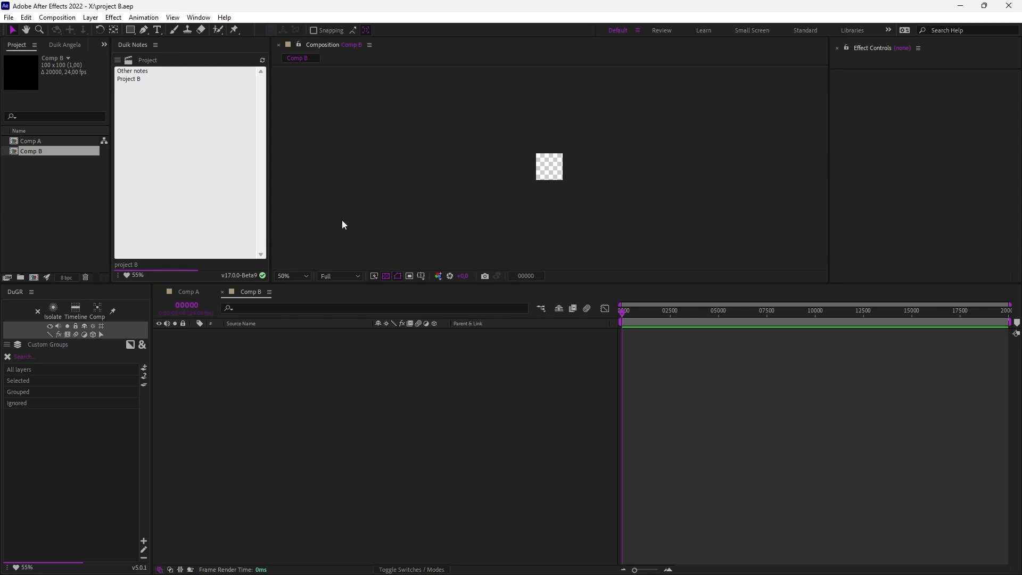
pyautogui.moveTo(132, 191)
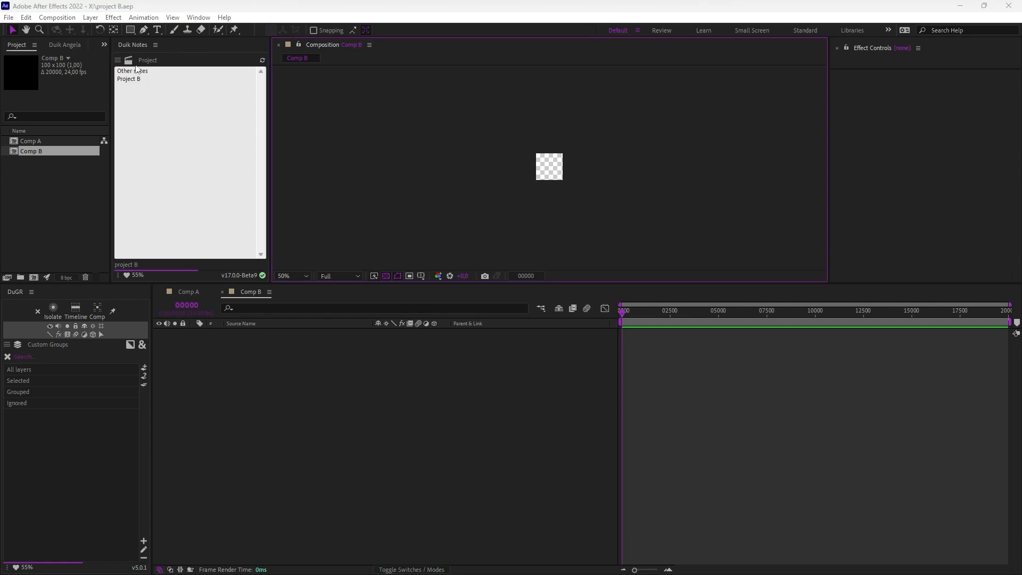
# - Bring the Duik Angela panel back to the front
pyautogui.click(56, 45)
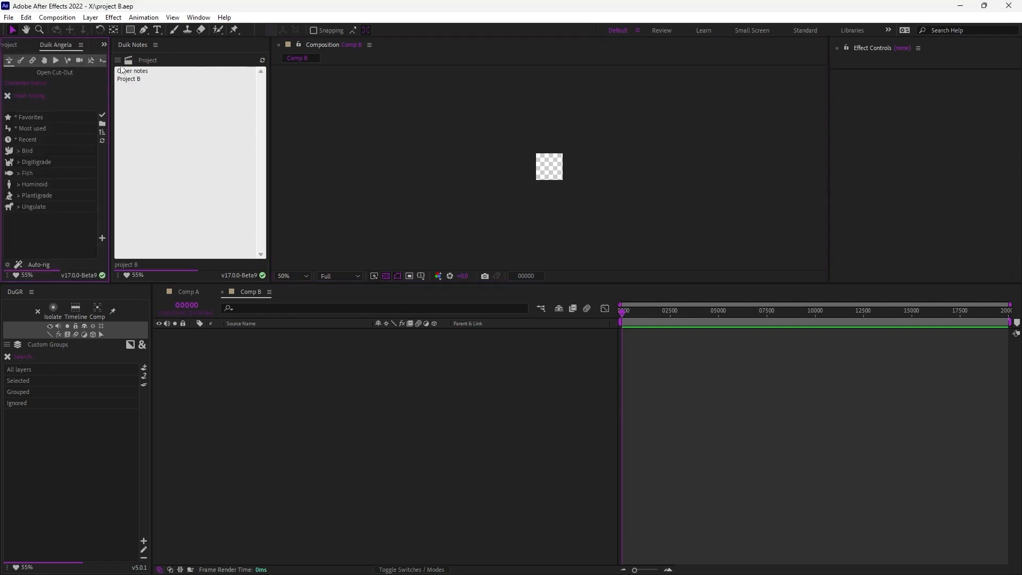